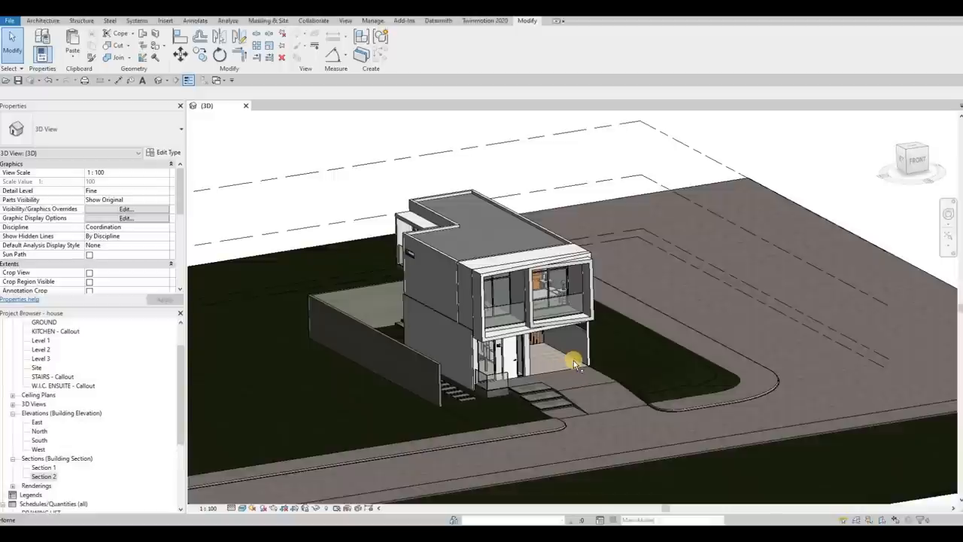
pyautogui.moveTo(438, 152)
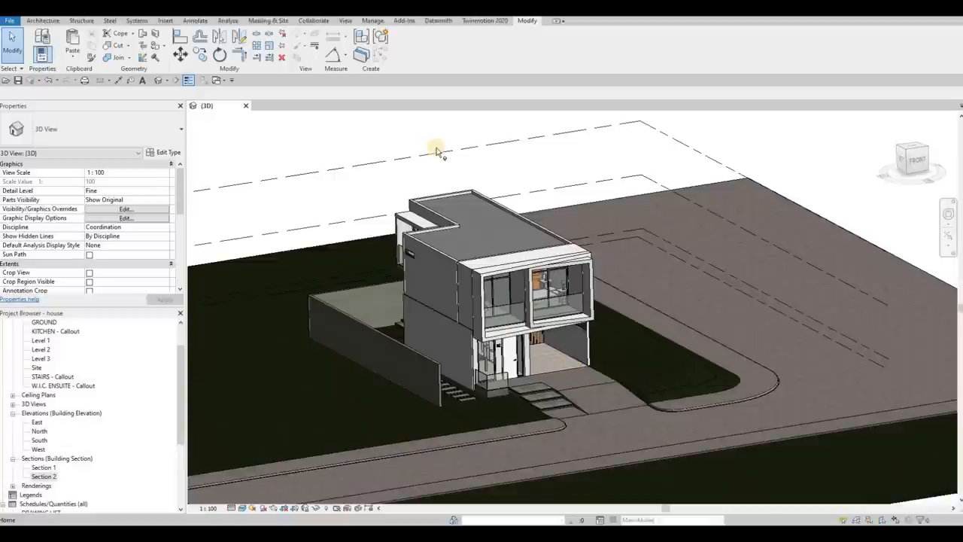
pyautogui.moveTo(183, 130)
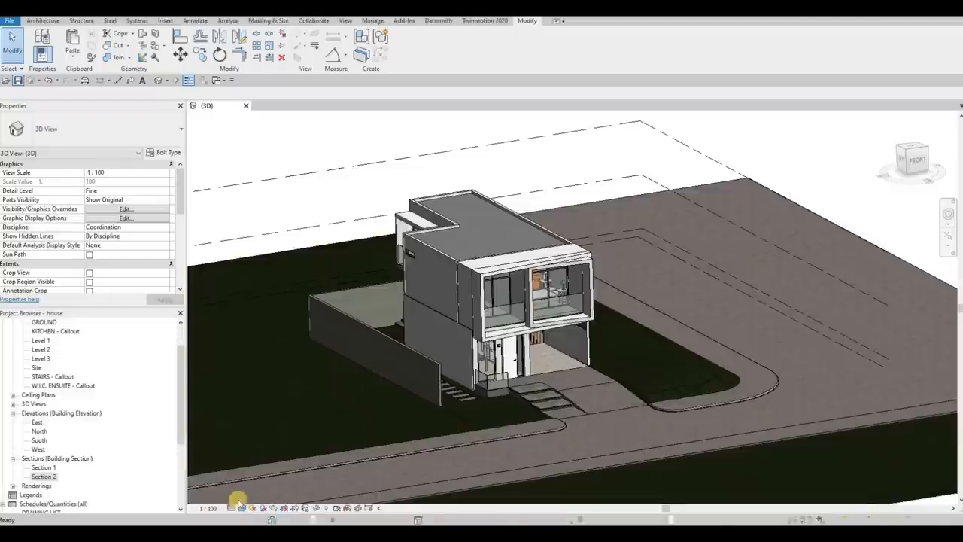
# - Launch Twinmotion 2024.1.1 from the Twinmotion 2025 ribbon tab in Revit
pyautogui.click(361, 361)
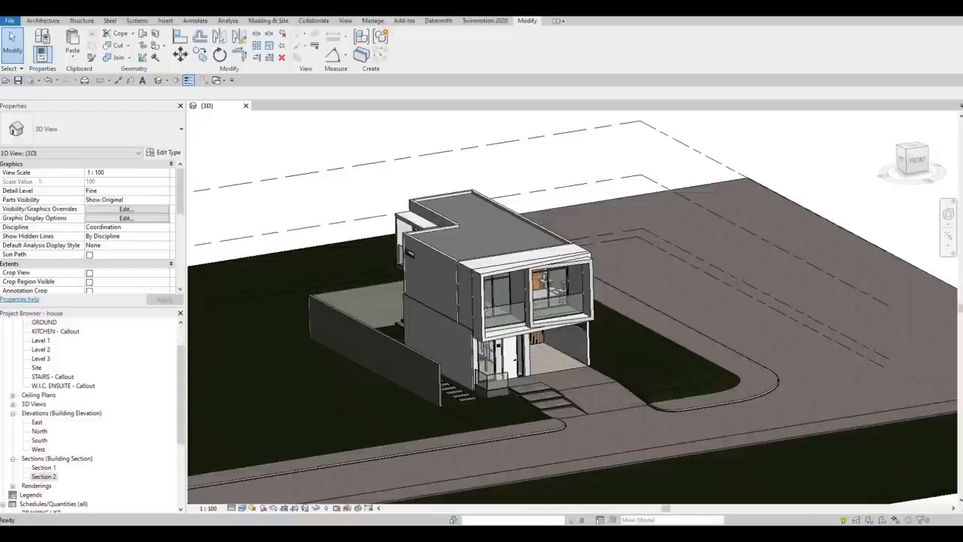
pyautogui.moveTo(494, 30)
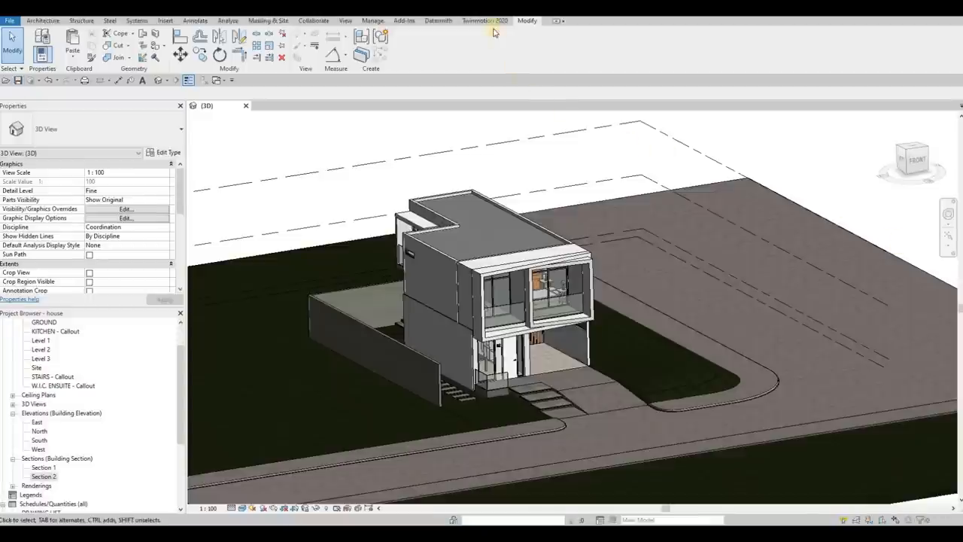
pyautogui.click(489, 20)
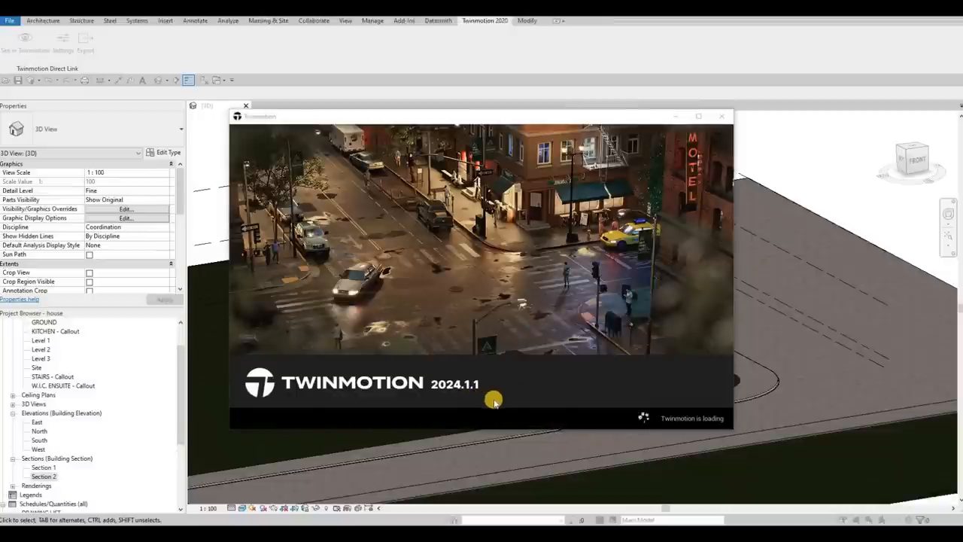
pyautogui.moveTo(496, 183)
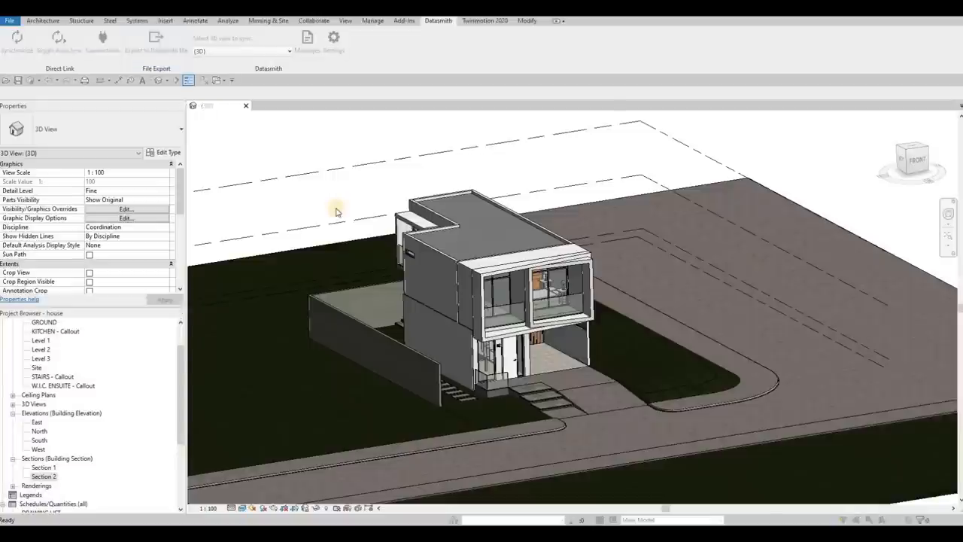
# - Export the 3D view as a Datasmith file named HOUSE in the Revit File folder
pyautogui.click(155, 38)
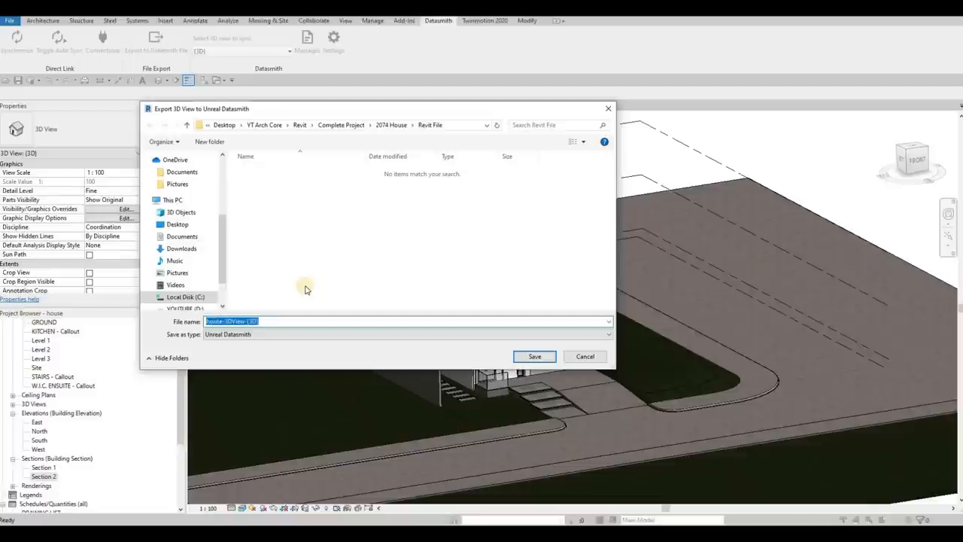
pyautogui.moveTo(307, 295)
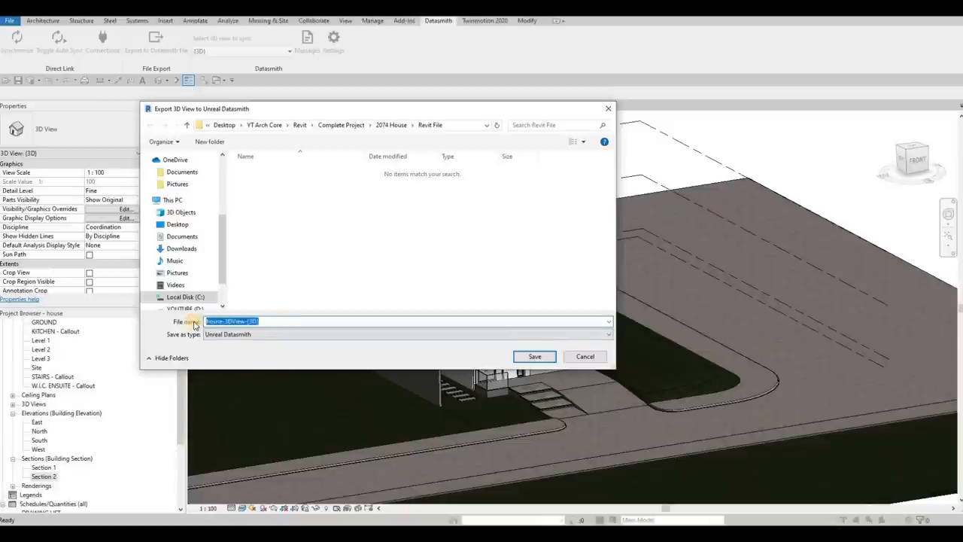
pyautogui.write('house')
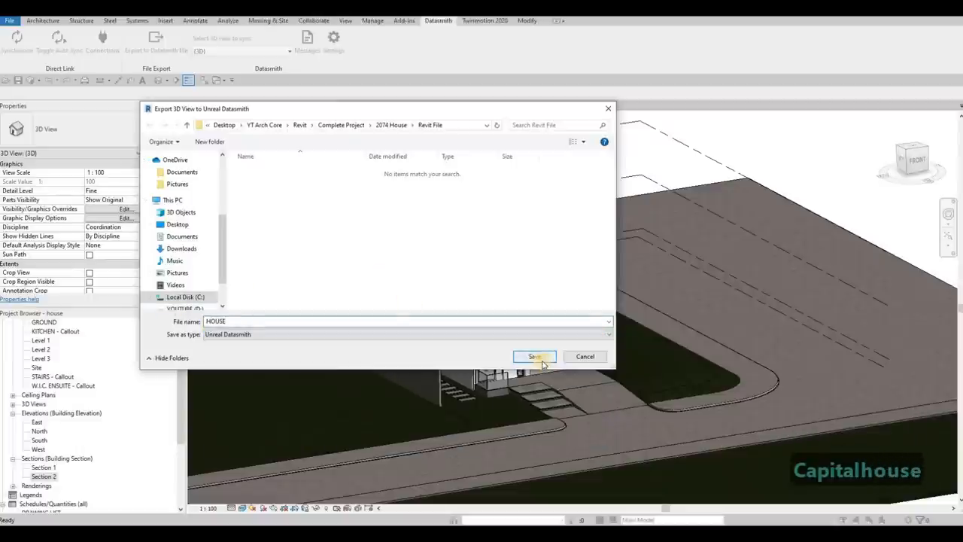
pyautogui.click(534, 357)
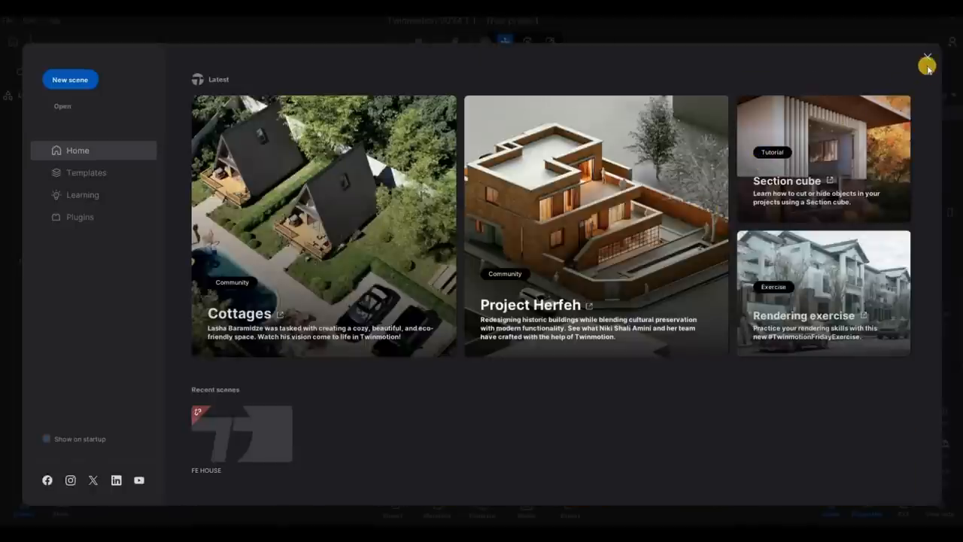
# - Dismiss the welcome screen, delete the default cylinder and import HOUSE.udatasmith into the scene
pyautogui.click(926, 57)
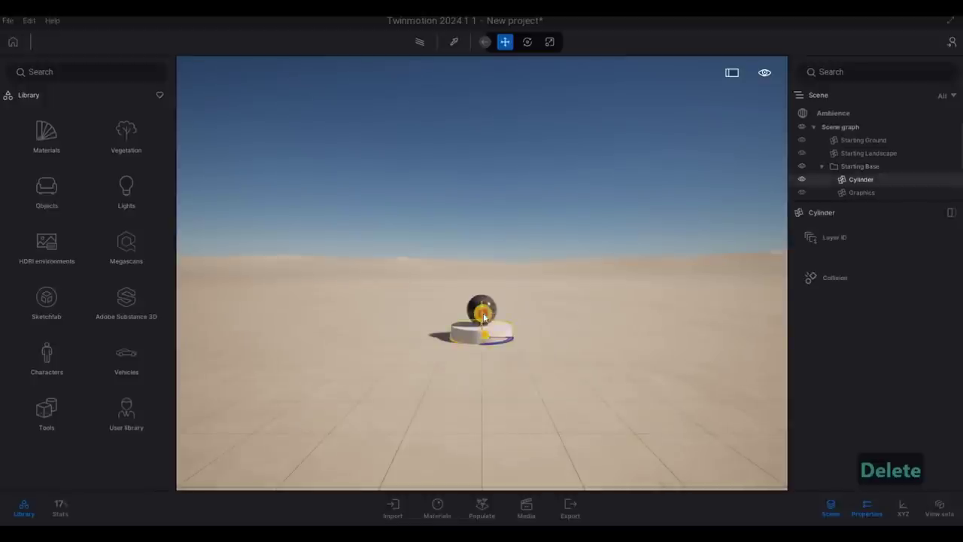
pyautogui.press('Delete')
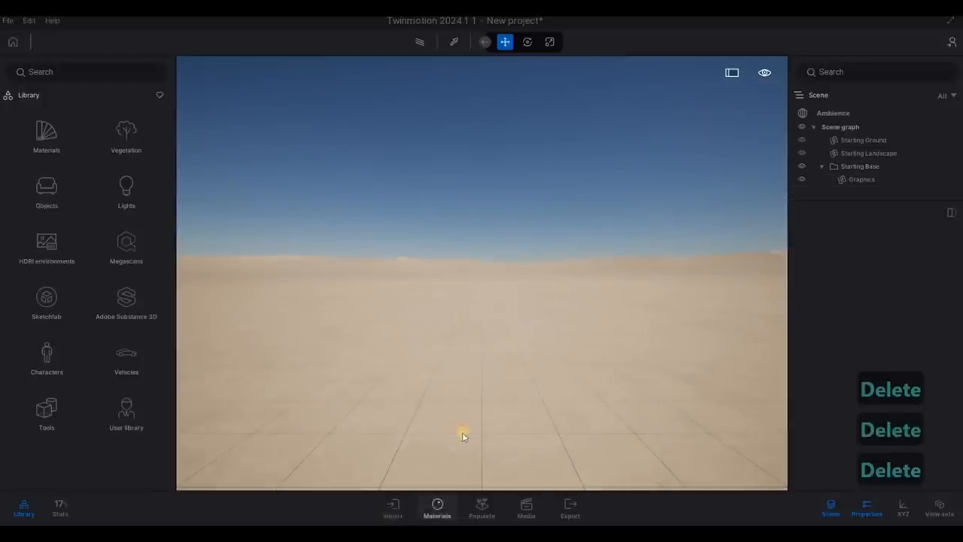
pyautogui.click(392, 509)
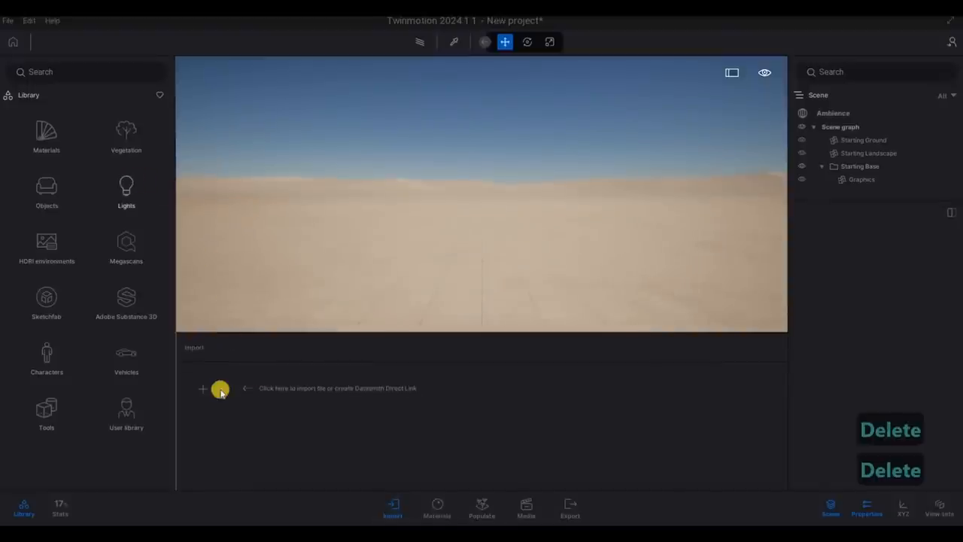
pyautogui.click(202, 388)
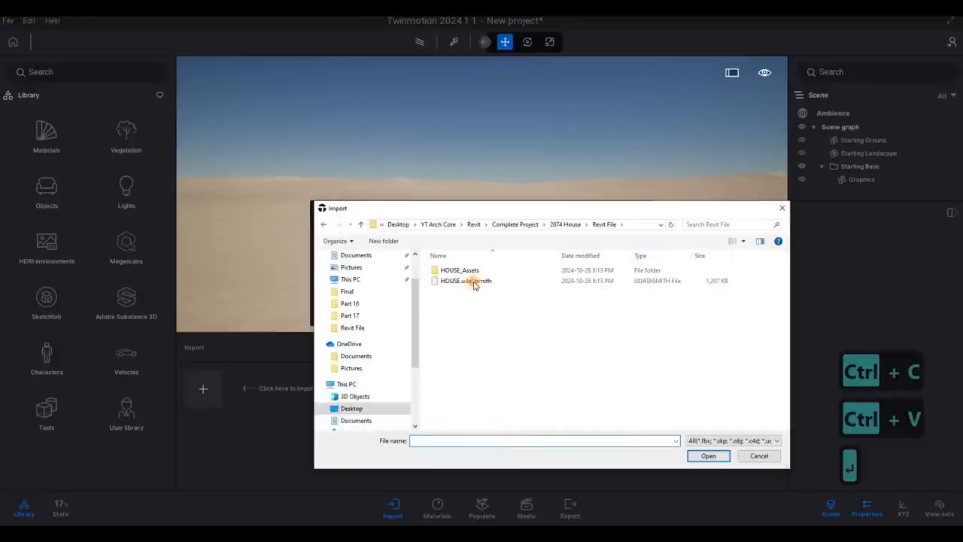
pyautogui.click(707, 456)
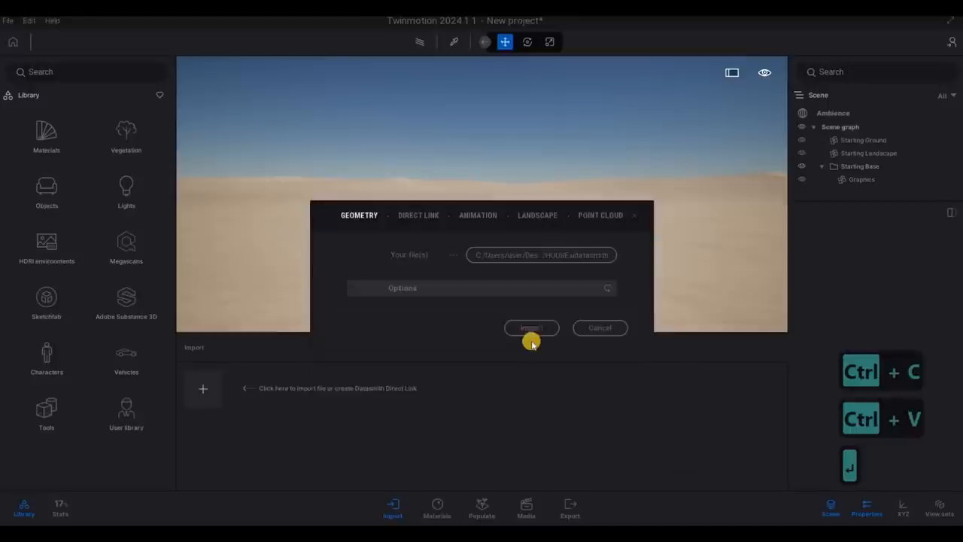
pyautogui.click(531, 328)
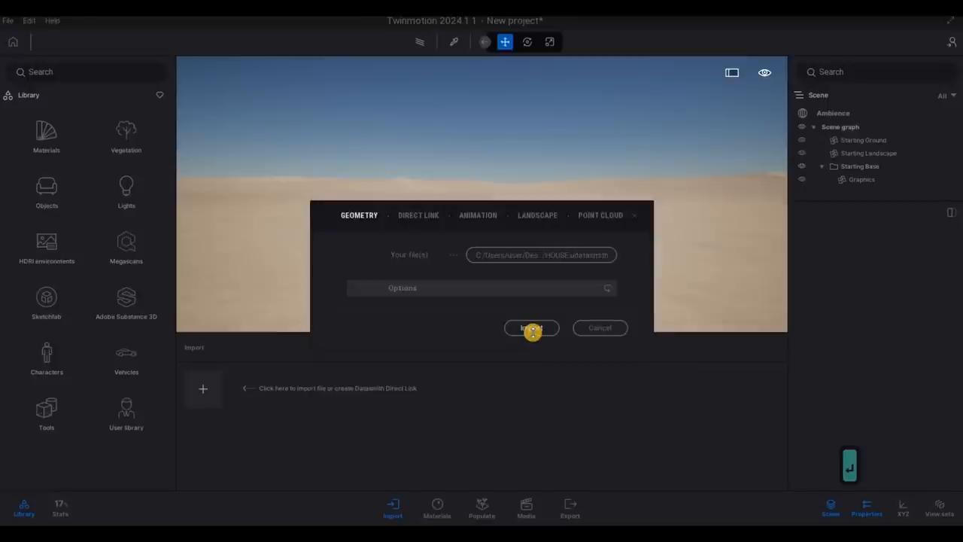
pyautogui.click(530, 328)
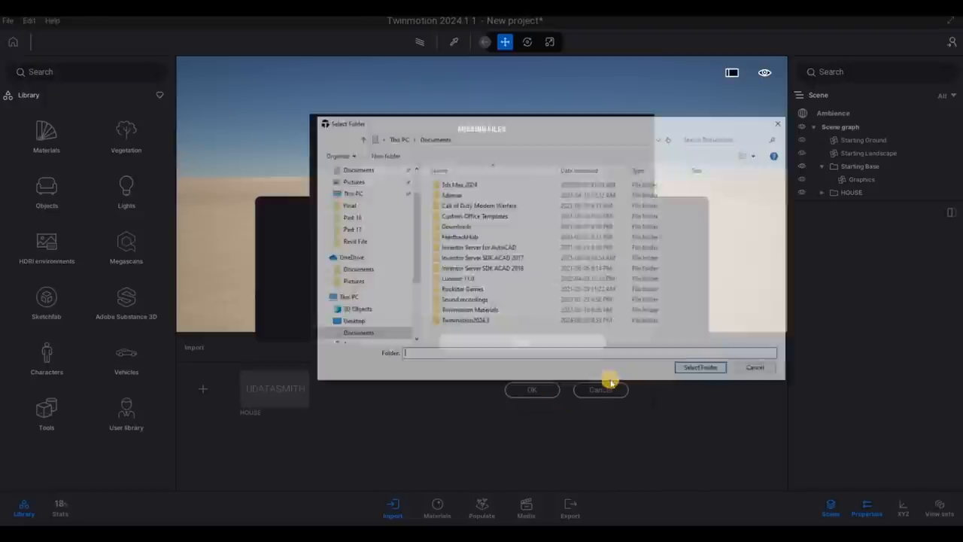
# - Cancel the Select Folder prompt and clear the selection so the house stands framed on its site
pyautogui.click(700, 368)
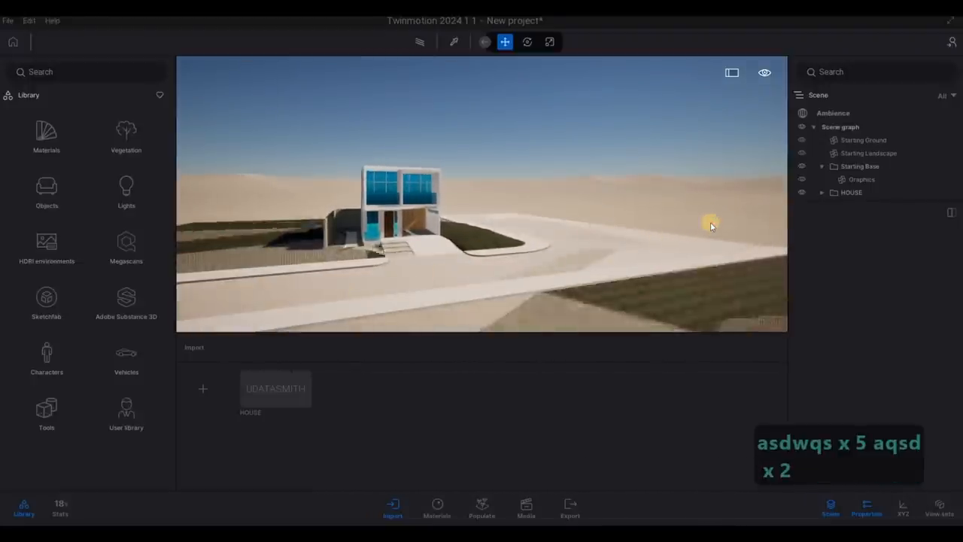
pyautogui.click(864, 140)
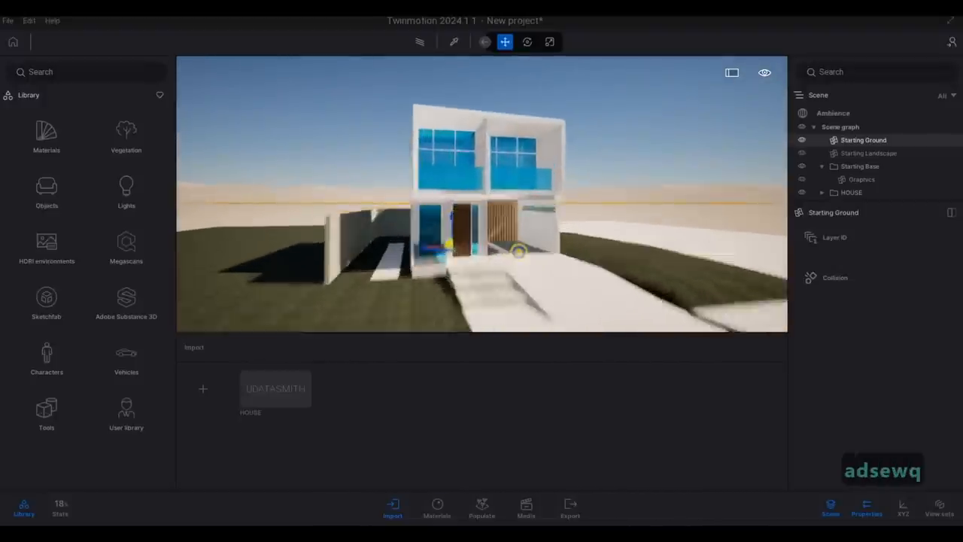
pyautogui.press('Escape')
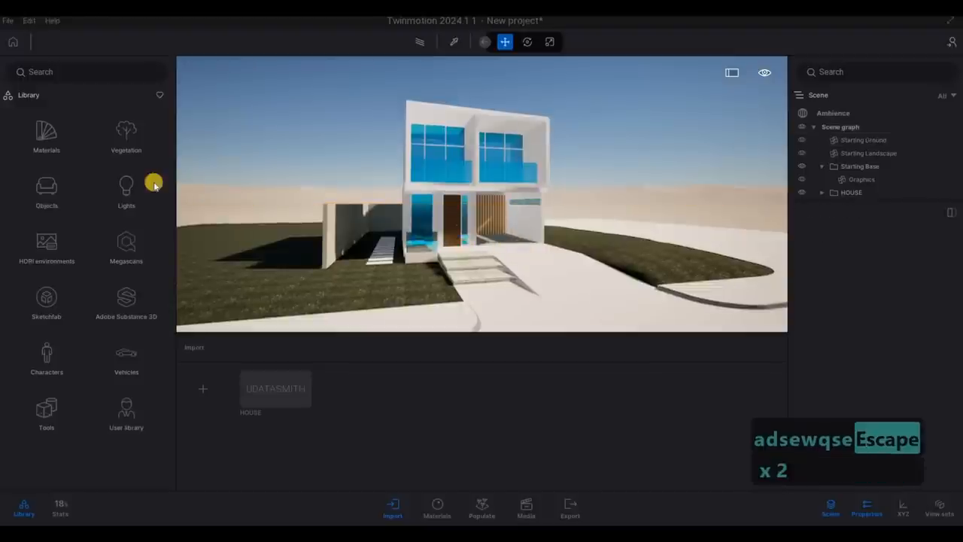
pyautogui.moveTo(29, 124)
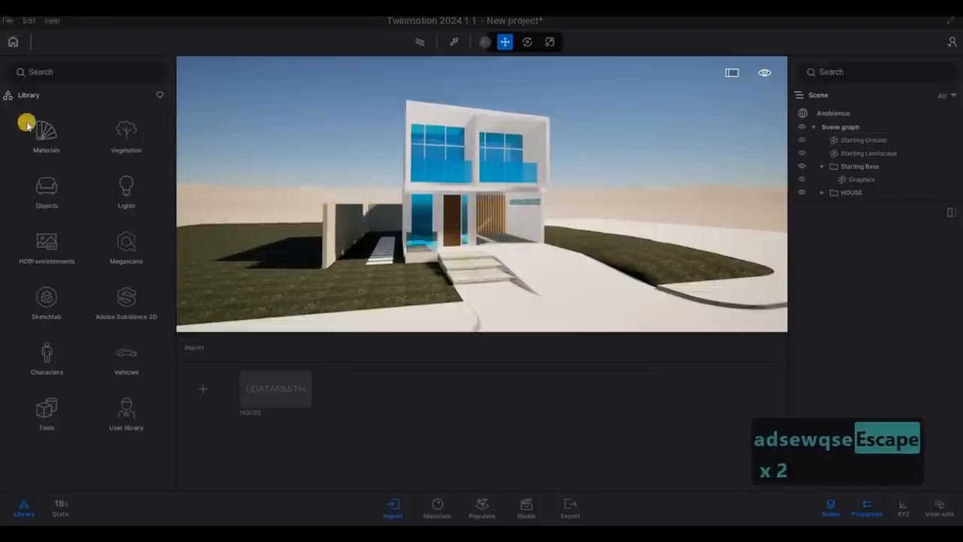
# - Sign in to the online account from the File menu
pyautogui.click(6, 21)
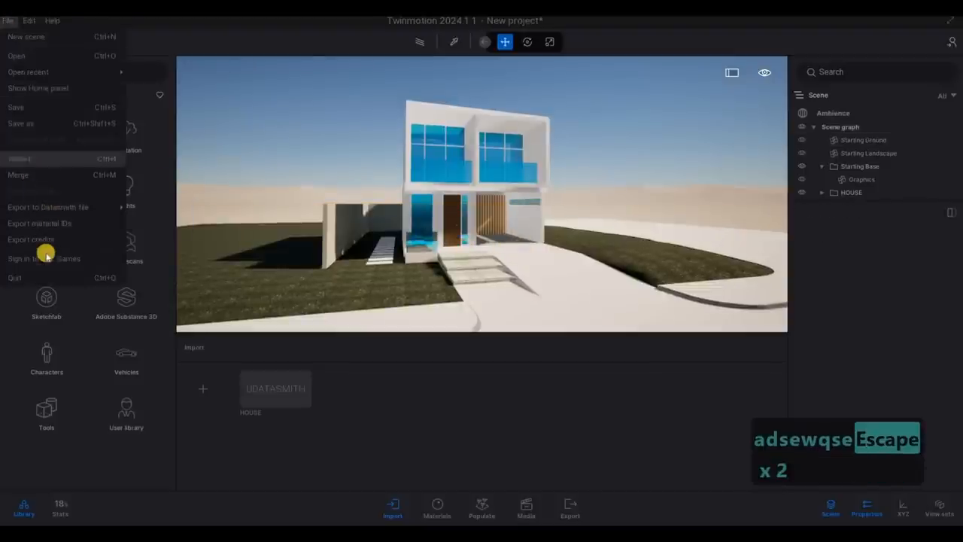
pyautogui.click(22, 259)
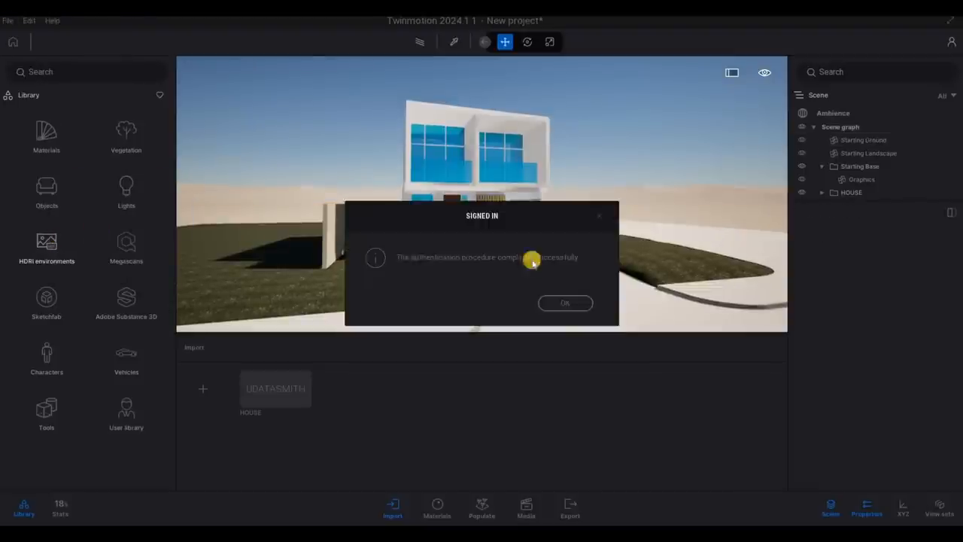
pyautogui.click(566, 304)
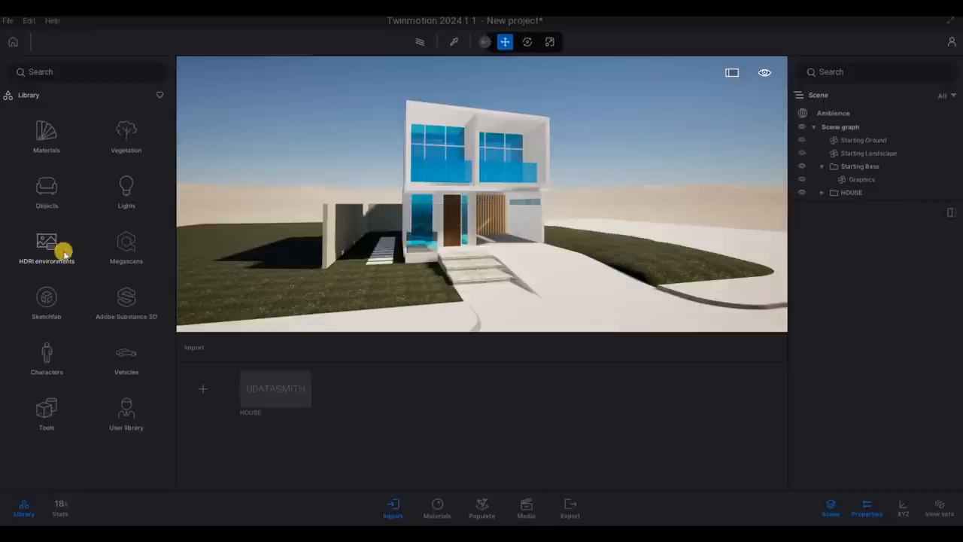
pyautogui.moveTo(134, 293)
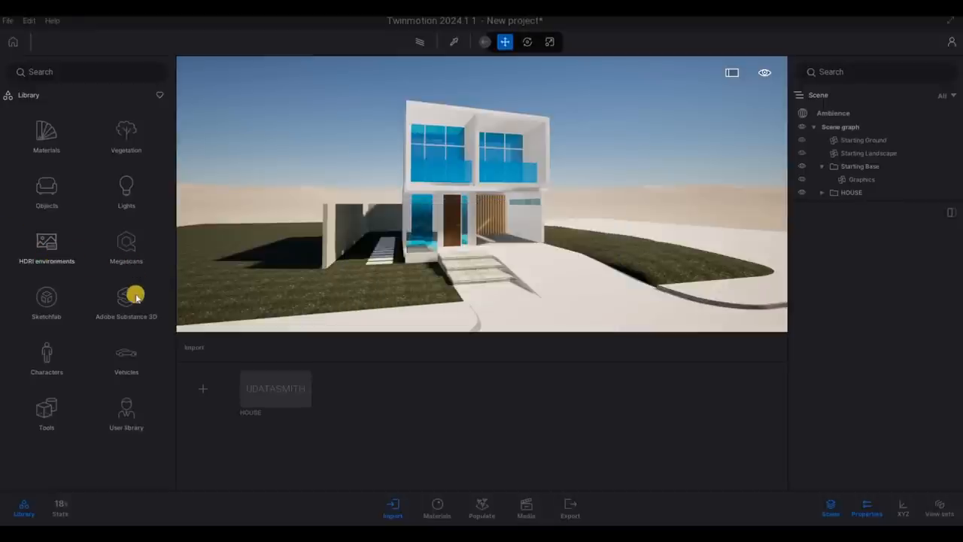
pyautogui.moveTo(33, 129)
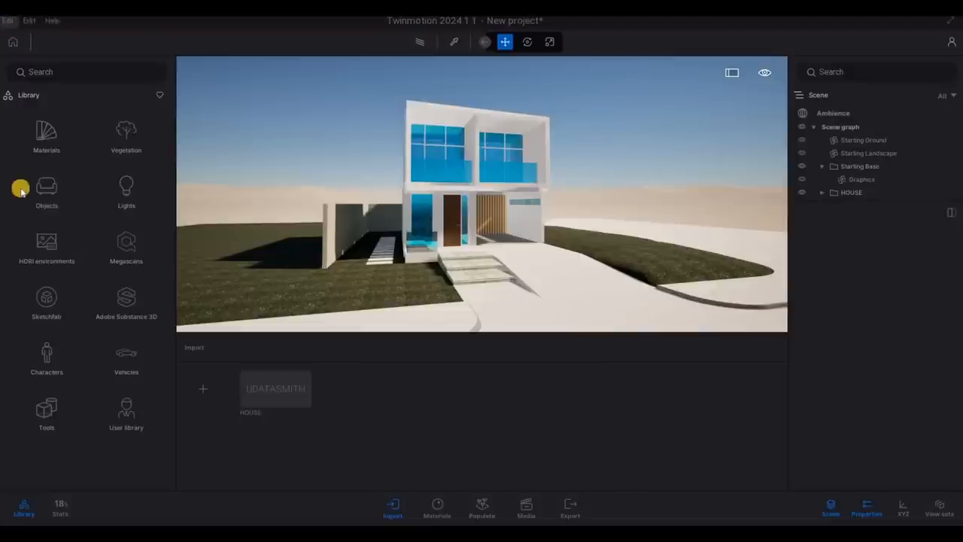
# - Save the project as HOUSE inside the Twinmotion File folder
pyautogui.click(9, 21)
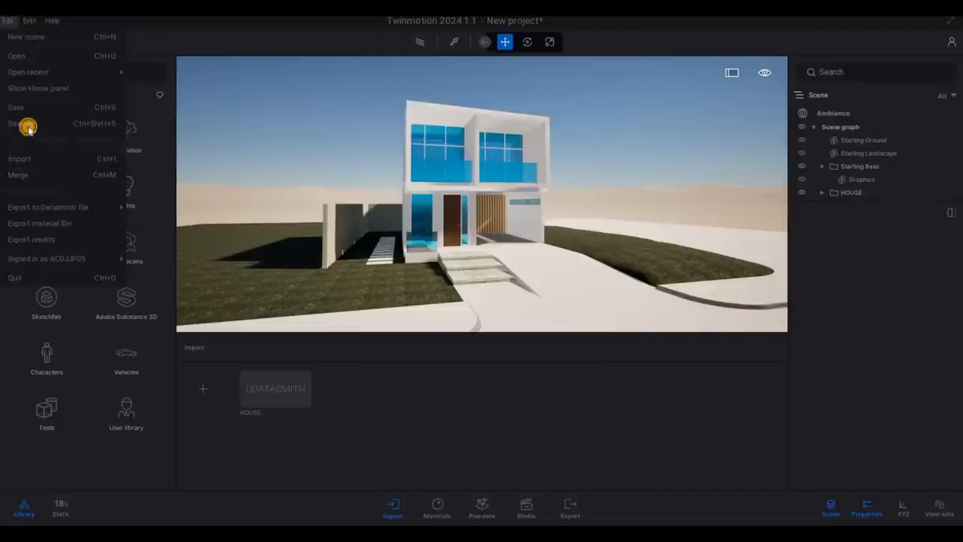
pyautogui.click(30, 121)
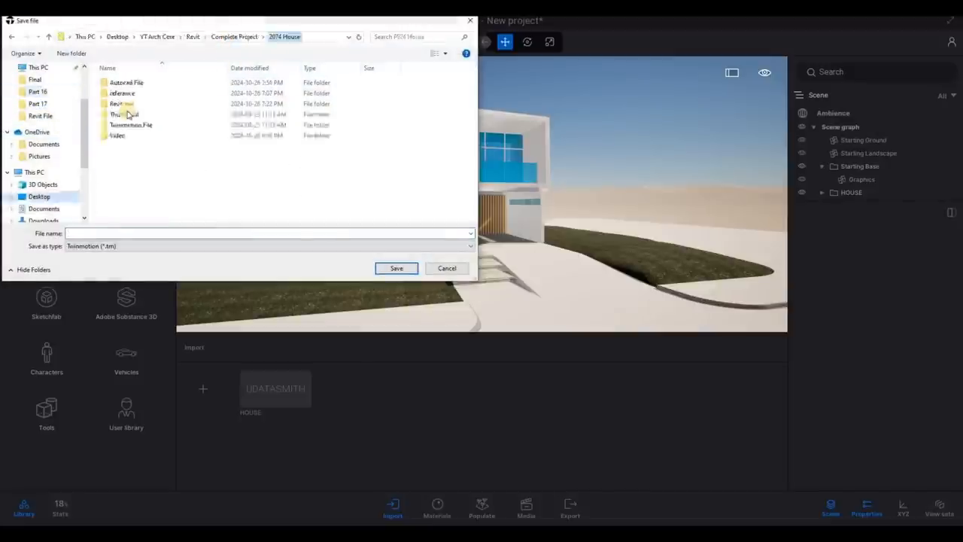
pyautogui.click(131, 123)
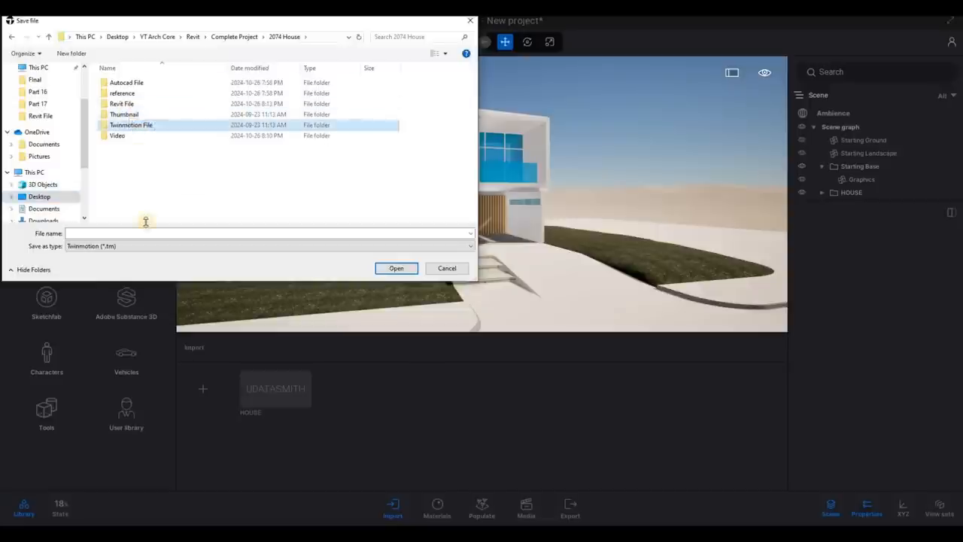
pyautogui.doubleClick(131, 124)
pyautogui.write('HOUSE')
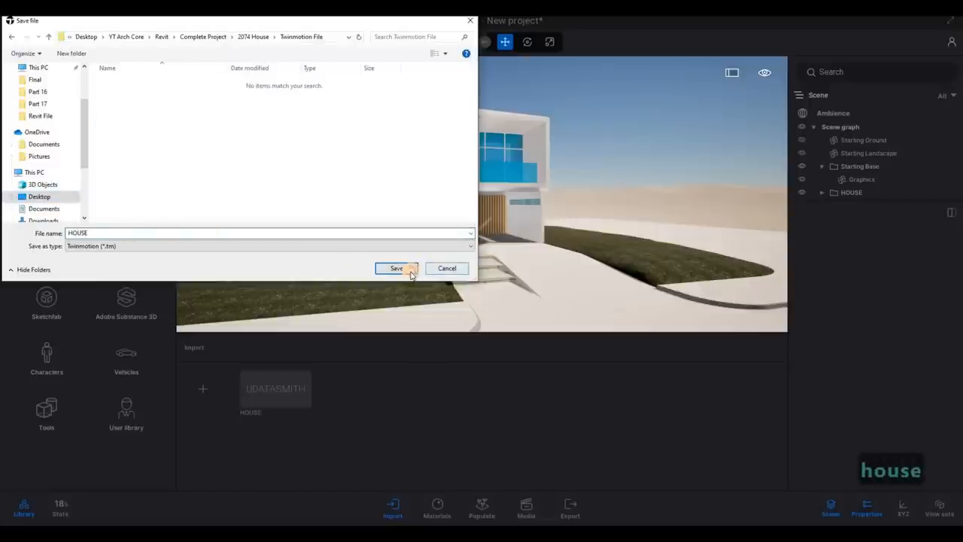
pyautogui.click(395, 268)
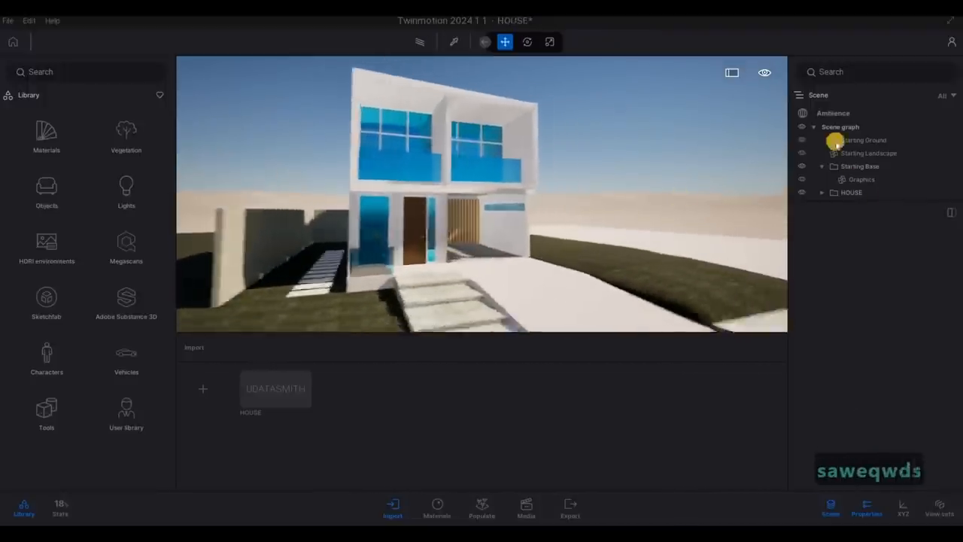
# - Show the Ambience camera settings and expand the Lens details (vignetting, sharpness, chromatic aberration)
pyautogui.click(834, 113)
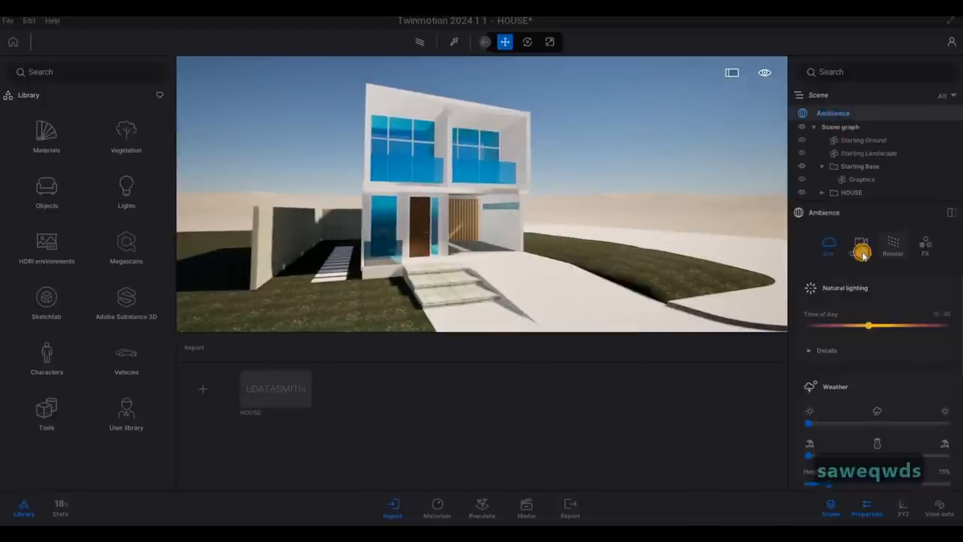
pyautogui.click(861, 242)
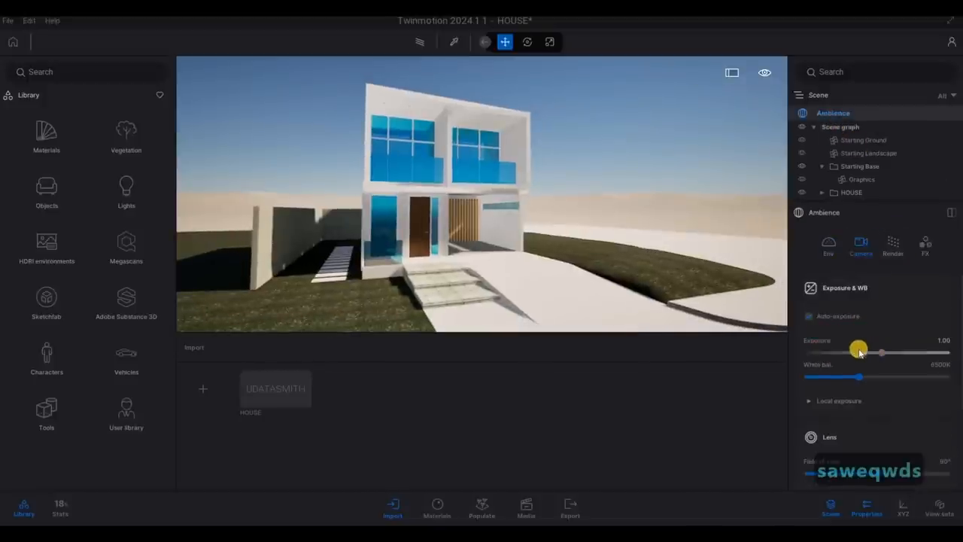
pyautogui.scroll(-3)
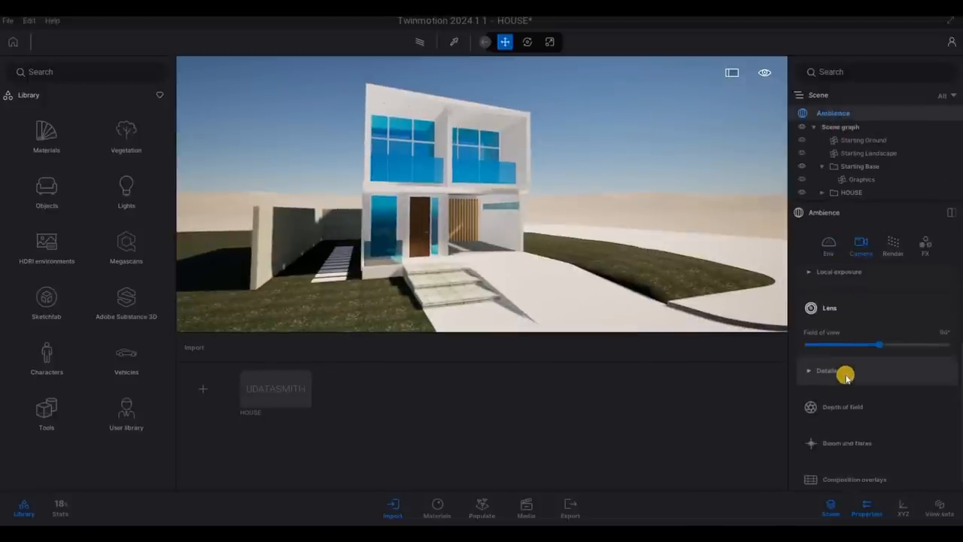
pyautogui.click(825, 370)
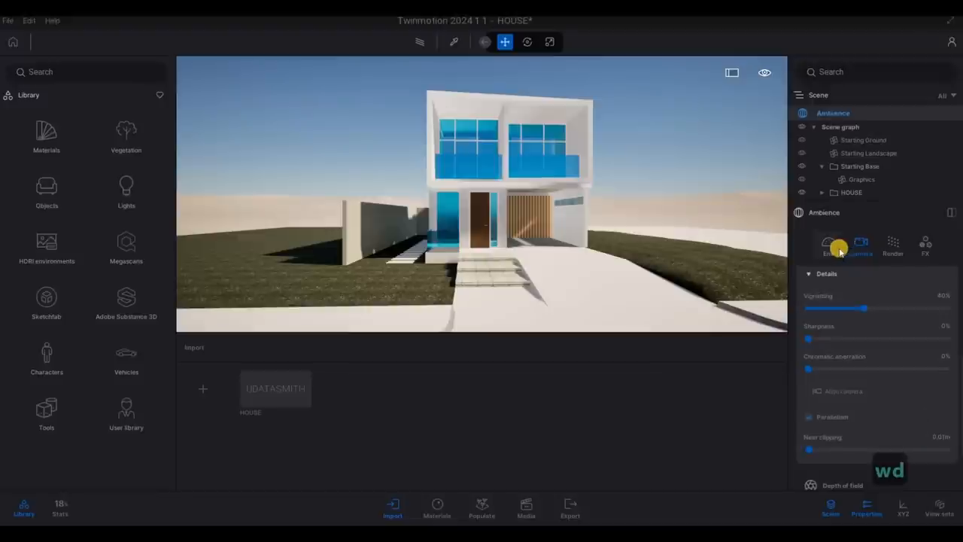
# - Enable a Backdrop HDRI in the Sky settings and apply the outdoor Sunset Fairway environment
pyautogui.click(826, 244)
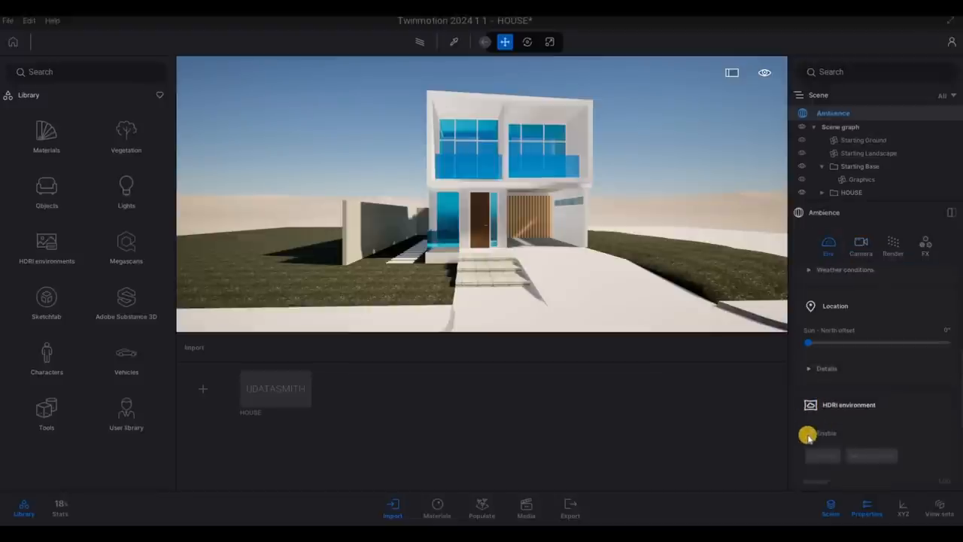
pyautogui.click(810, 434)
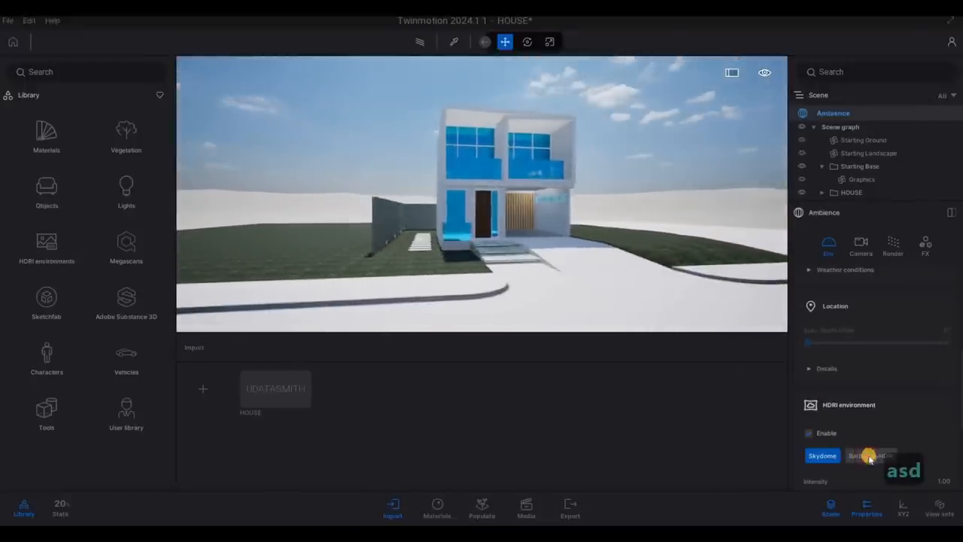
pyautogui.click(867, 456)
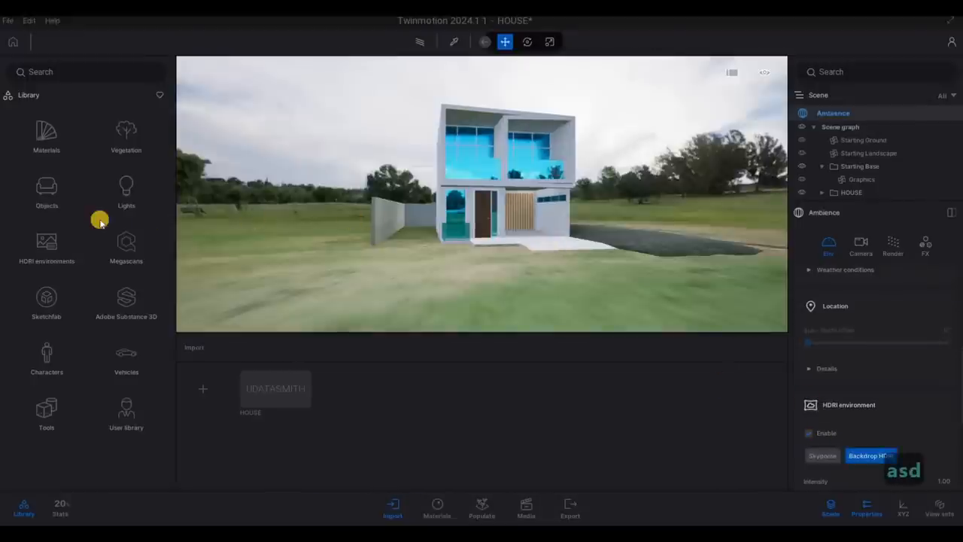
pyautogui.moveTo(108, 306)
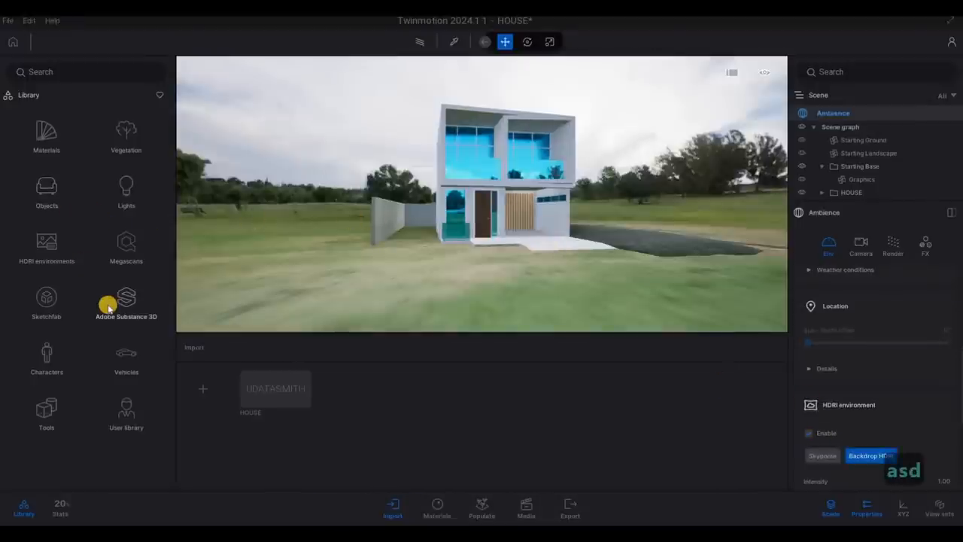
pyautogui.click(47, 244)
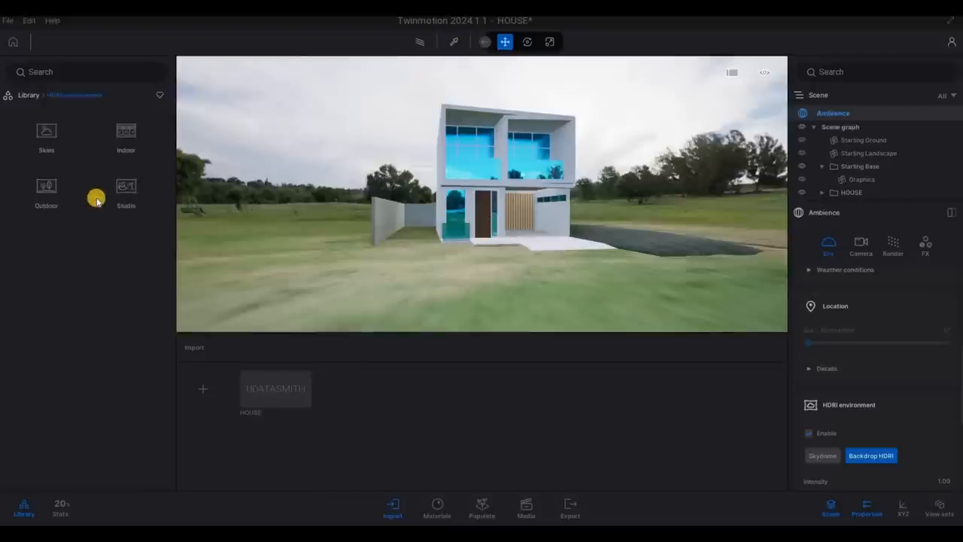
pyautogui.moveTo(47, 187)
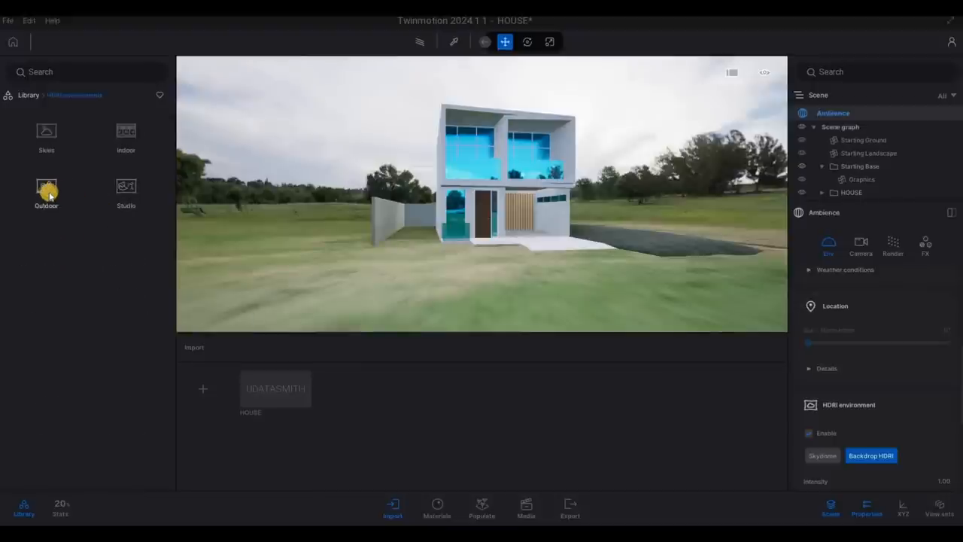
pyautogui.click(45, 190)
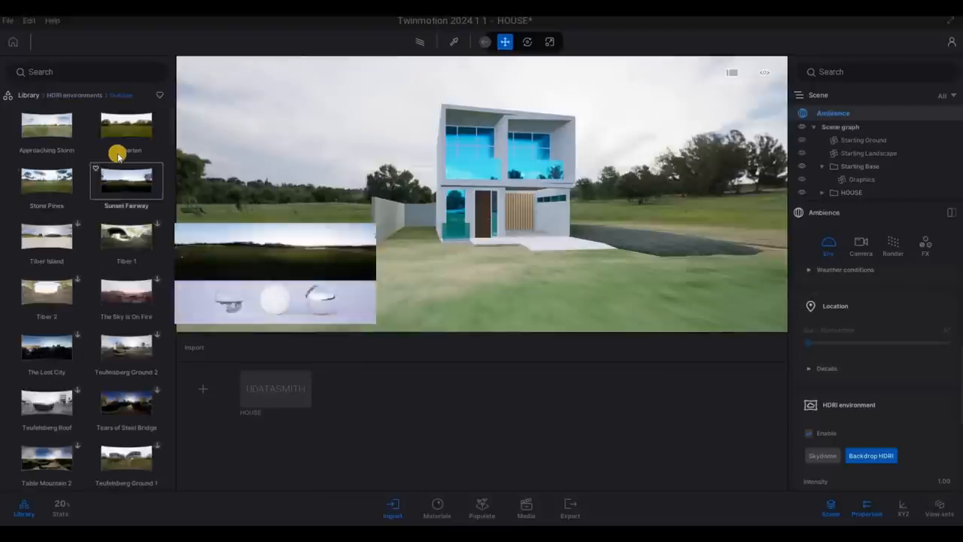
pyautogui.click(126, 181)
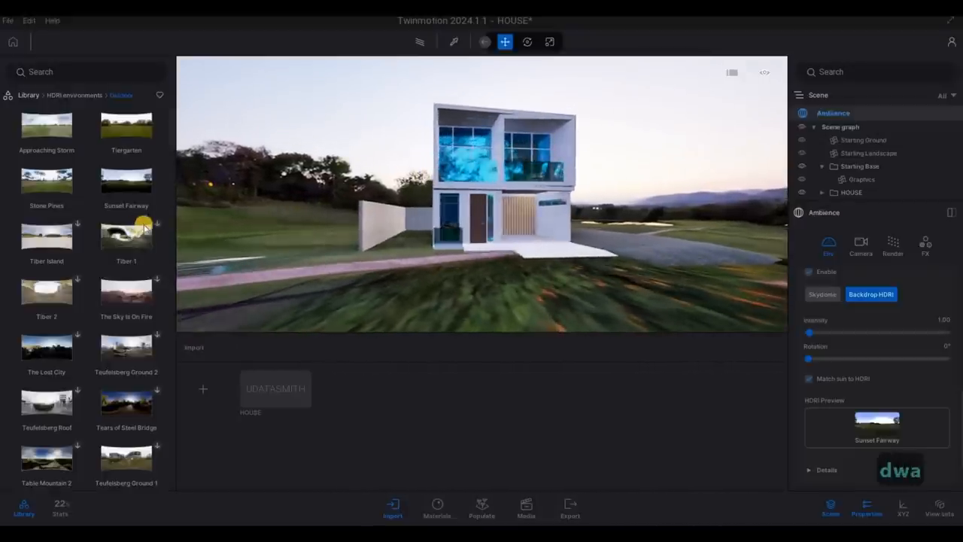
# - Switch the backdrop to Stone Pines and adjust its height offset around the site
pyautogui.click(126, 180)
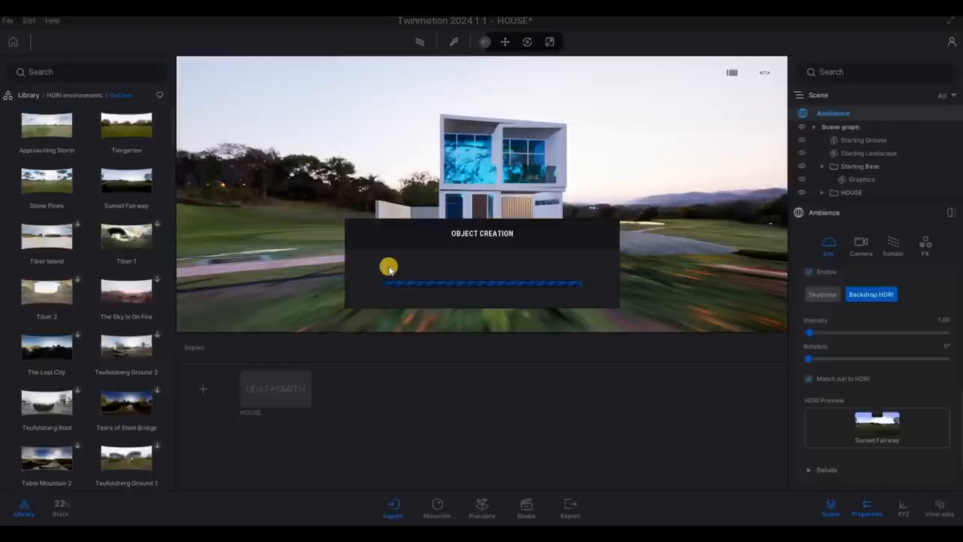
pyautogui.moveTo(410, 242)
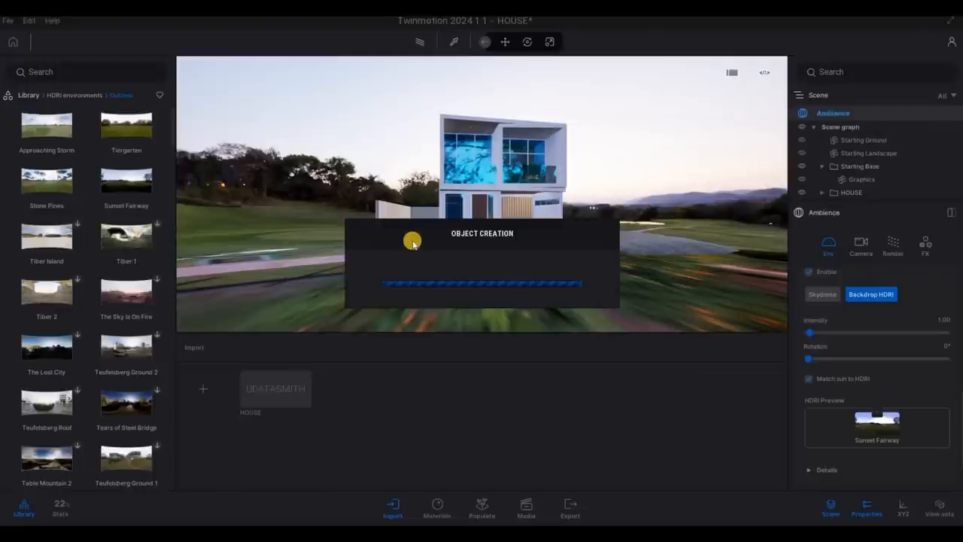
pyautogui.moveTo(635, 310)
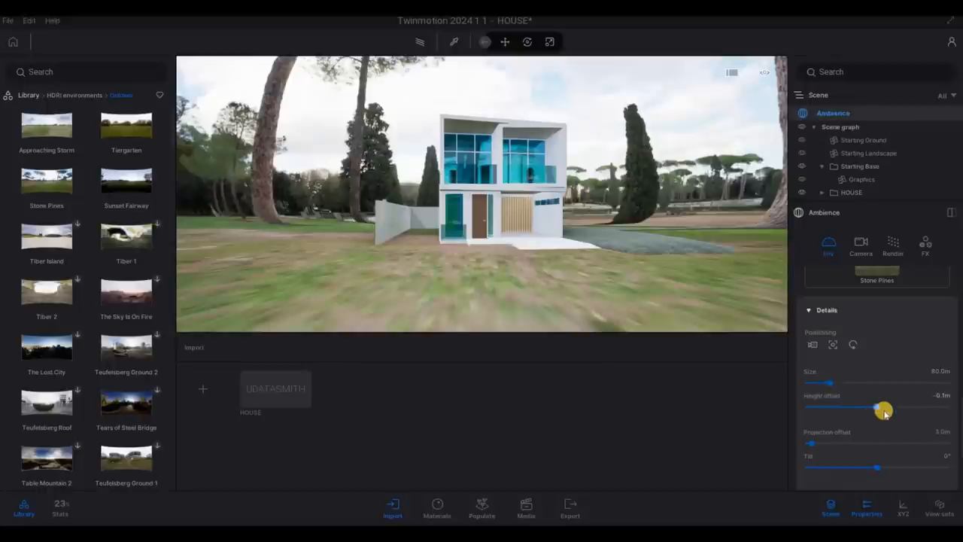
pyautogui.moveTo(882, 406); pyautogui.dragTo(873, 407)
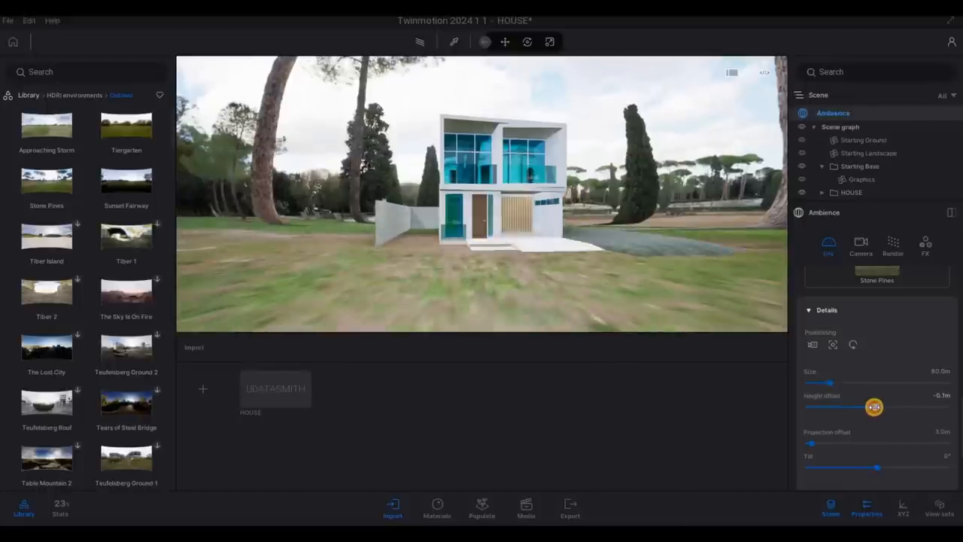
pyautogui.moveTo(873, 407); pyautogui.dragTo(867, 406)
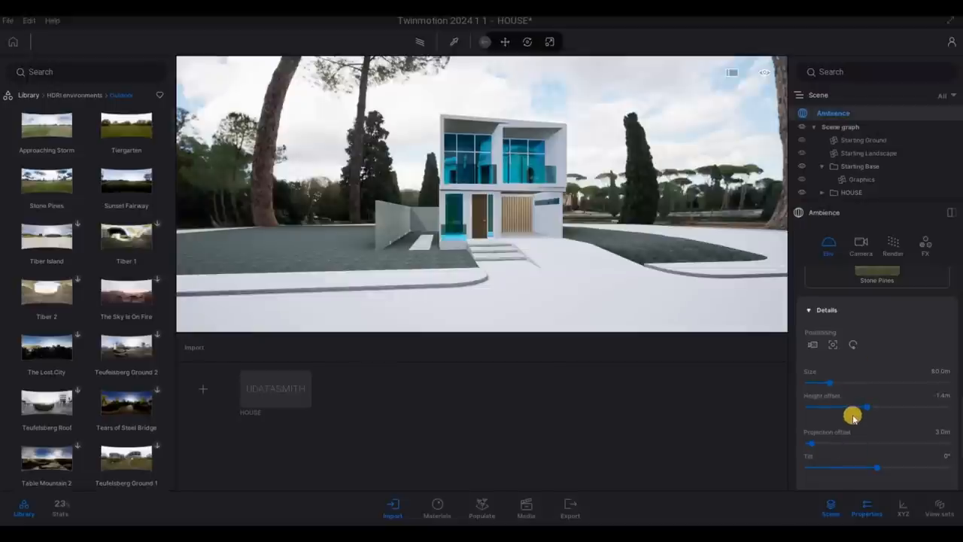
pyautogui.click(872, 279)
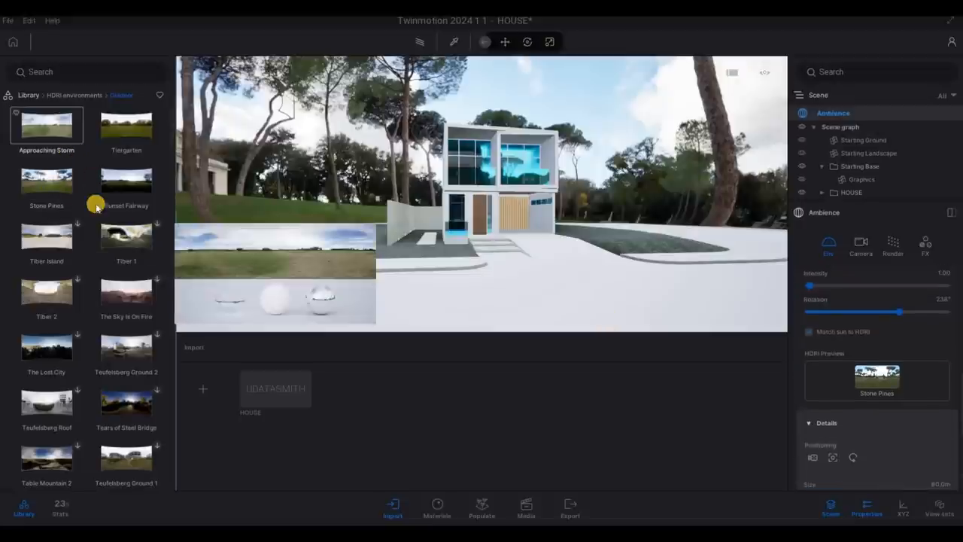
# - Apply the autumn Tangarden HDRI and enlarge its size so it wraps around the house
pyautogui.click(127, 127)
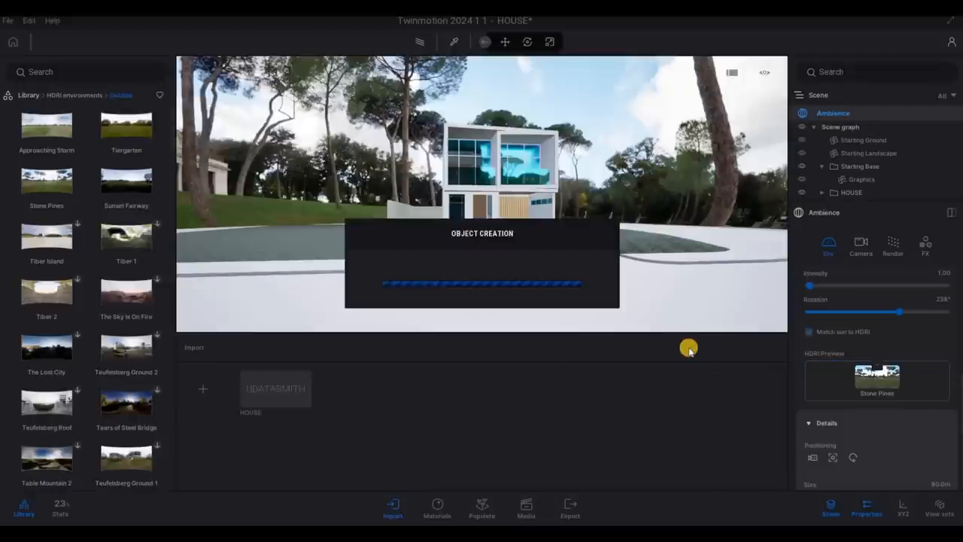
pyautogui.moveTo(645, 214)
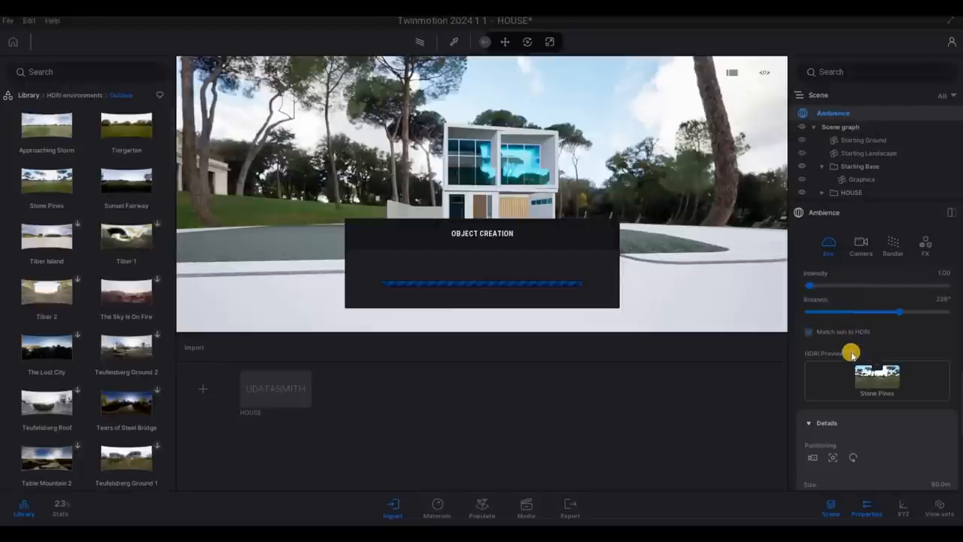
pyautogui.moveTo(111, 221)
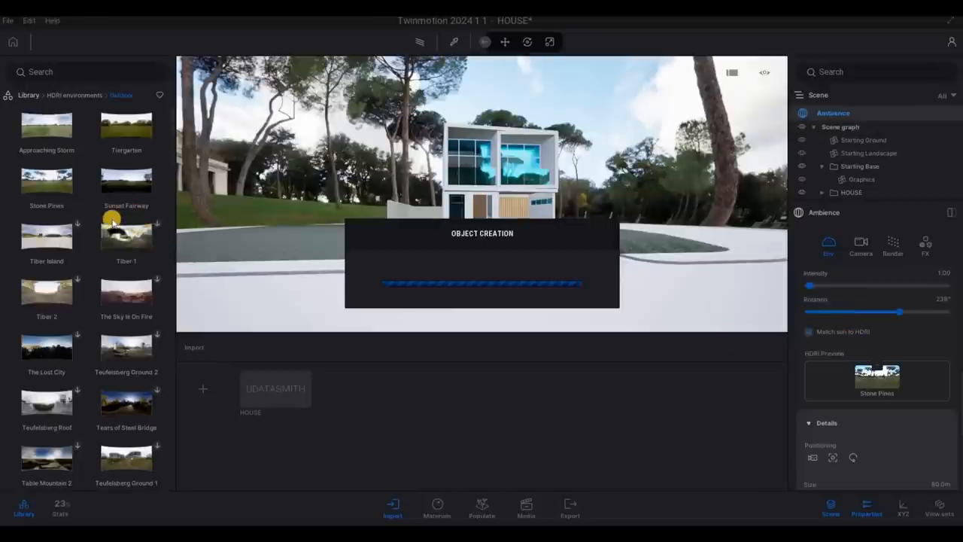
pyautogui.moveTo(148, 150)
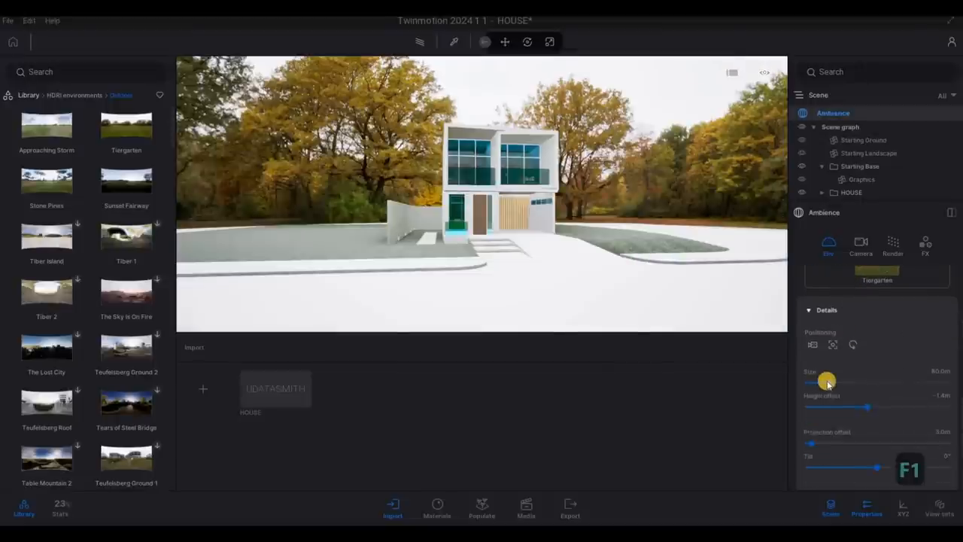
pyautogui.moveTo(827, 383); pyautogui.dragTo(844, 384)
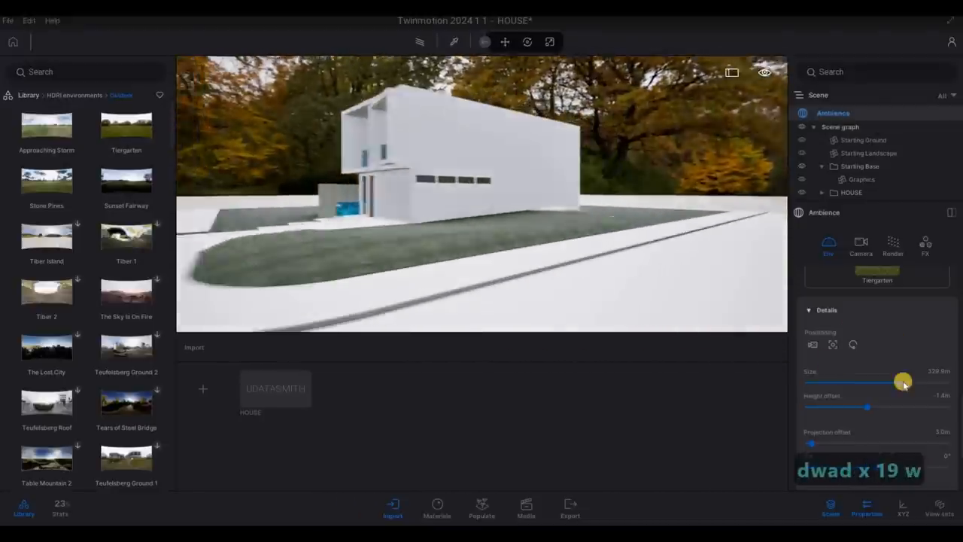
pyautogui.moveTo(903, 382); pyautogui.dragTo(830, 377)
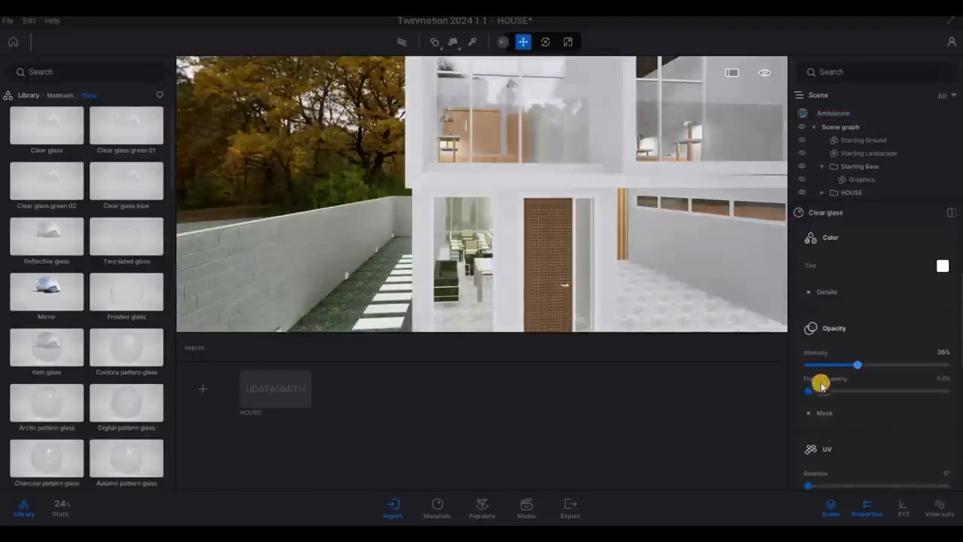
# - Raise the Clear glass material's opacity and frosted opacity, then confirm its tint colour
pyautogui.moveTo(856, 366); pyautogui.dragTo(888, 366)
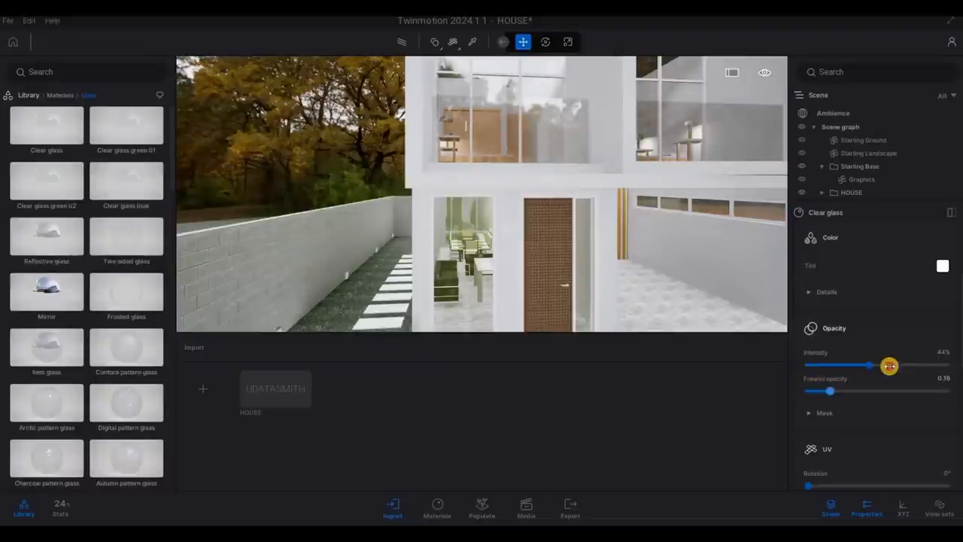
pyautogui.moveTo(870, 382); pyautogui.dragTo(892, 382)
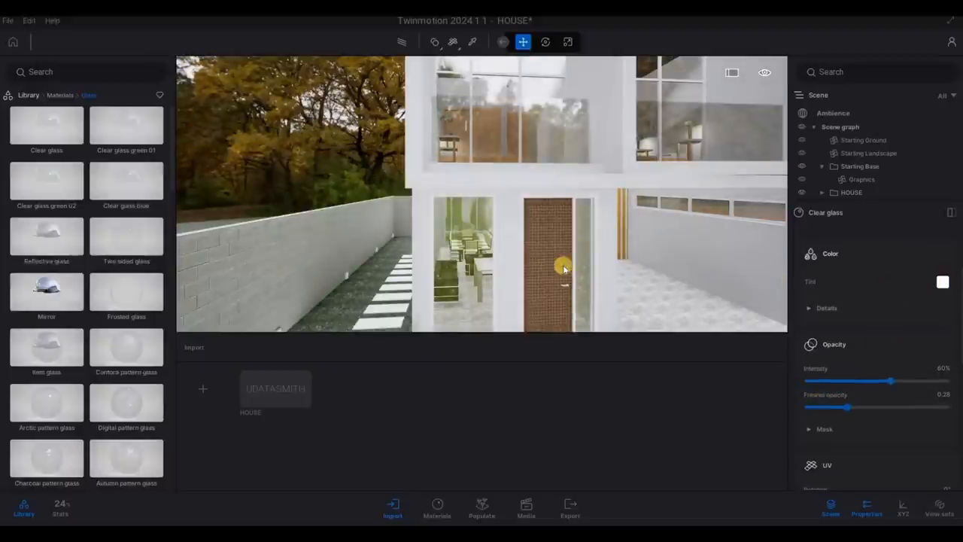
pyautogui.click(942, 281)
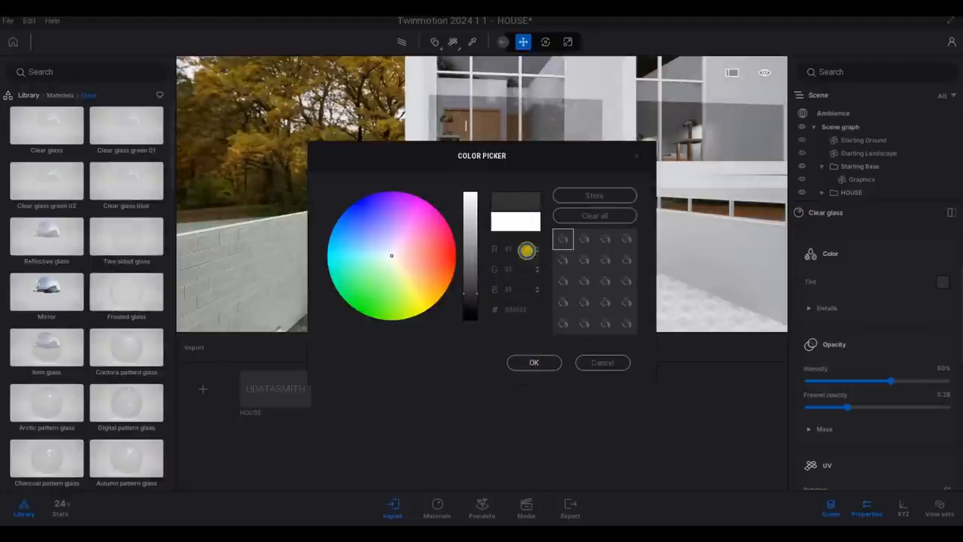
pyautogui.click(535, 363)
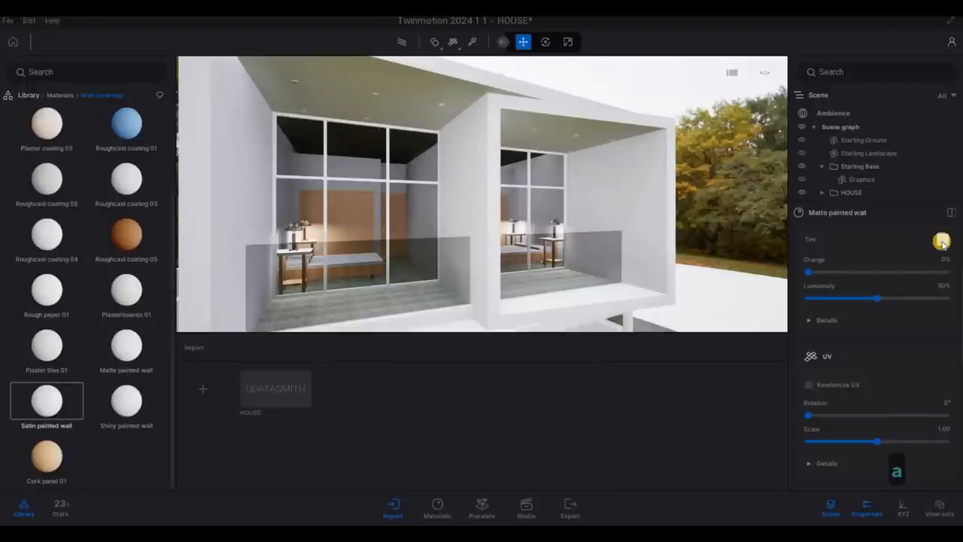
# - Pick and confirm the tint colour of the Matte painted wall material
pyautogui.click(942, 241)
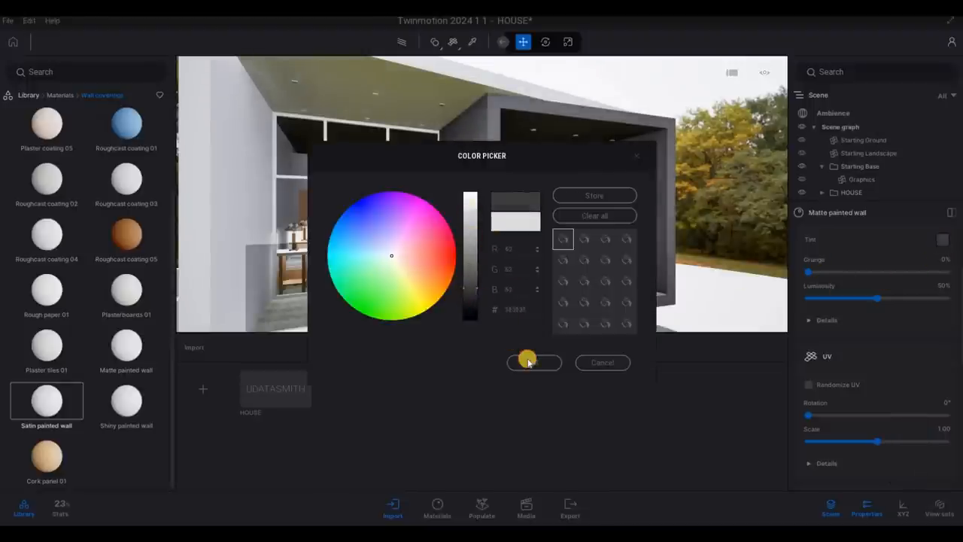
pyautogui.click(533, 362)
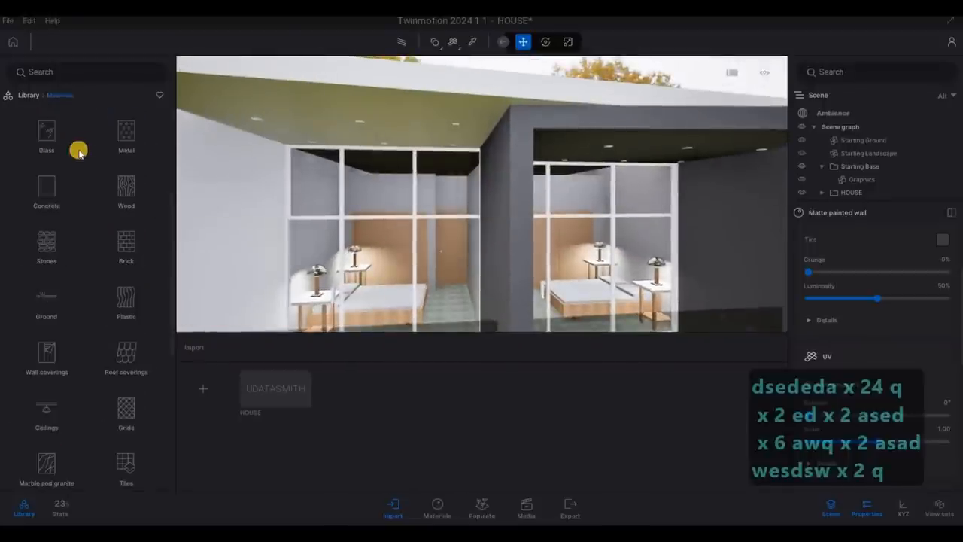
# - Give the Aluminum window-frame material a dark grey tint from the Metal category
pyautogui.click(126, 135)
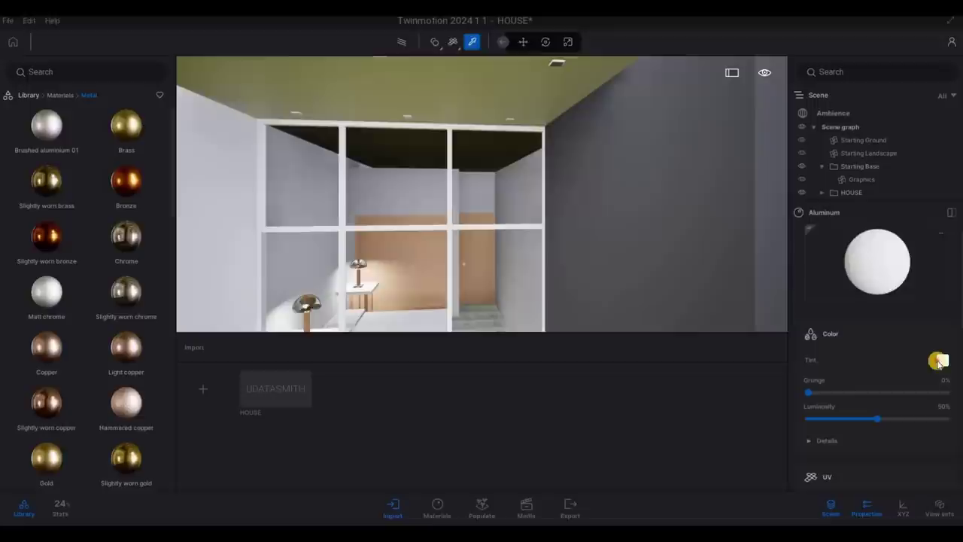
pyautogui.click(935, 376)
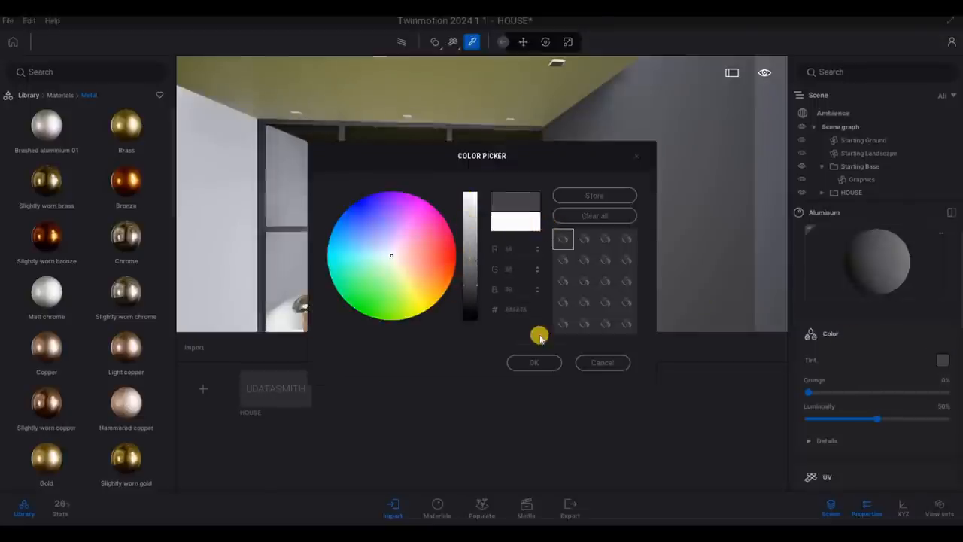
pyautogui.click(534, 363)
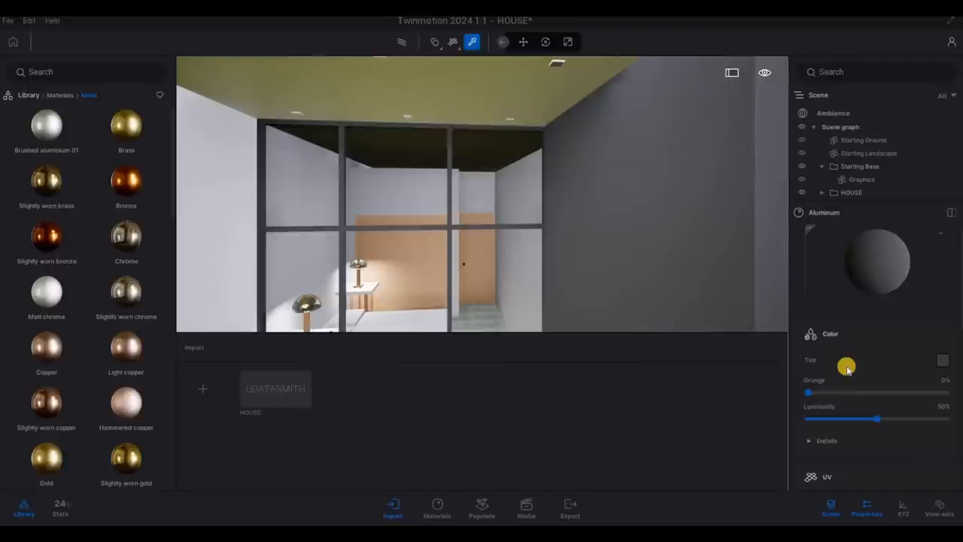
pyautogui.scroll(-3)
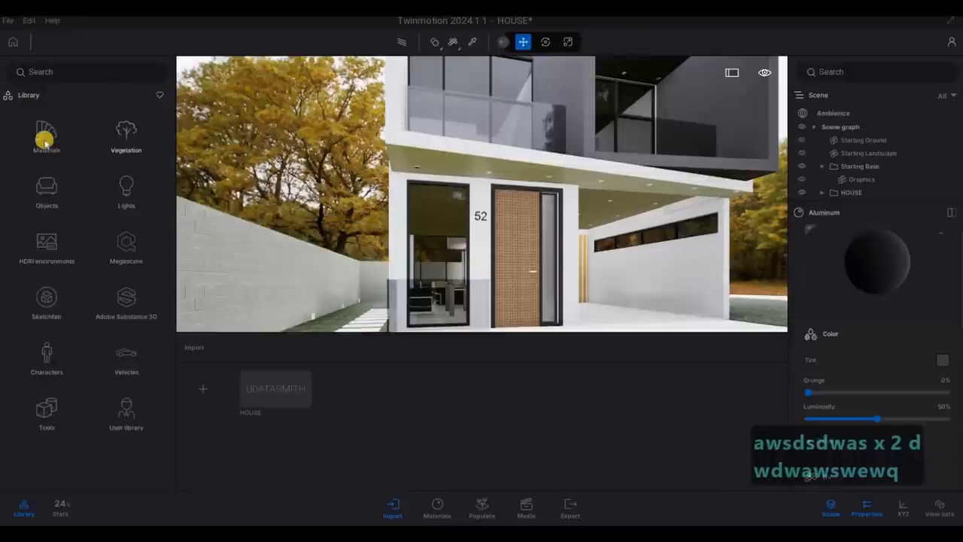
pyautogui.moveTo(67, 160)
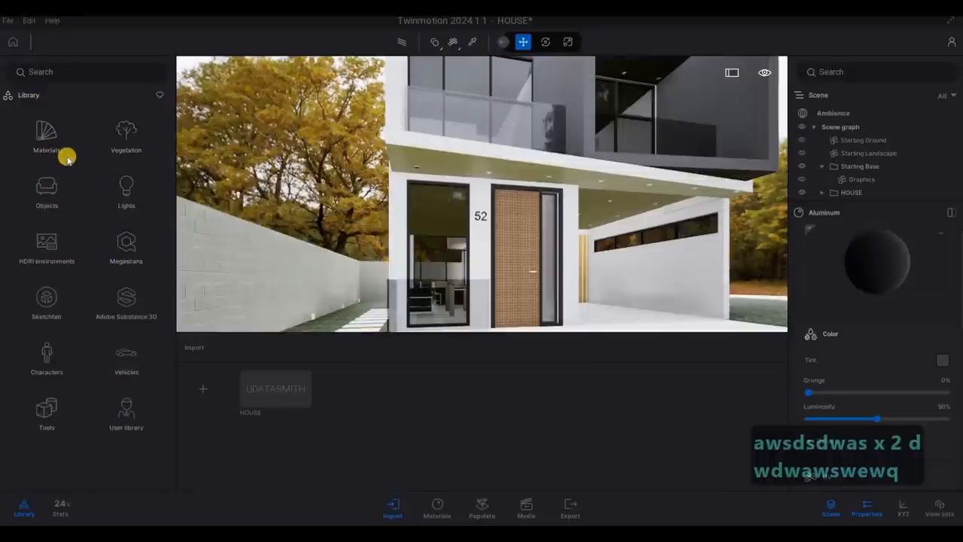
# - Apply Olive 02 D wood from the Wood category to the front door
pyautogui.click(47, 133)
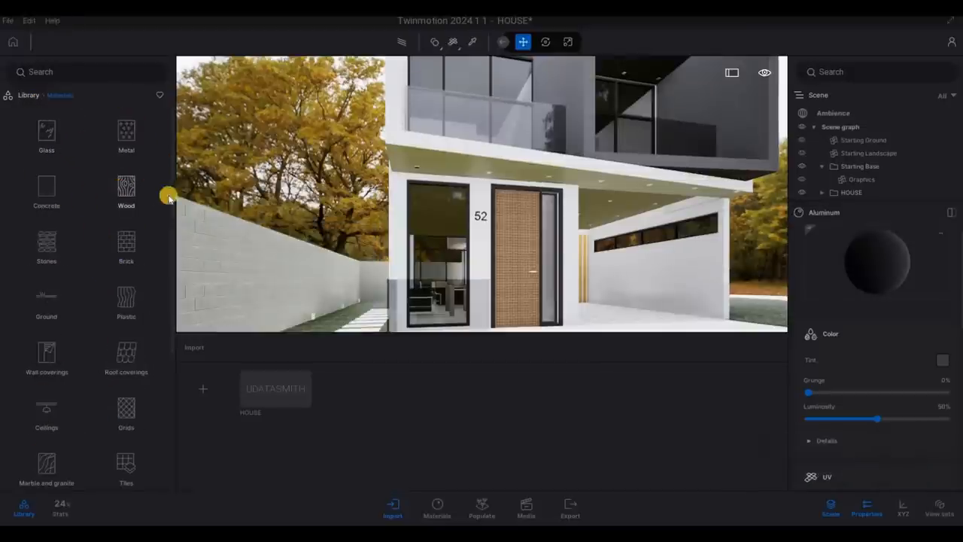
pyautogui.click(126, 186)
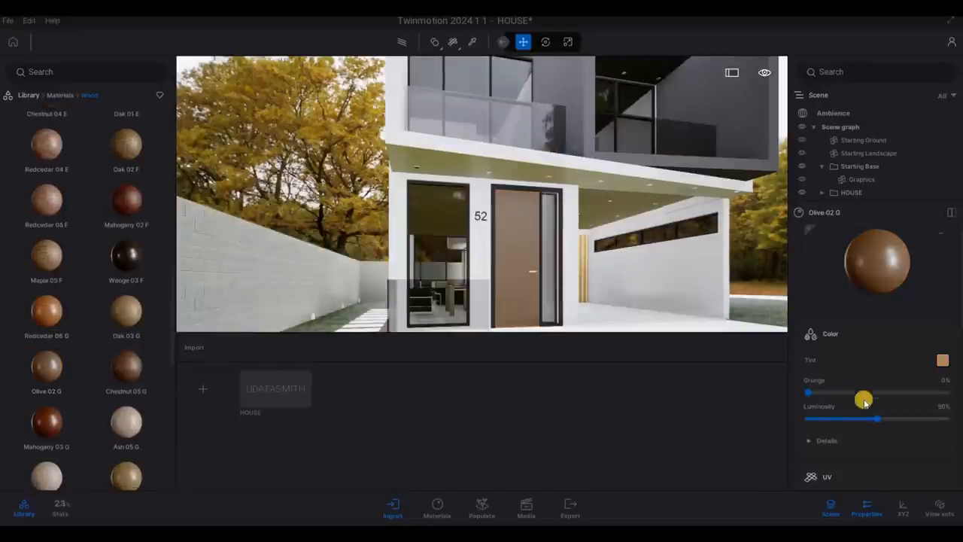
pyautogui.scroll(-3)
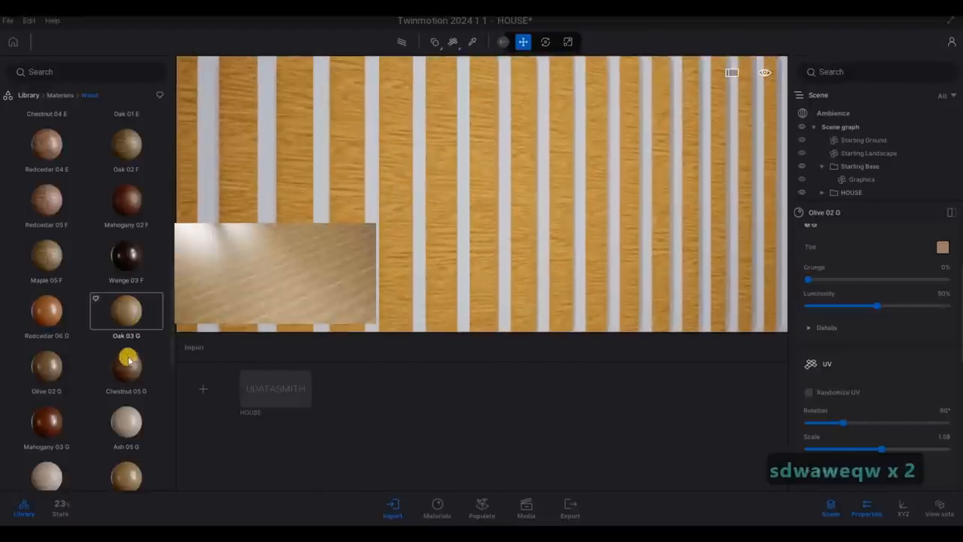
# - Try an oak, then cover the slatted wall panel with Mahogany 03 D wood
pyautogui.click(46, 421)
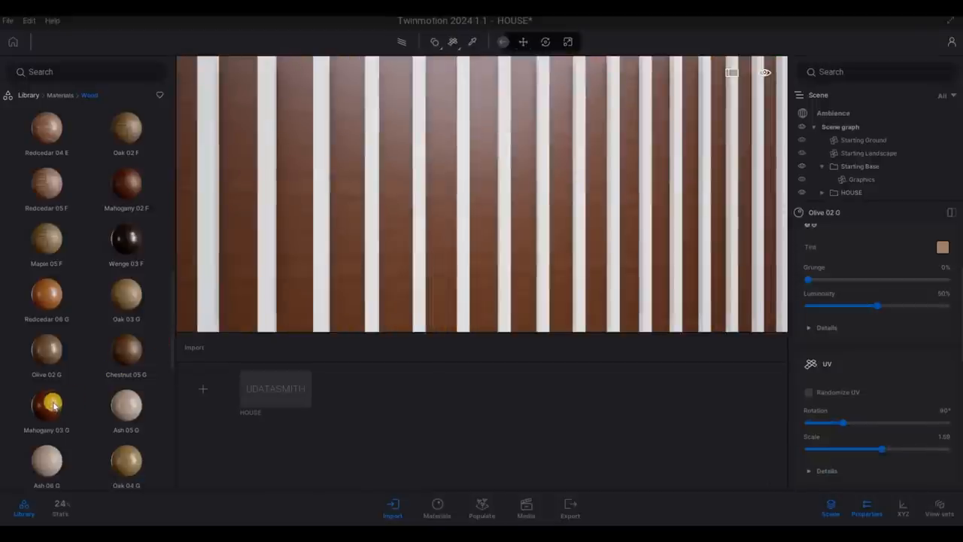
pyautogui.click(46, 402)
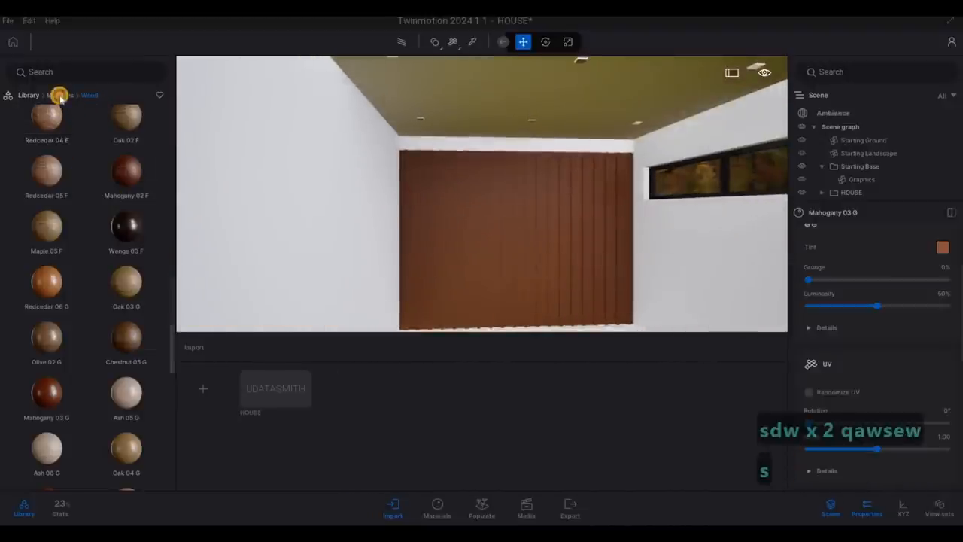
# - Browse the material categories and try a Neons test material on the slatted wall
pyautogui.click(58, 95)
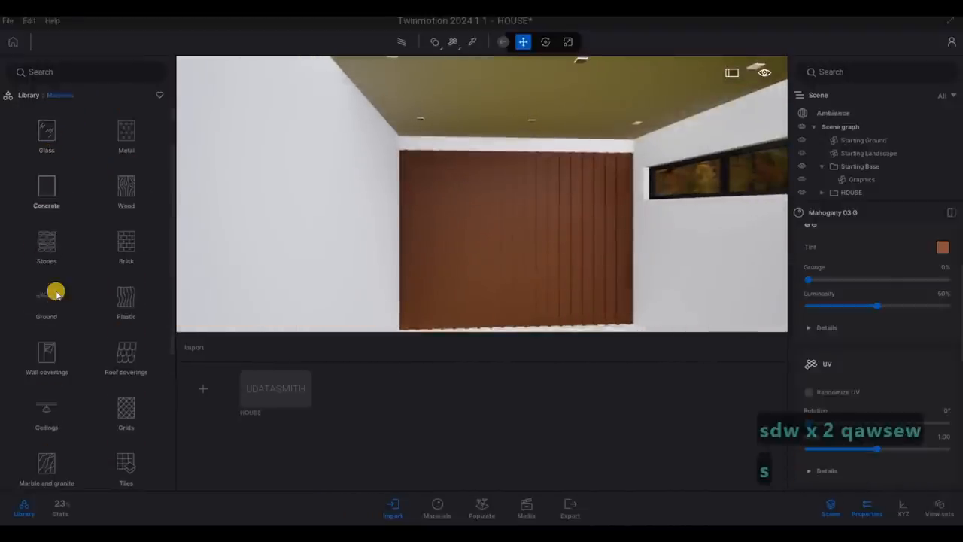
pyautogui.scroll(-3)
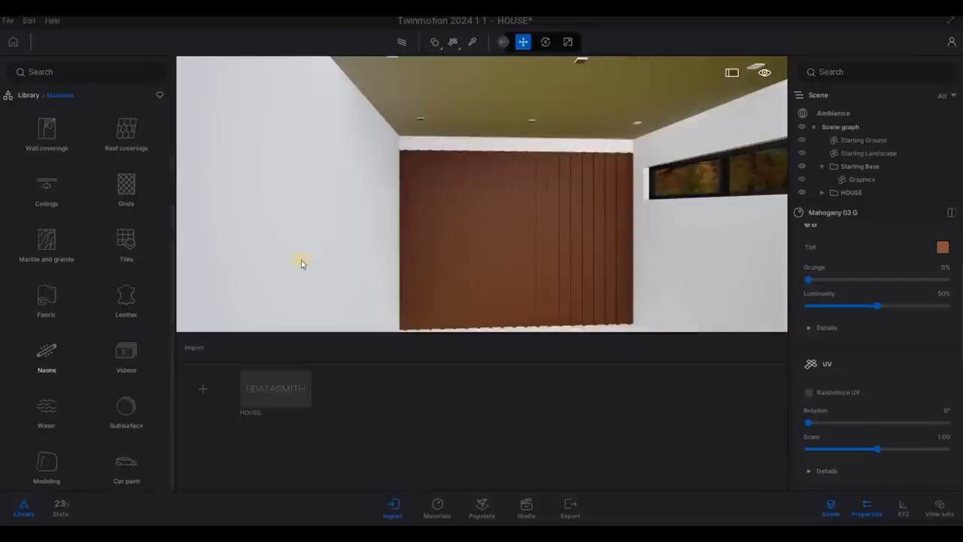
pyautogui.click(47, 358)
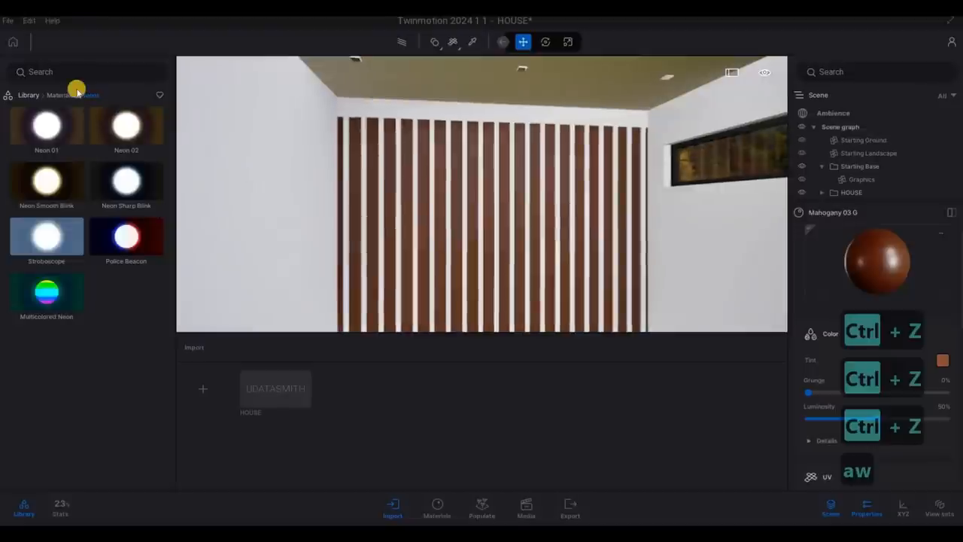
# - Undo the trial material and use the File menu to return to Revit
pyautogui.click(9, 21)
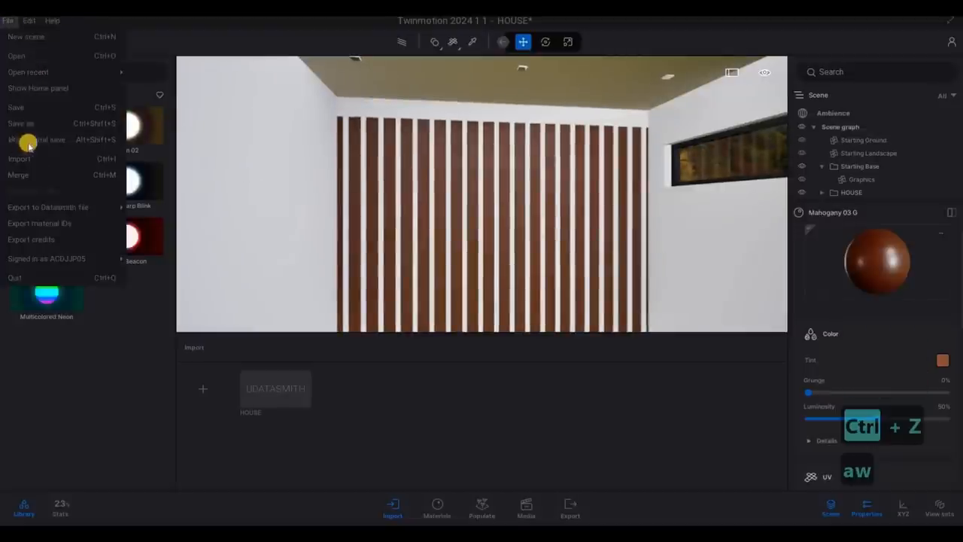
pyautogui.click(15, 107)
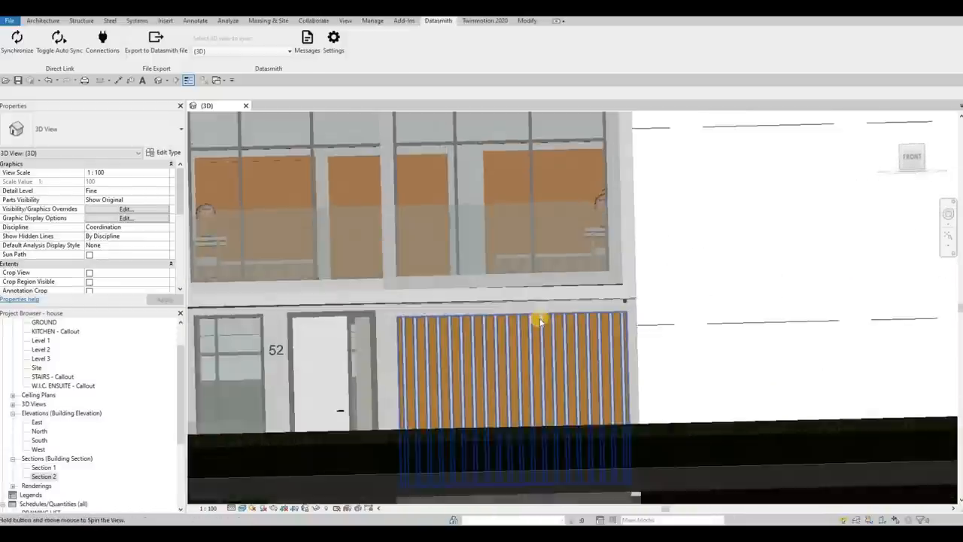
# - Select and nudge the facade slat group, undo the shift, and switch to the South elevation
pyautogui.click(539, 322)
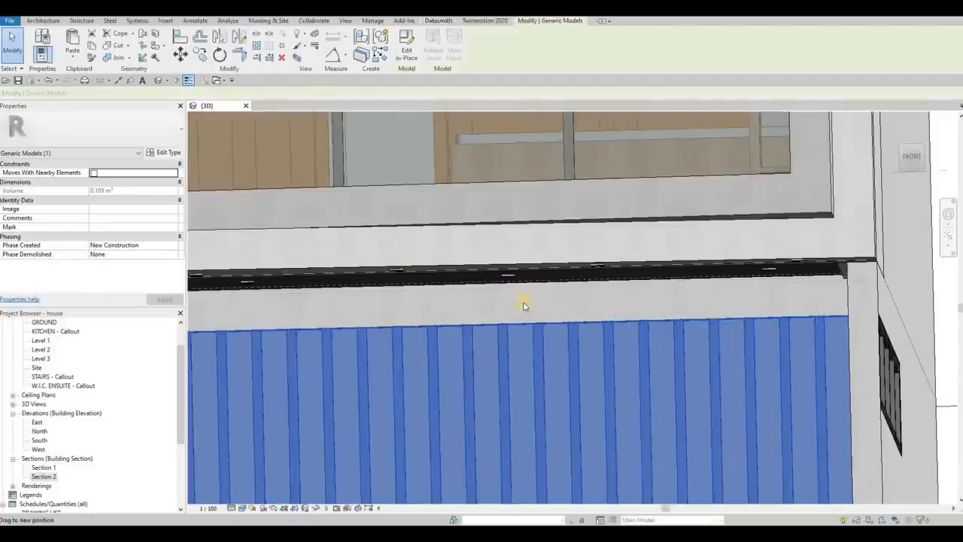
pyautogui.moveTo(524, 308); pyautogui.dragTo(519, 307)
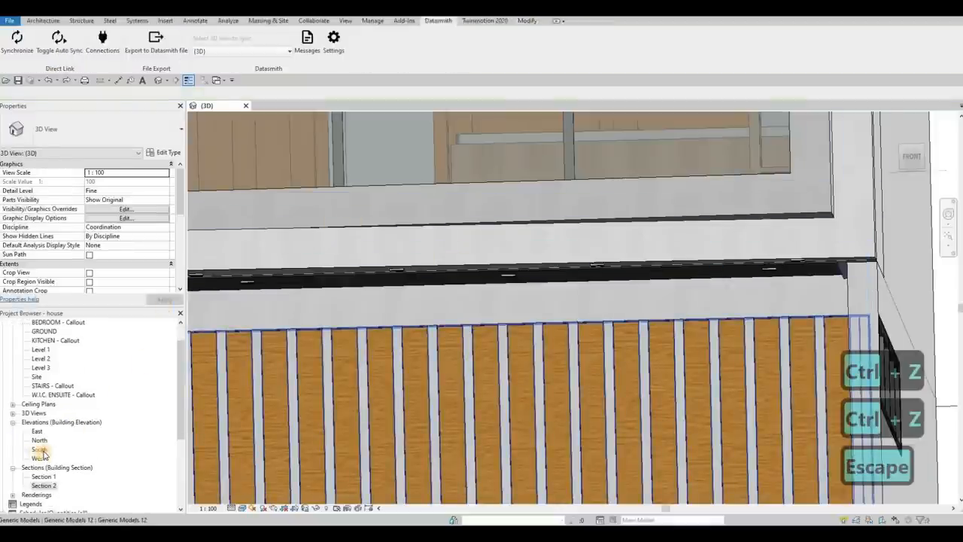
pyautogui.doubleClick(39, 449)
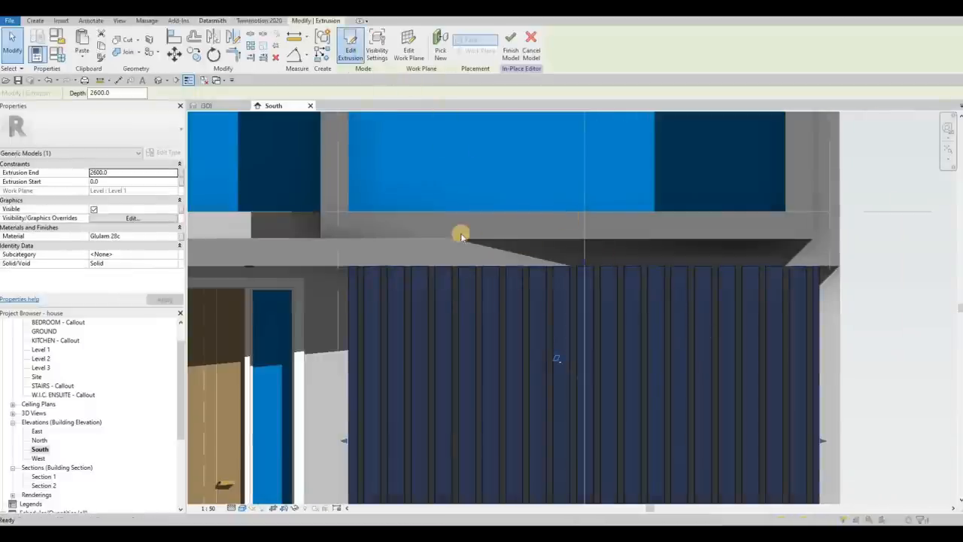
# - Cycle to the backing panel extrusion behind the slats and adjust its profile height
pyautogui.press('Escape')
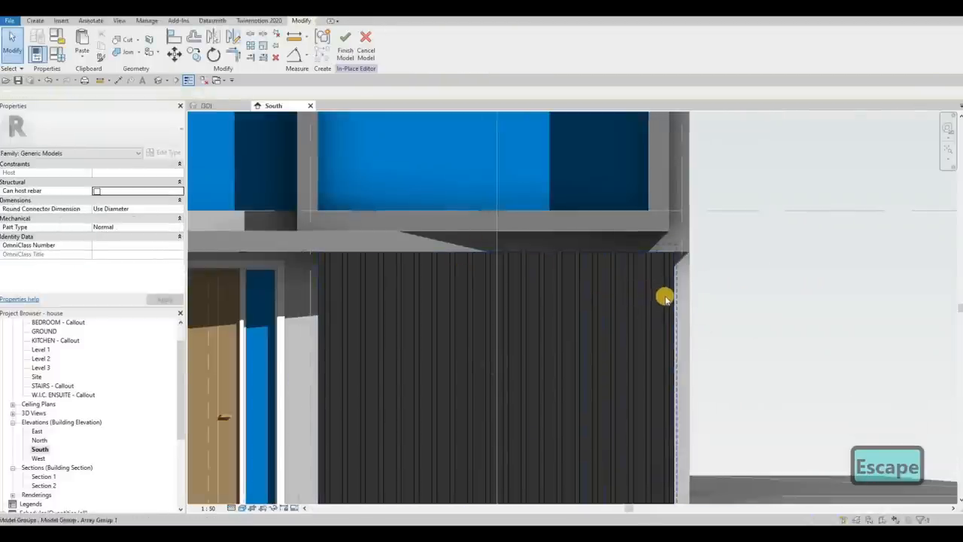
pyautogui.press('Tab')
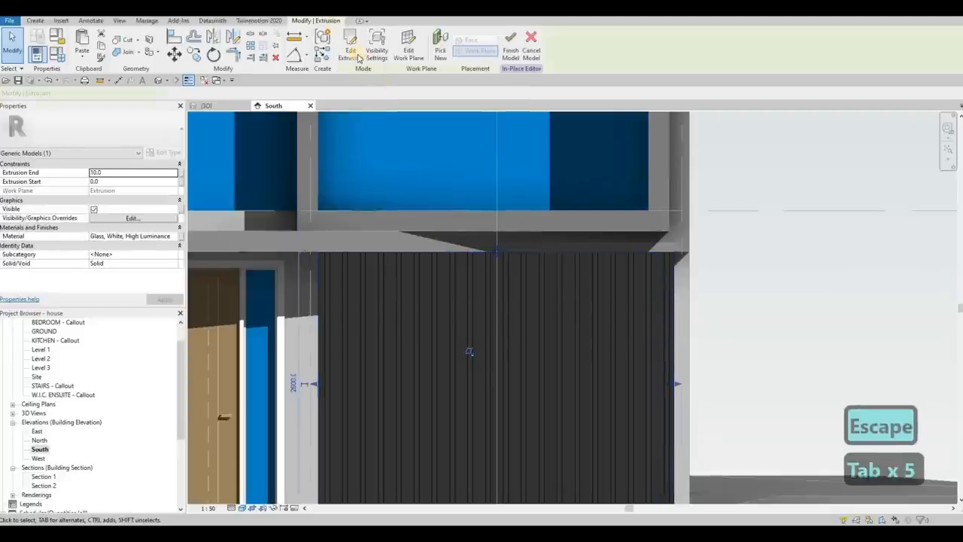
pyautogui.click(348, 45)
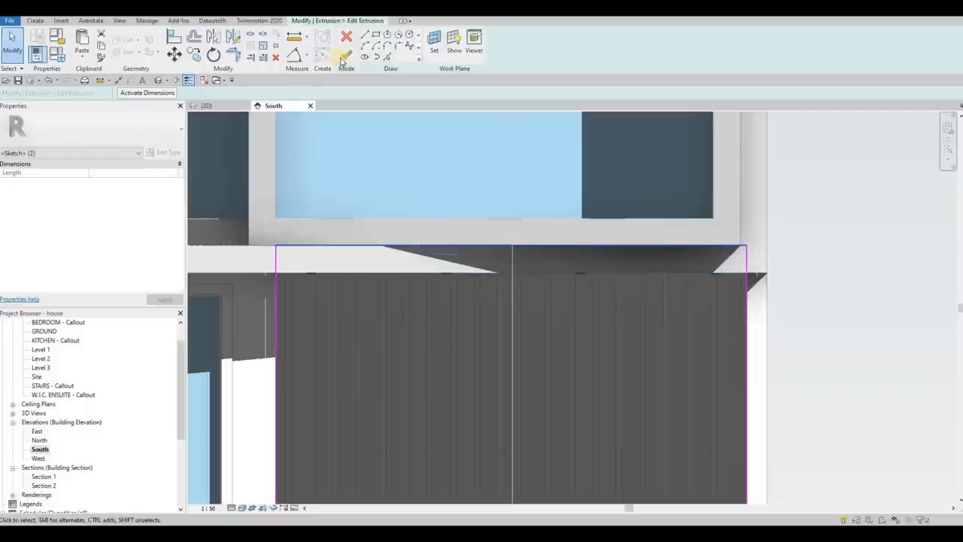
pyautogui.moveTo(343, 56)
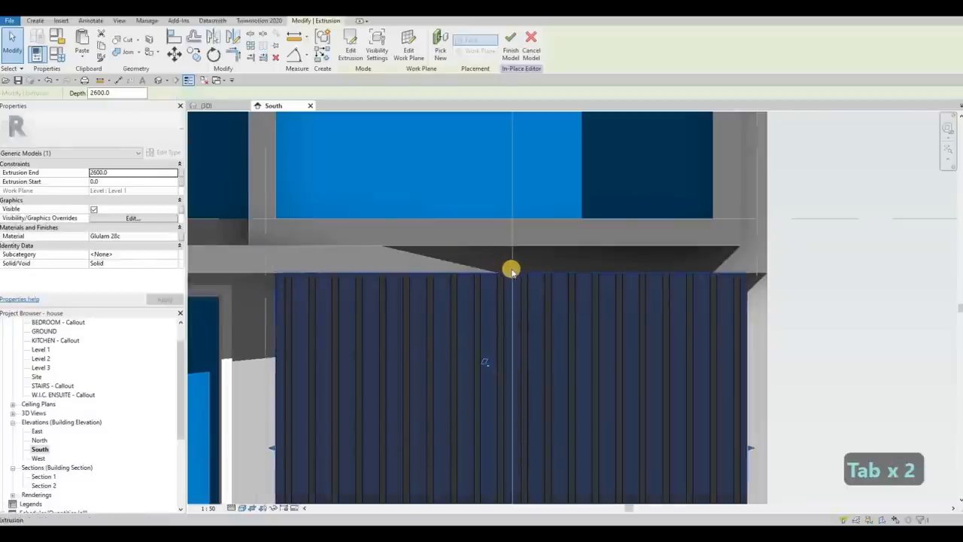
pyautogui.moveTo(512, 269); pyautogui.dragTo(419, 239)
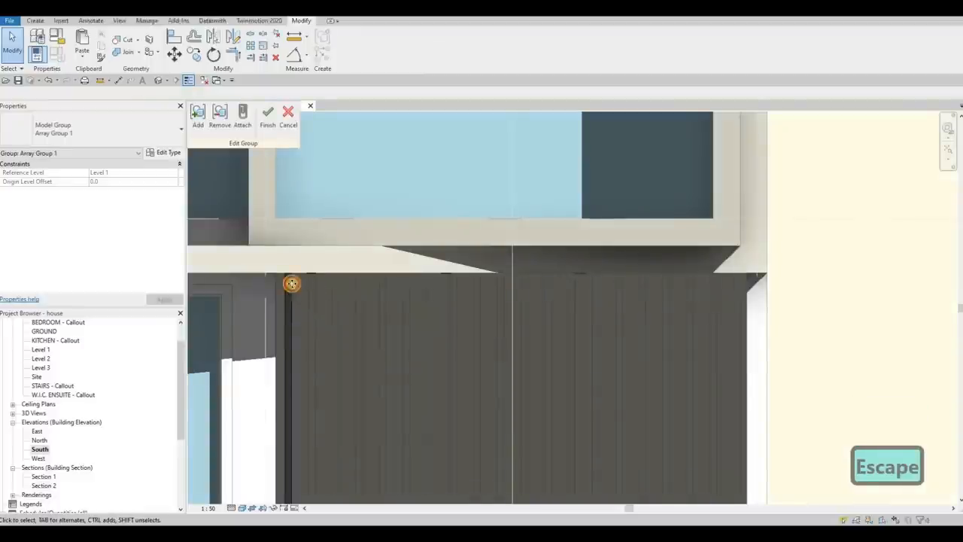
# - Adjust a slat in the array group, finish the group and model edits, and return to the 3D view
pyautogui.click(292, 283)
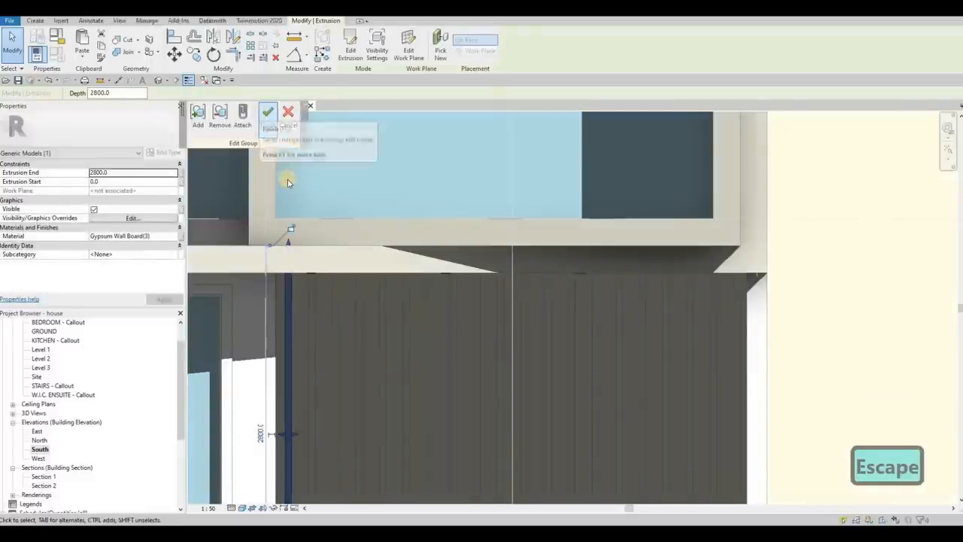
pyautogui.click(268, 112)
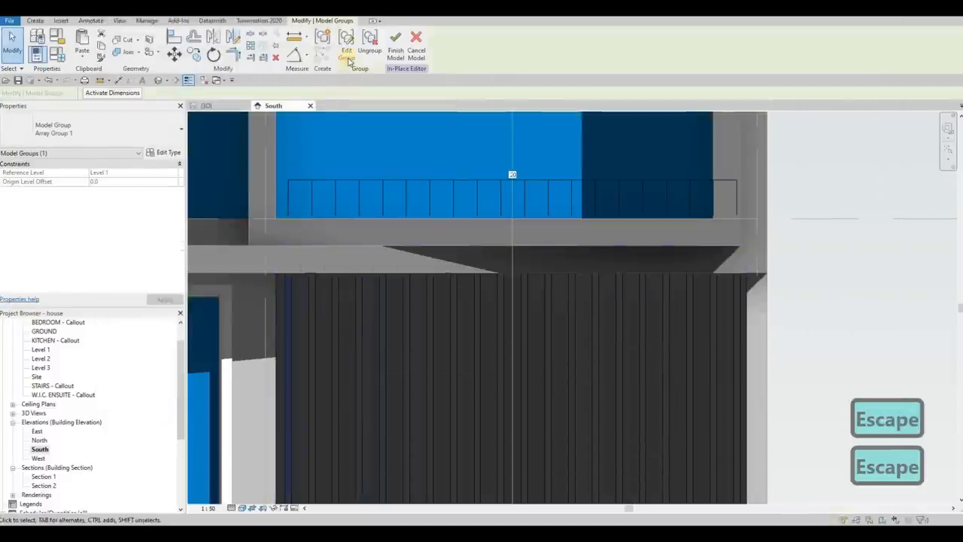
pyautogui.click(349, 38)
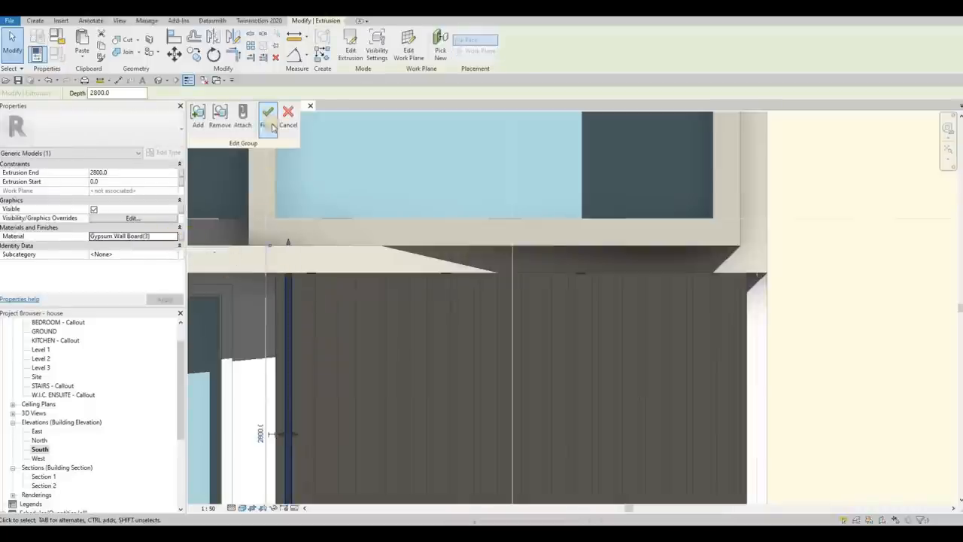
pyautogui.click(268, 112)
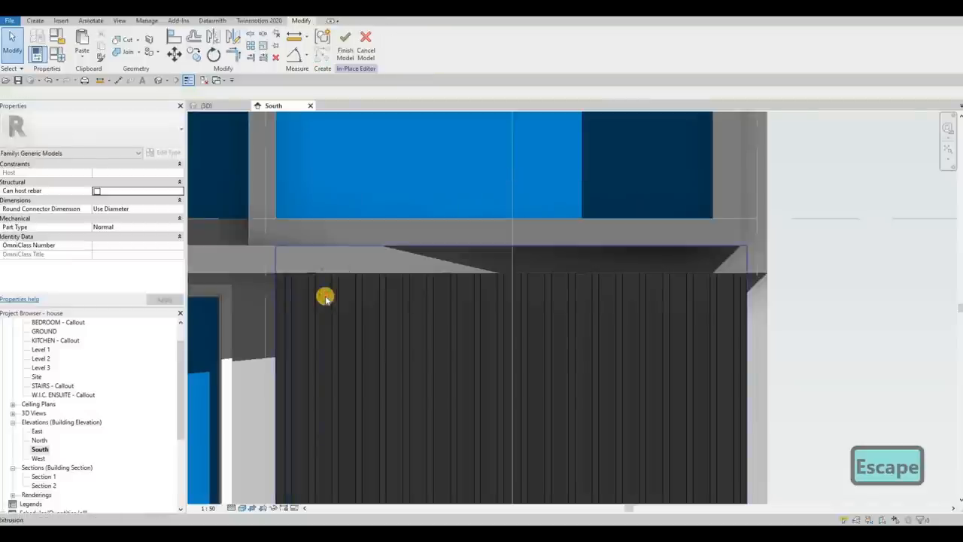
pyautogui.click(323, 299)
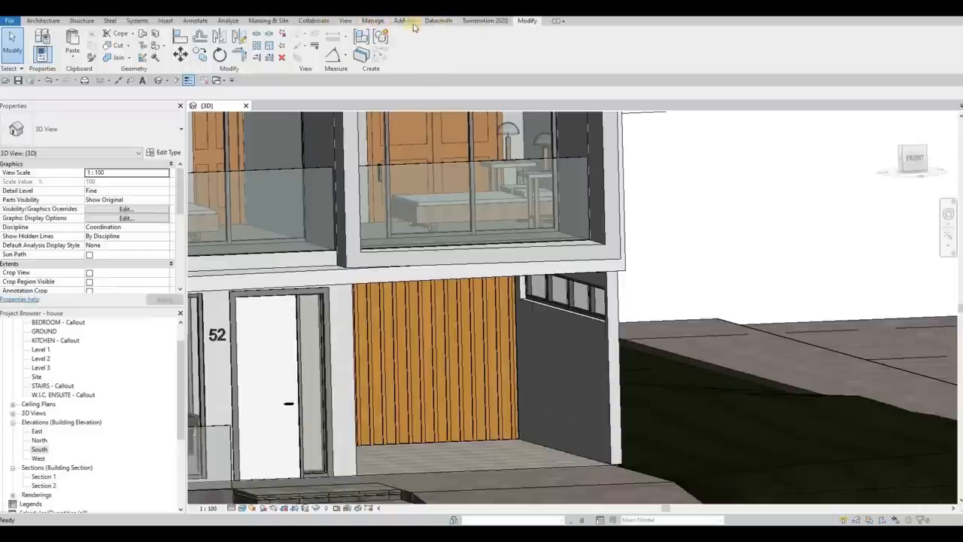
# - Export the 3D view to Datasmith, saving over HOUSE.udatasmith
pyautogui.click(439, 20)
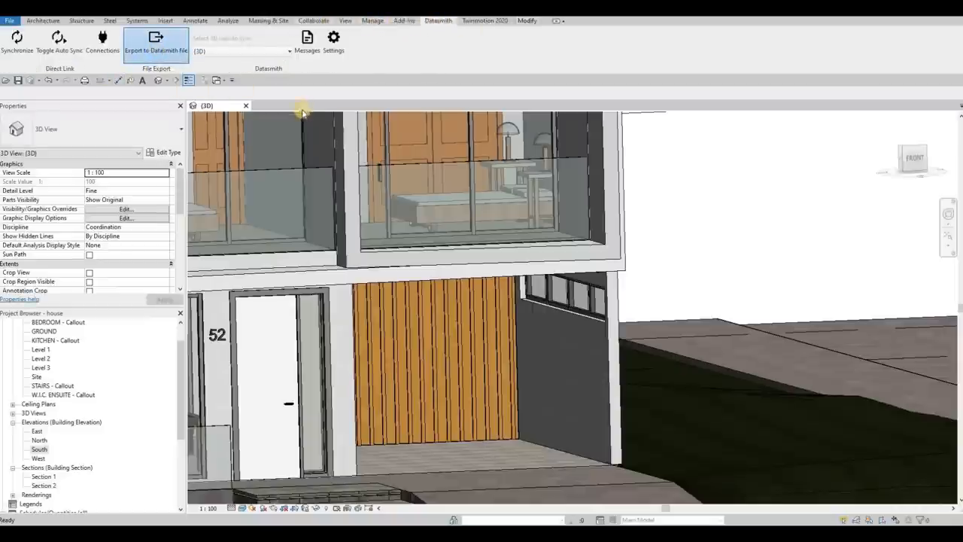
pyautogui.click(156, 36)
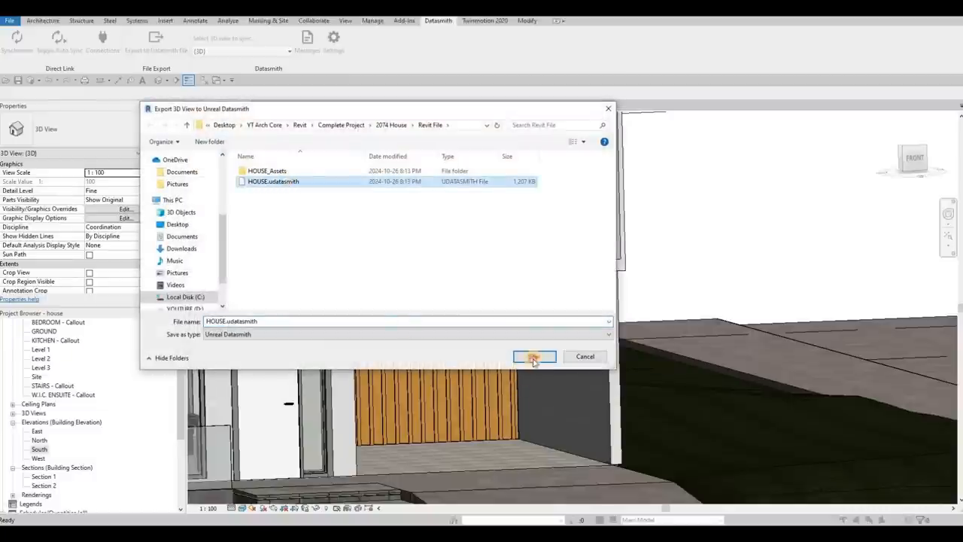
pyautogui.click(533, 356)
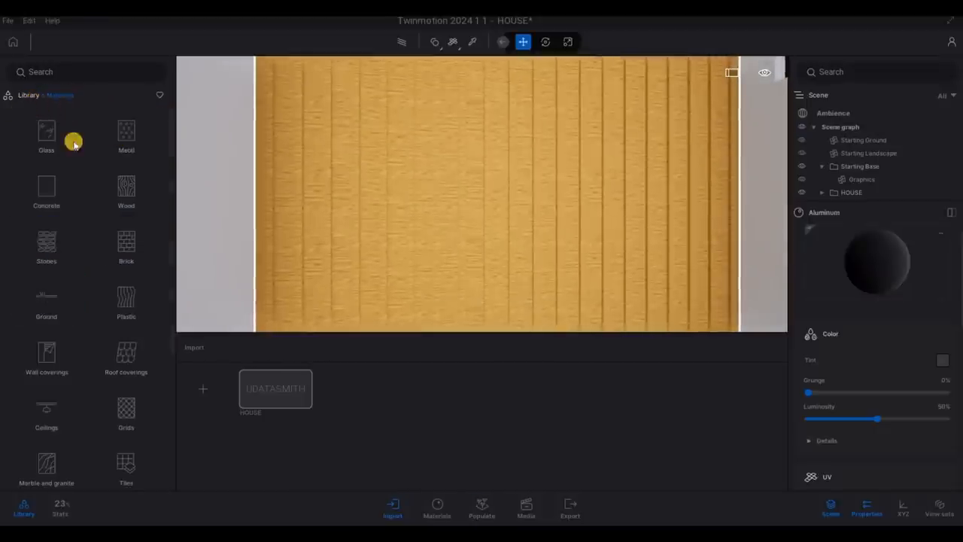
# - Browse the Wood category down to the mahogany materials for the slat wall
pyautogui.click(126, 188)
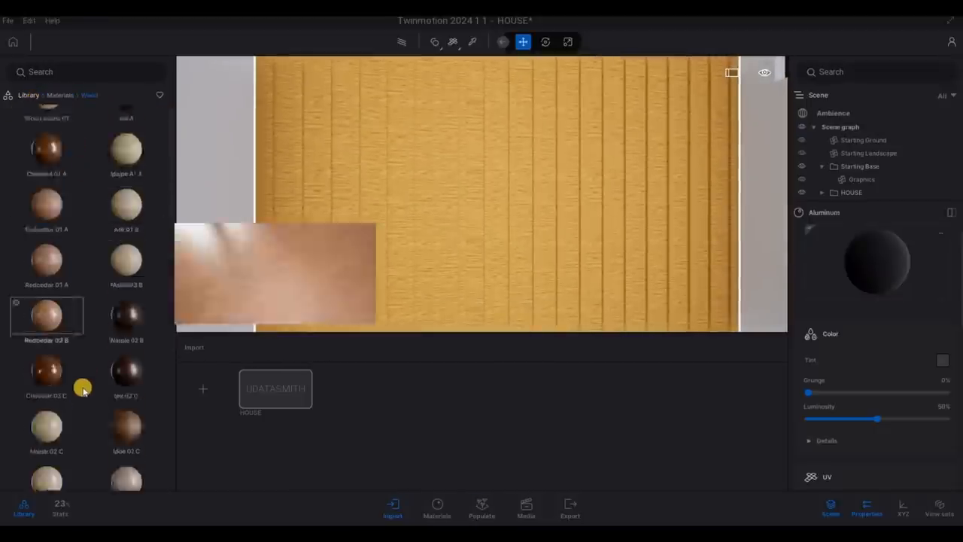
pyautogui.scroll(-3)
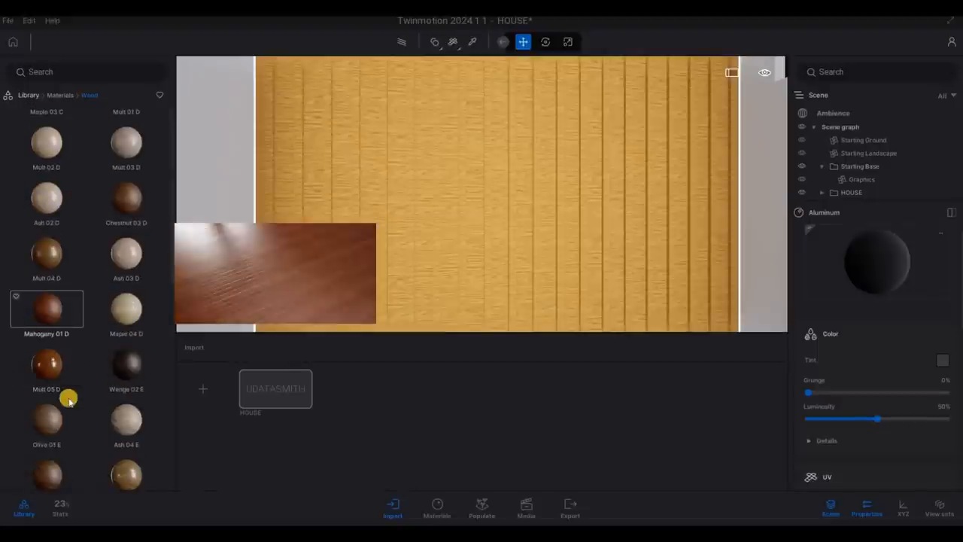
pyautogui.scroll(-3)
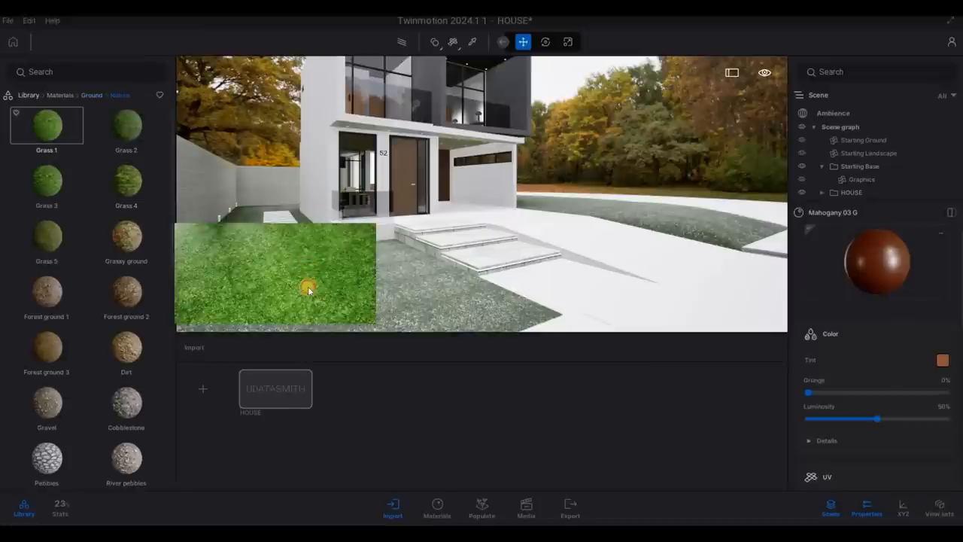
# - Apply a grass ground material to the site's lawn
pyautogui.click(45, 180)
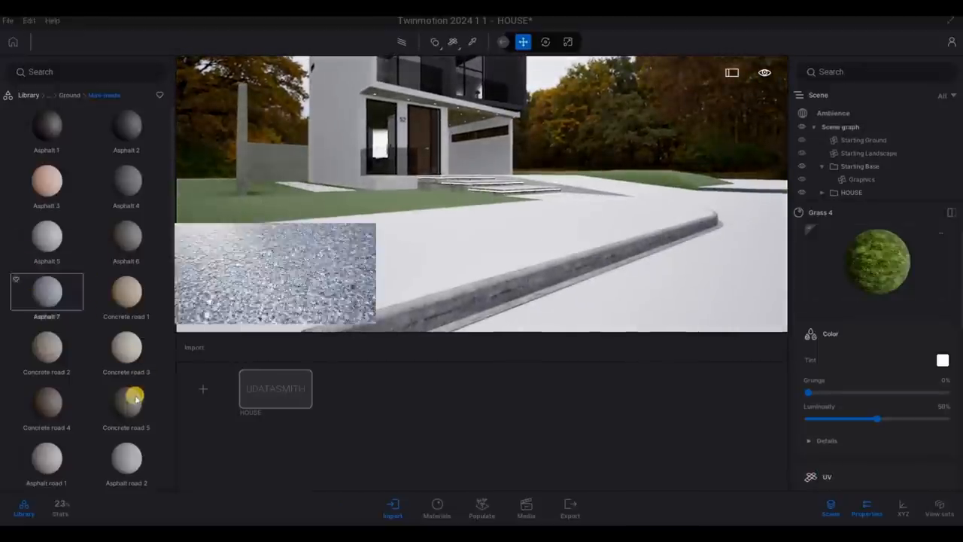
# - Apply Concrete road 5 to the driveway and rescale its texture tiling with the UV Scale slider
pyautogui.click(127, 401)
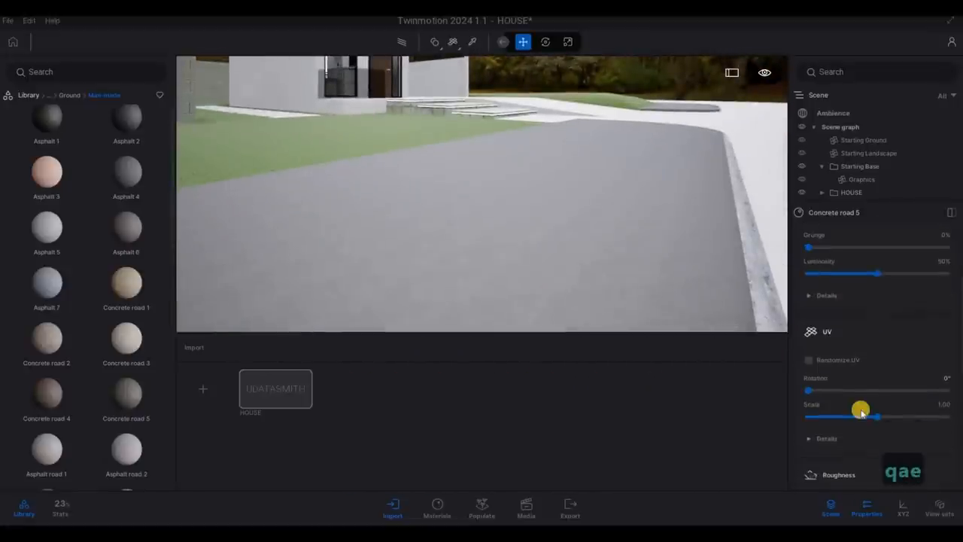
pyautogui.moveTo(876, 415); pyautogui.dragTo(947, 415)
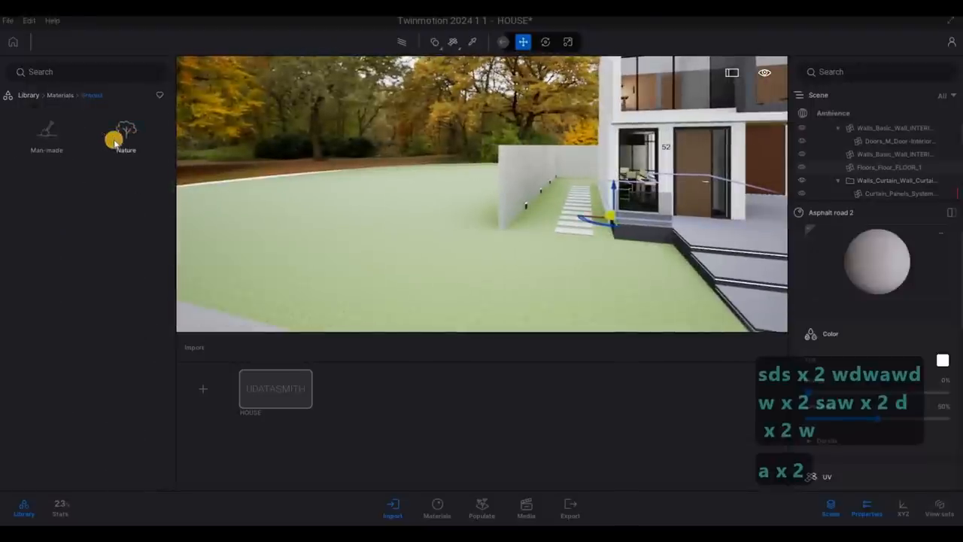
# - Browse Nature > Vegetation > Trees and scroll down past conifers to the palms
pyautogui.click(27, 95)
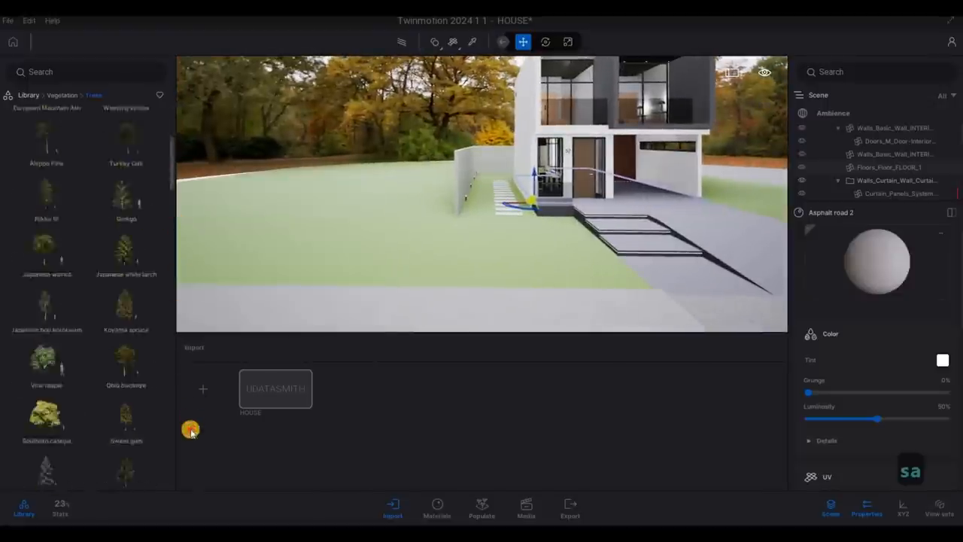
pyautogui.scroll(-3)
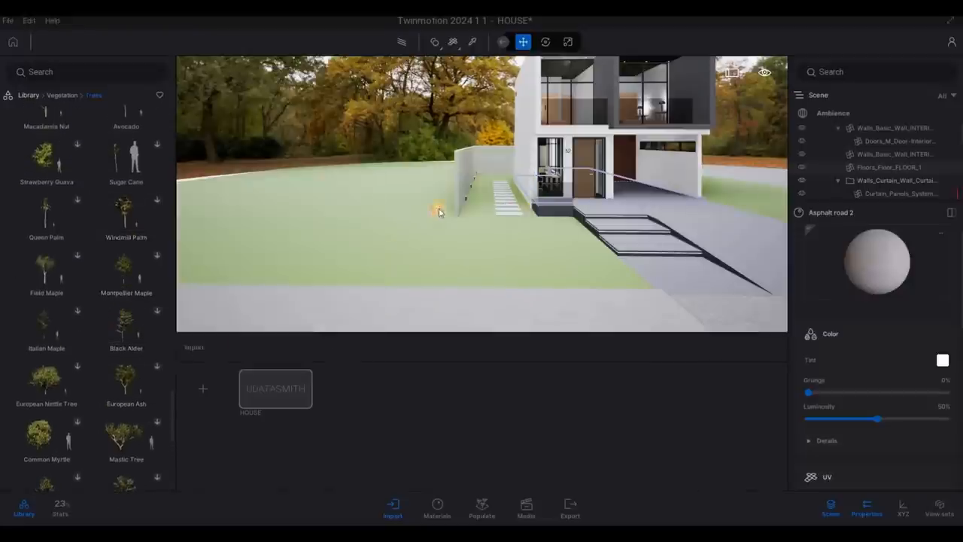
pyautogui.click(126, 213)
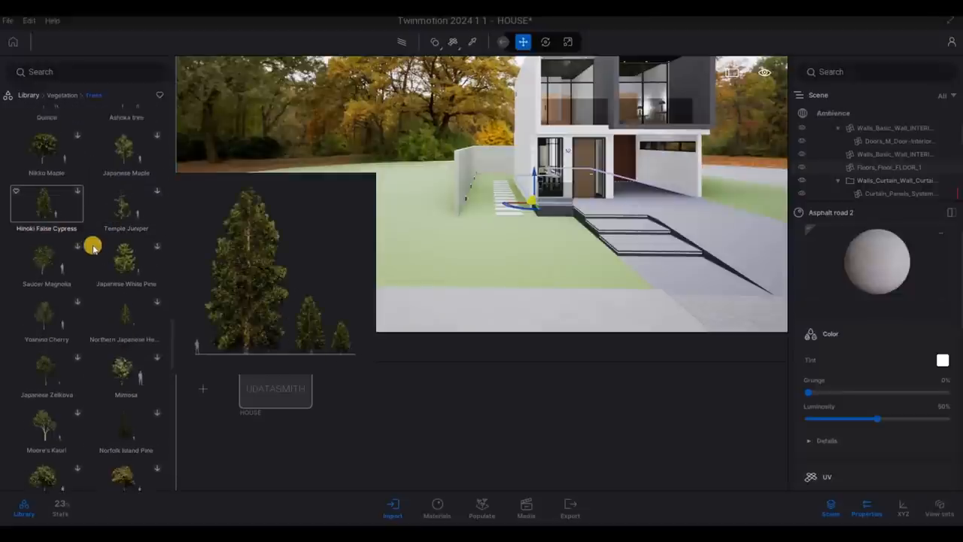
pyautogui.scroll(-3)
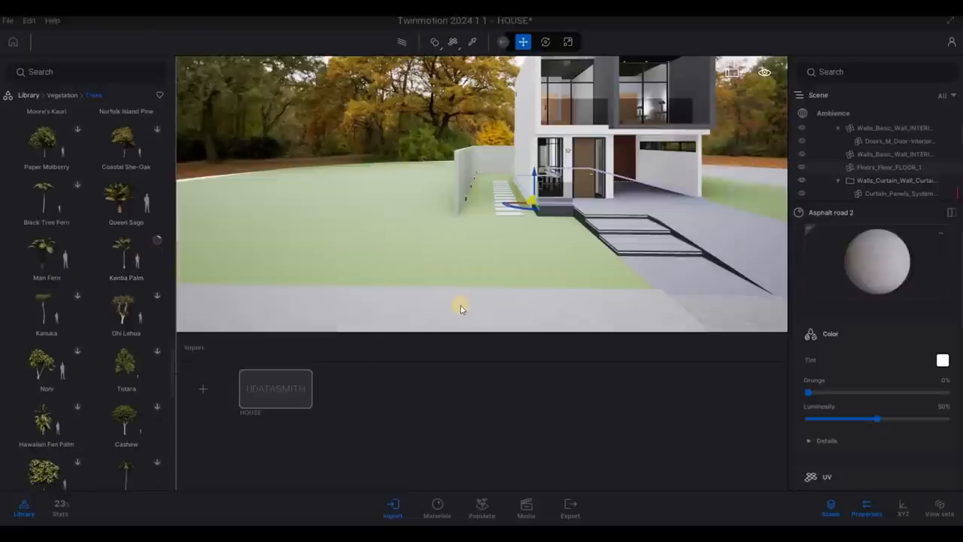
pyautogui.moveTo(401, 322)
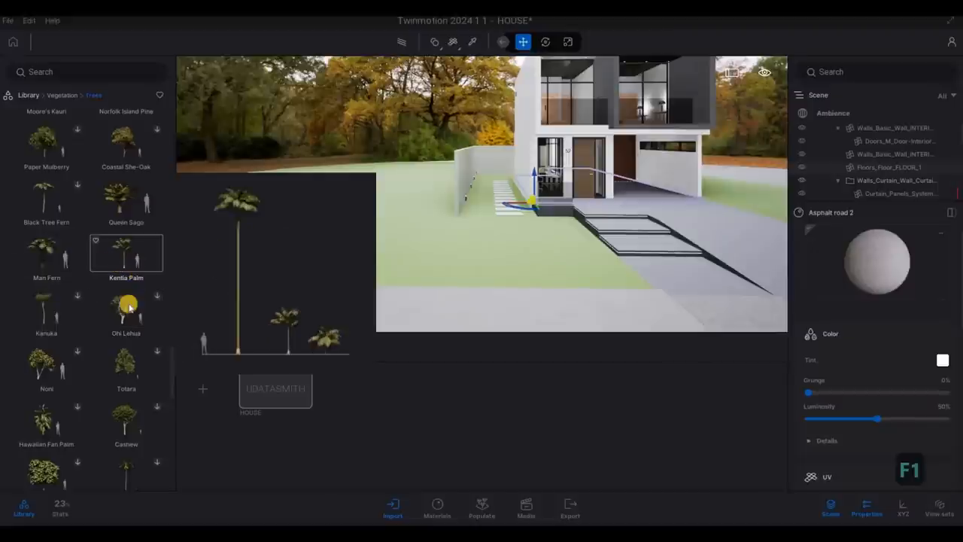
# - Place a Windmill Palm from the Trees library onto the lawn beside the house
pyautogui.scroll(-3)
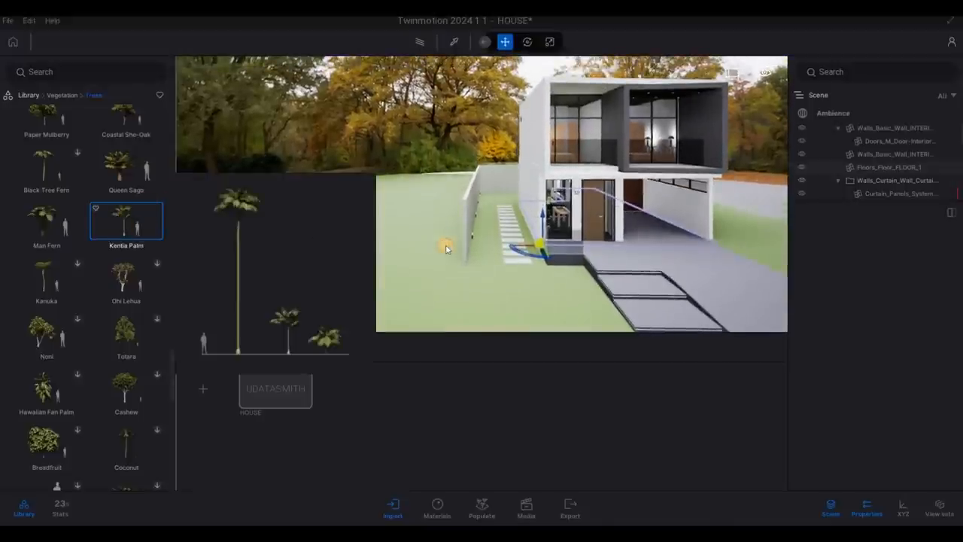
pyautogui.click(115, 223)
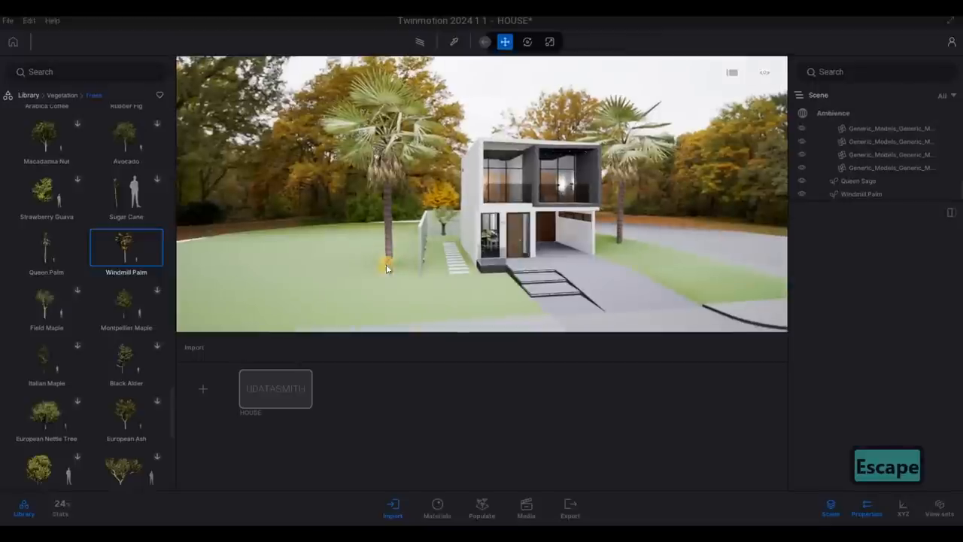
# - Plant another Windmill Palm on the front lawn and finish placement with Escape
pyautogui.click(389, 268)
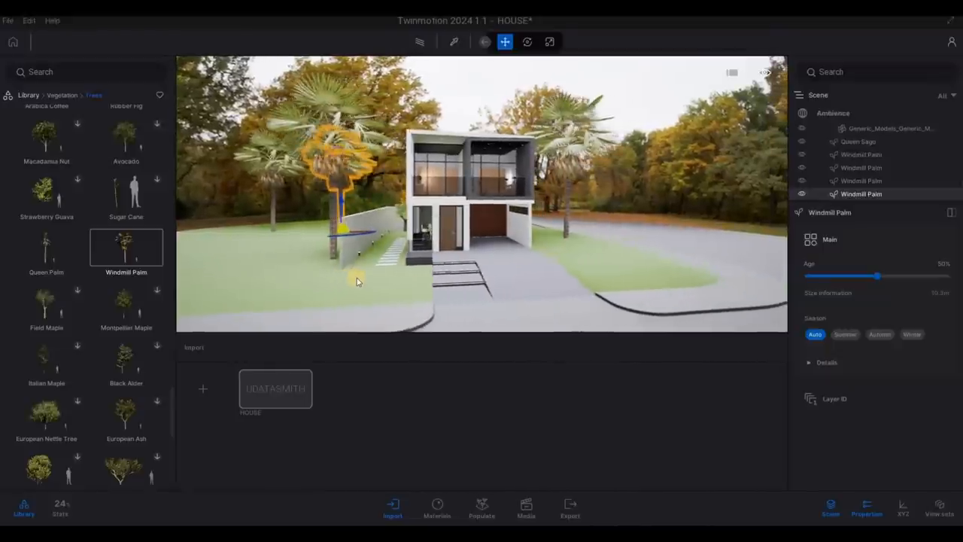
pyautogui.press('Escape')
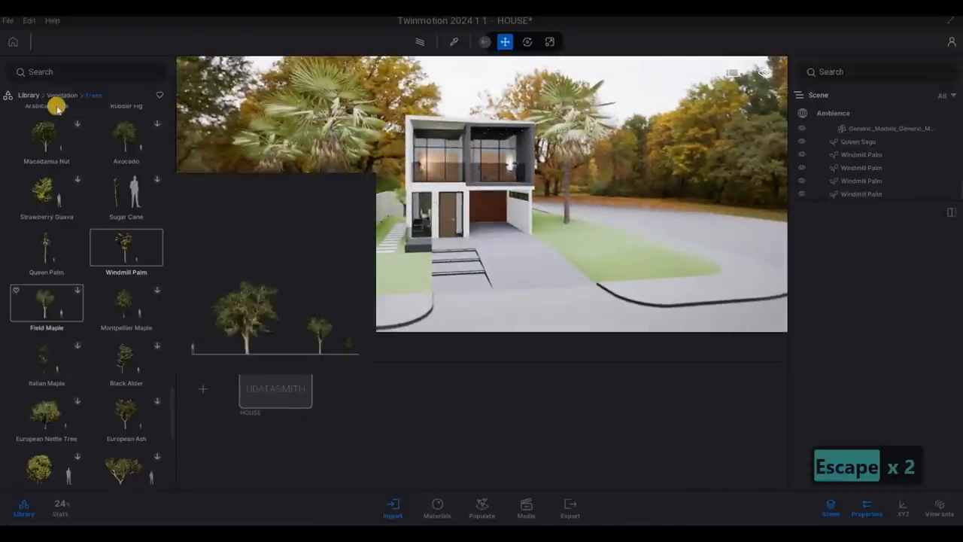
pyautogui.scroll(-3)
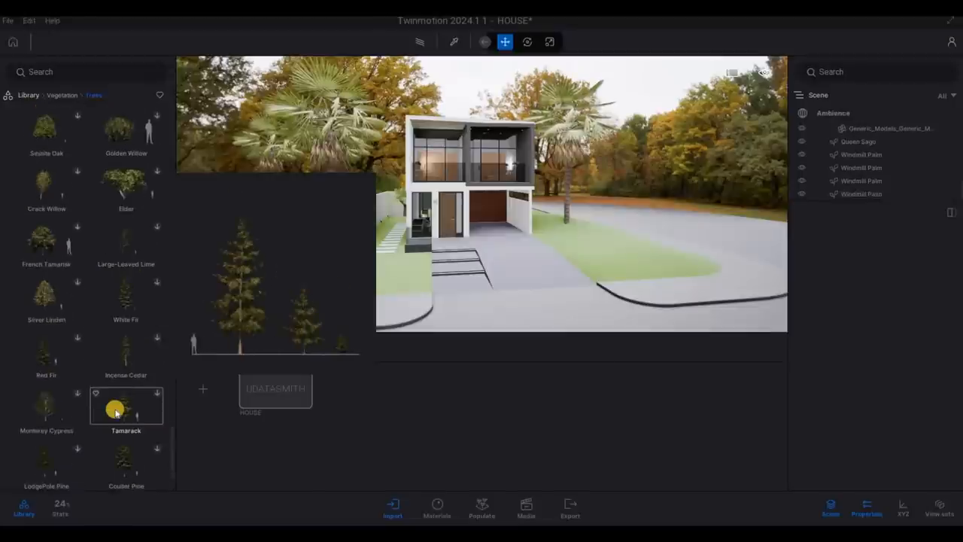
# - Switch the vegetation library to the Bushes collection and scroll through shrubs like Gazania and Iris tectorum
pyautogui.scroll(-3)
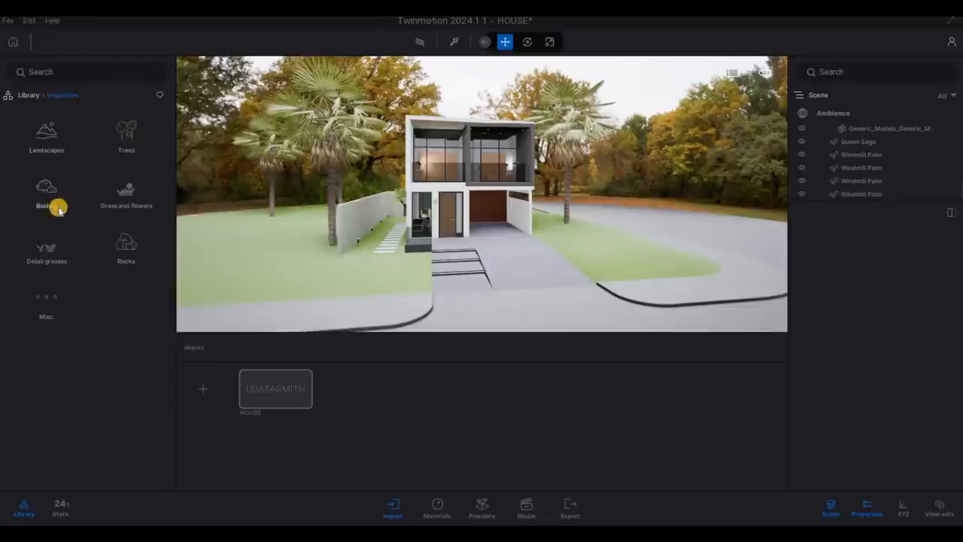
pyautogui.click(47, 196)
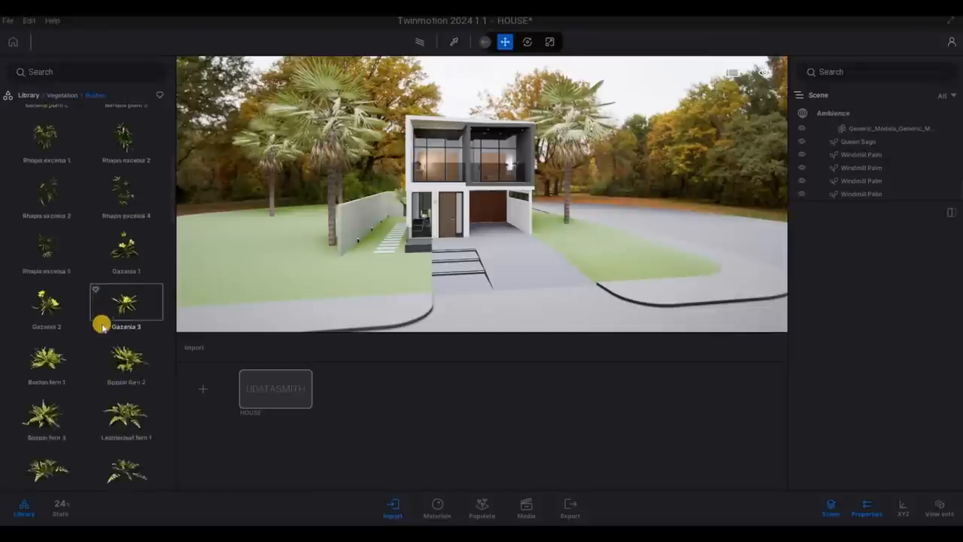
pyautogui.scroll(-3)
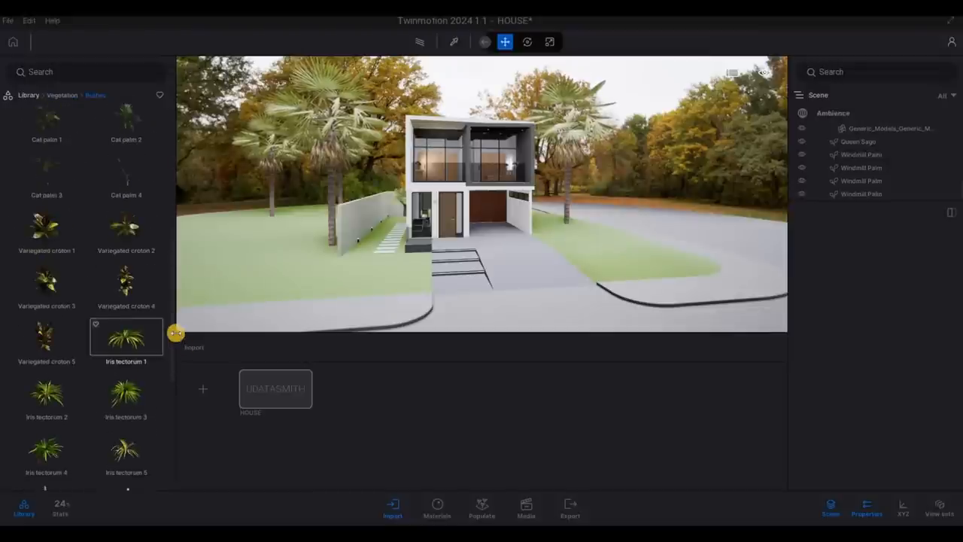
pyautogui.scroll(-3)
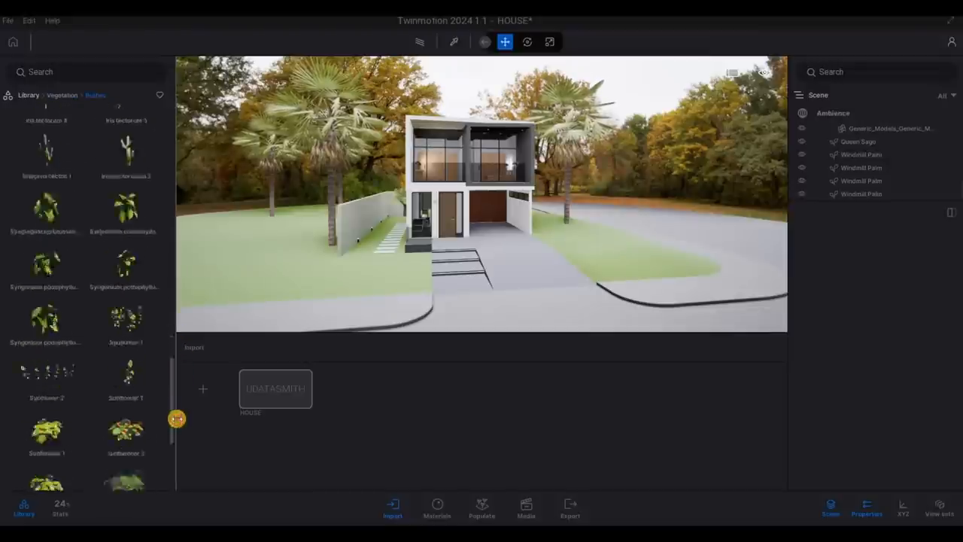
# - Place an Iris tectorum 3 shrub on the lawn next to the garden wall
pyautogui.scroll(-3)
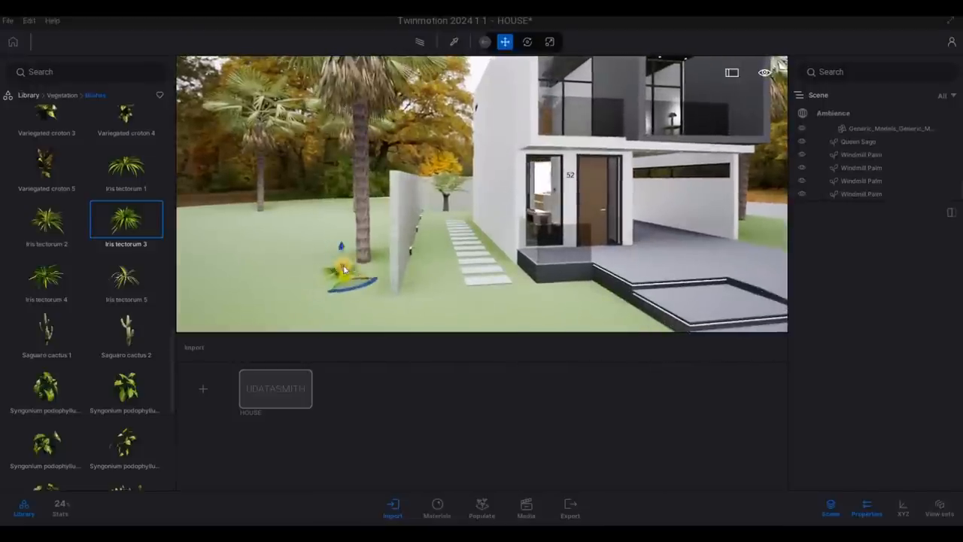
pyautogui.moveTo(344, 263); pyautogui.dragTo(376, 256)
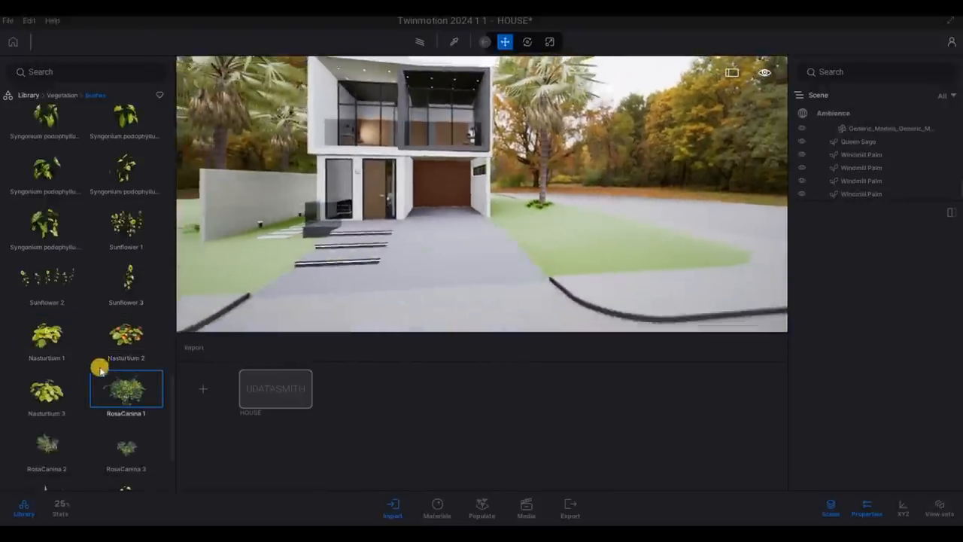
# - Plant Leatherleaf fern 1 along the lawn edge and Blue lupin 1 beside the stepping stones and entrance
pyautogui.scroll(-3)
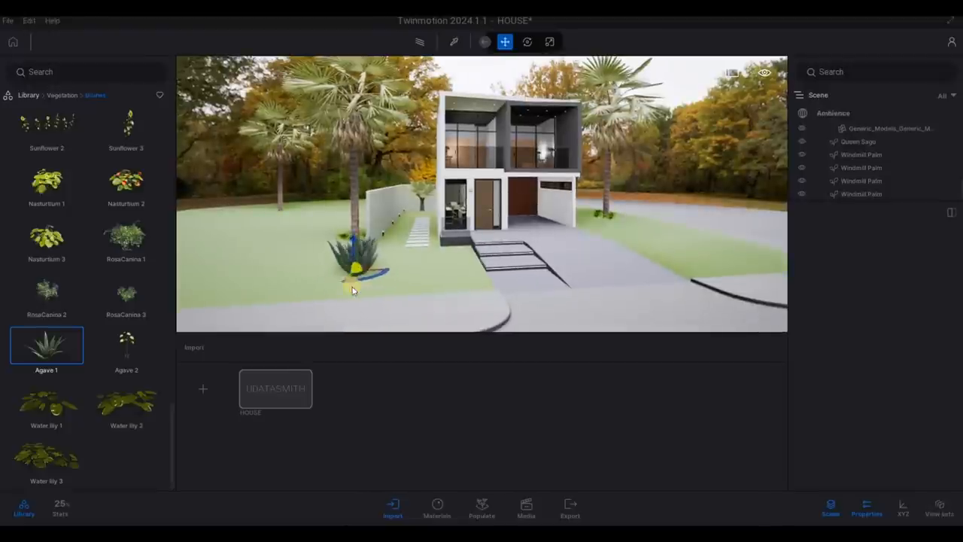
pyautogui.press('Escape')
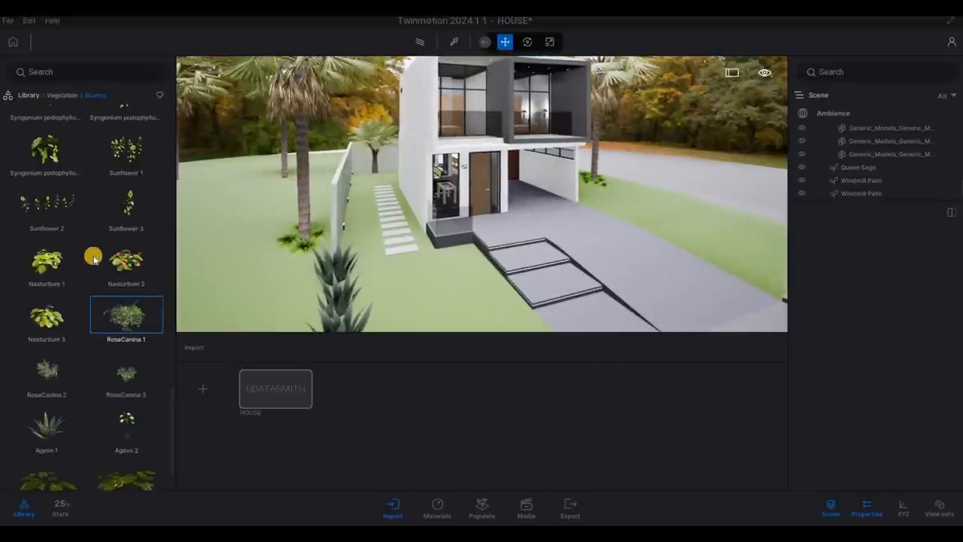
pyautogui.scroll(-3)
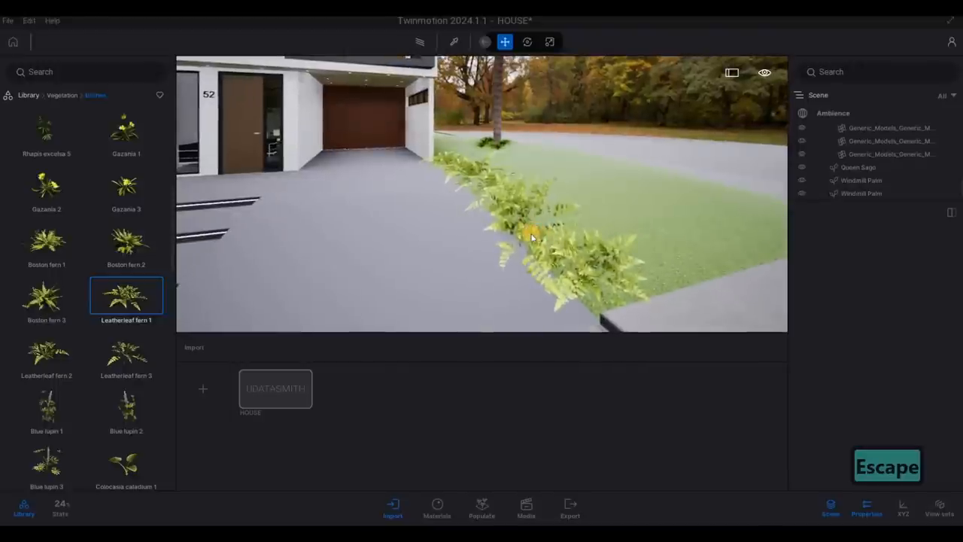
pyautogui.click(533, 237)
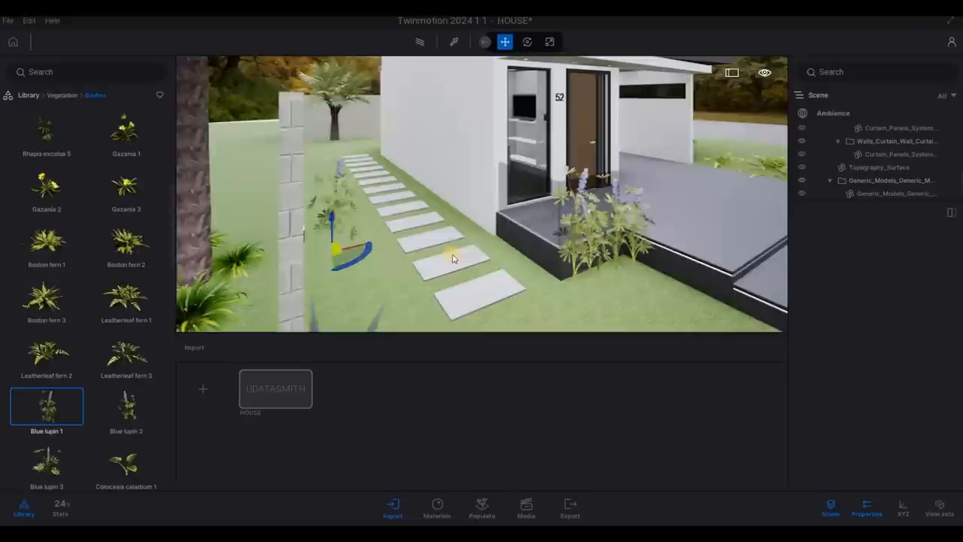
pyautogui.moveTo(451, 256); pyautogui.dragTo(508, 259)
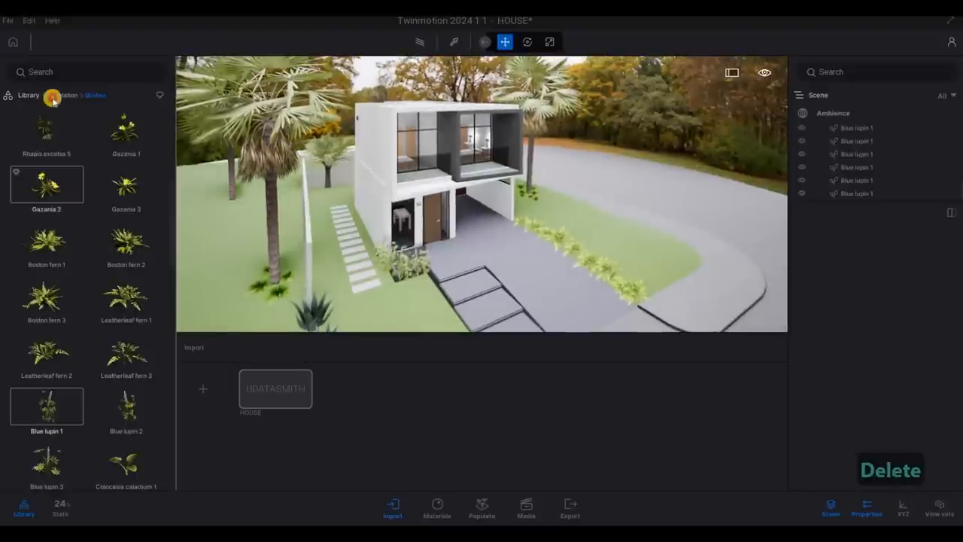
# - Browse the bush and ivy collections, drape Falling ivy on the balcony planter, and return to the vegetation categories
pyautogui.click(49, 95)
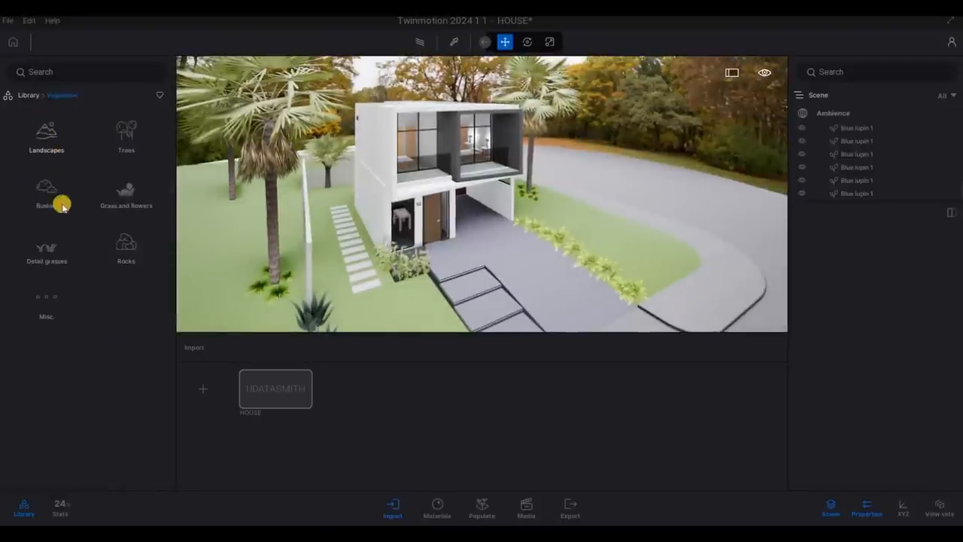
pyautogui.moveTo(45, 250)
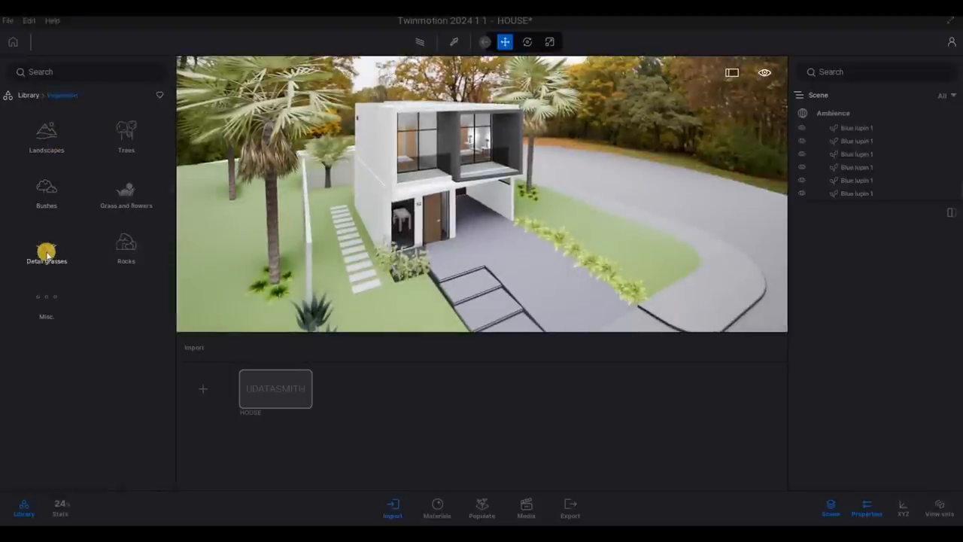
pyautogui.click(47, 249)
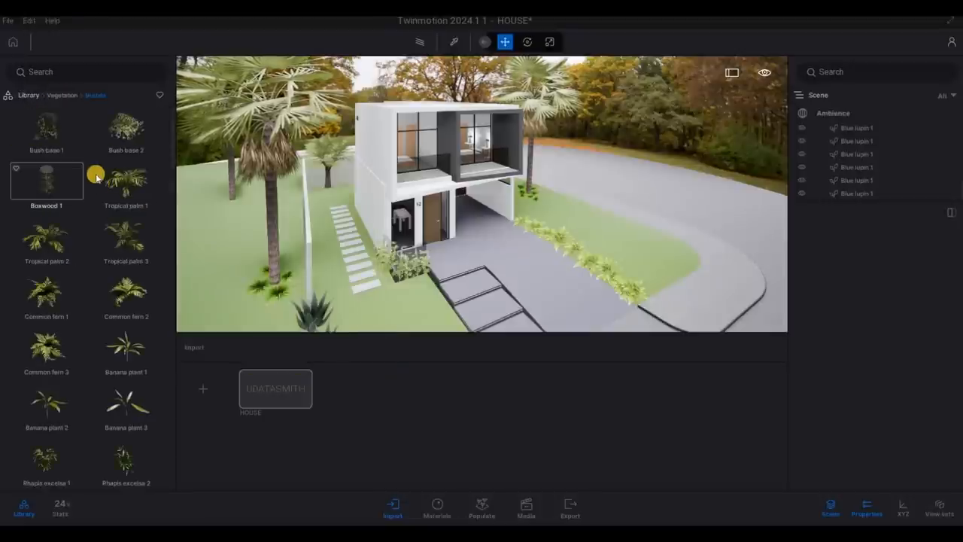
pyautogui.scroll(-3)
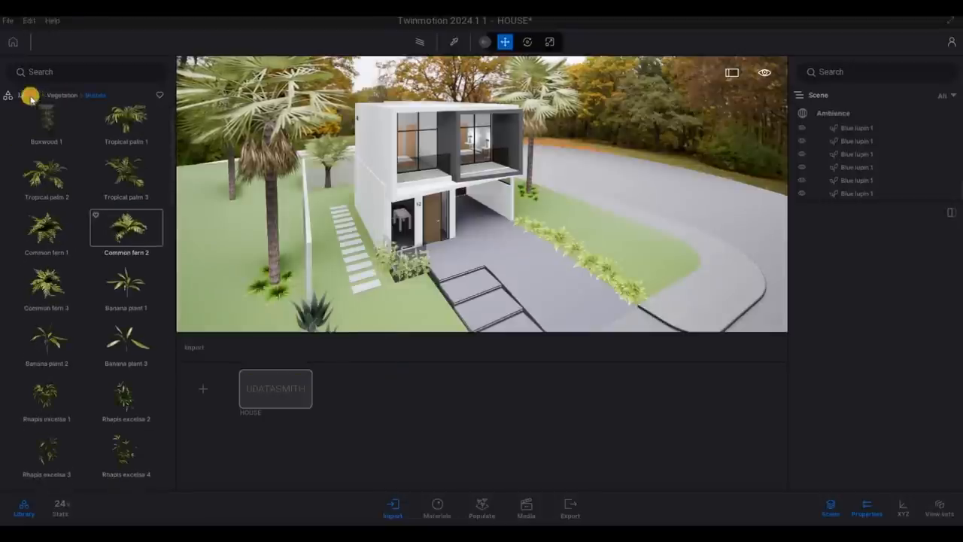
pyautogui.click(36, 95)
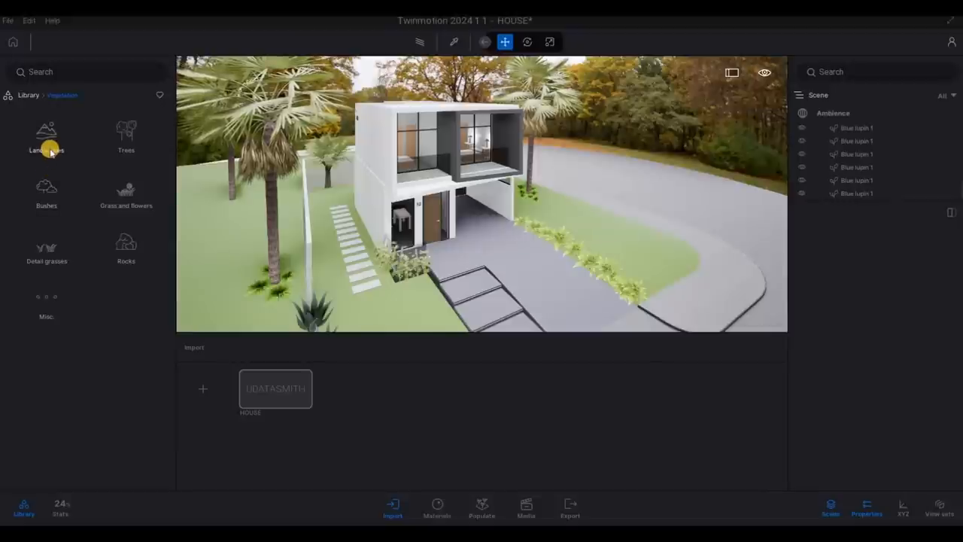
pyautogui.moveTo(111, 270)
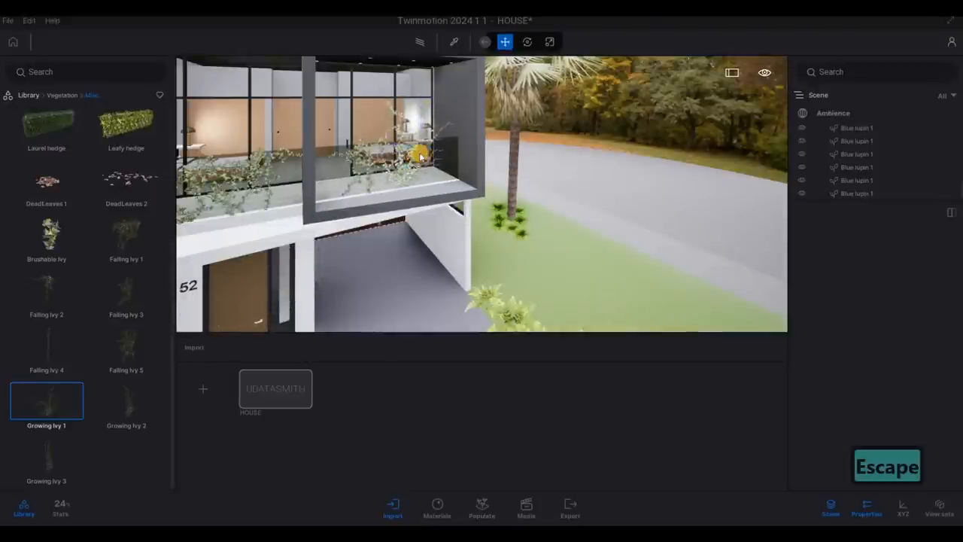
# - Place Growing ivy 1 on the balcony, adjust it with the gizmo, then deselect for a full house view
pyautogui.click(395, 132)
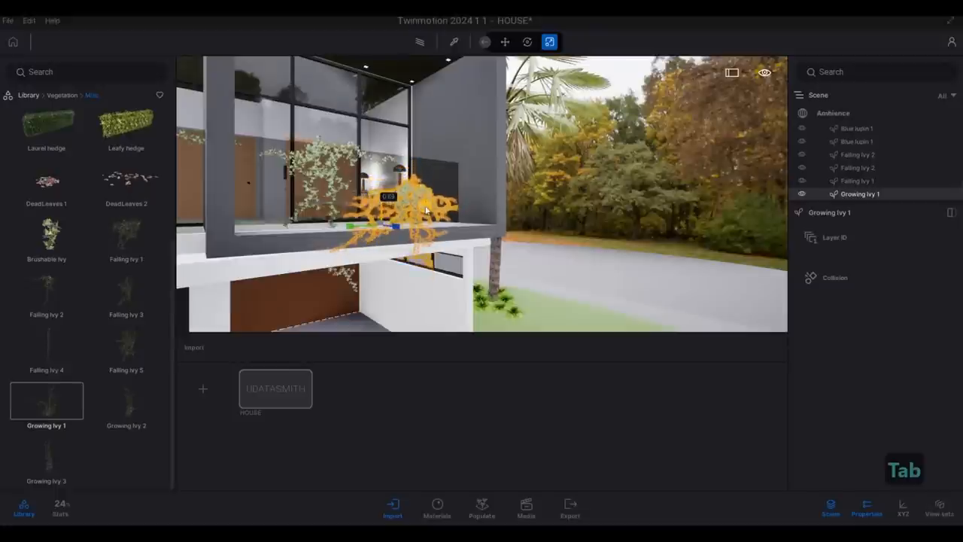
pyautogui.click(505, 42)
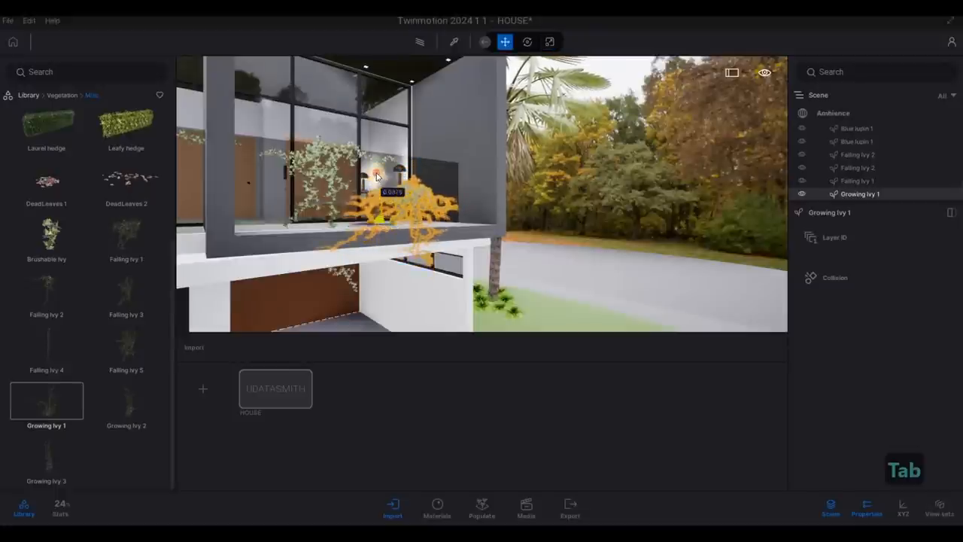
pyautogui.press('Escape')
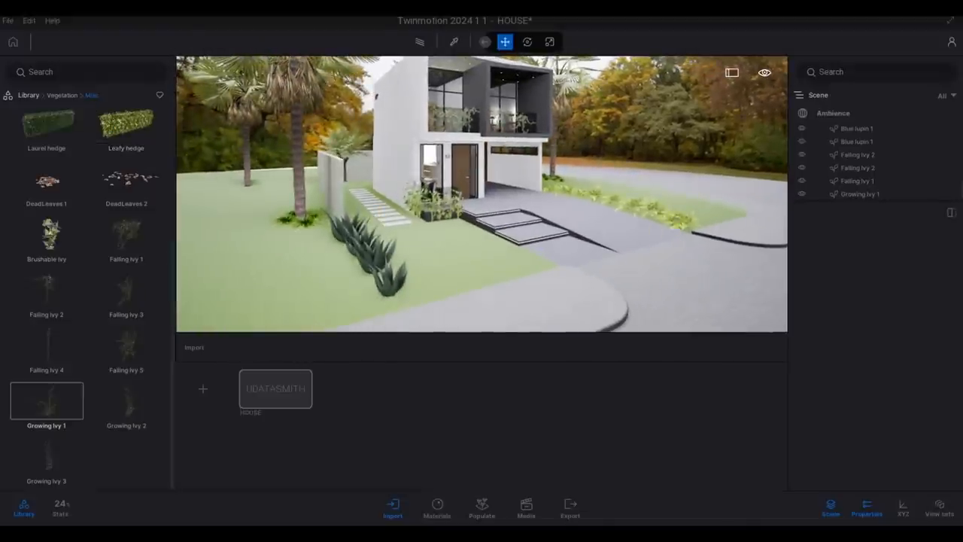
# - Start Populate > Plant with the Paint tool to scatter long grass, clovers, weeds and wild grass on the lawn
pyautogui.press('F1')
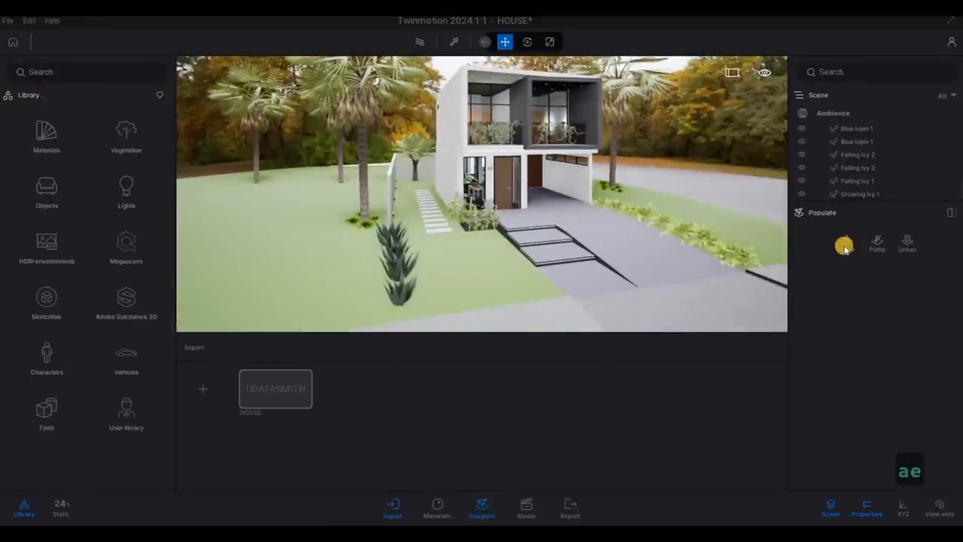
pyautogui.click(845, 241)
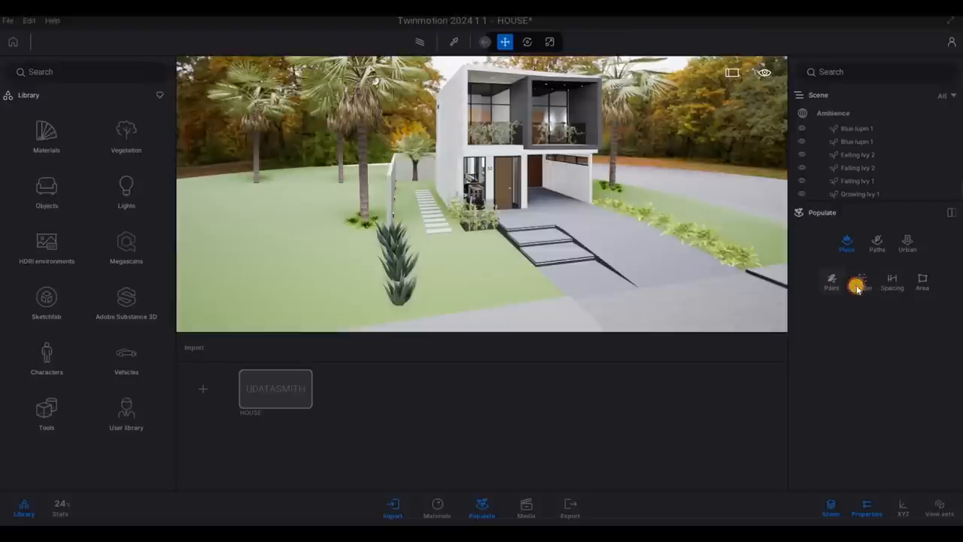
pyautogui.click(861, 286)
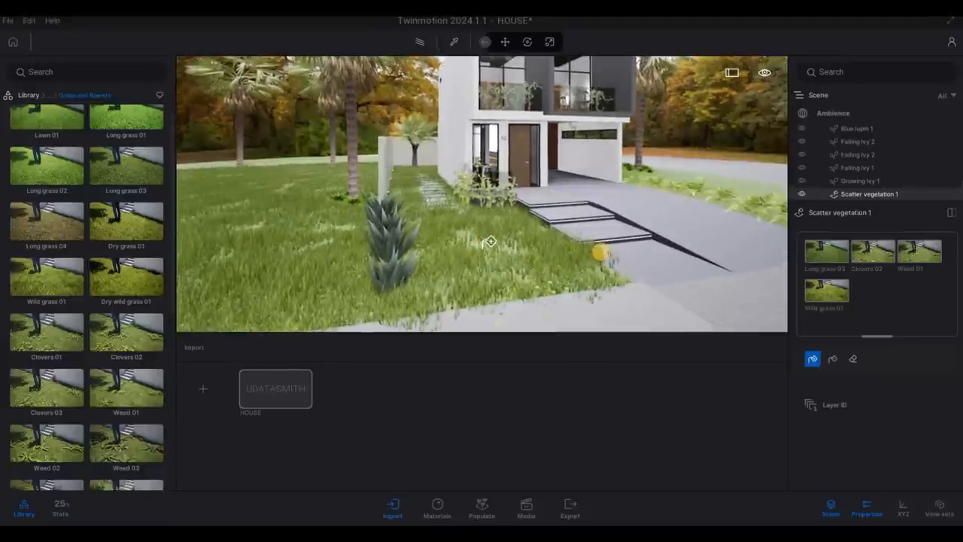
# - Undo the last grass strokes, then erase Scatter vegetation 1 grass from the lawn strip along the driveway
pyautogui.moveTo(489, 241); pyautogui.dragTo(665, 253)
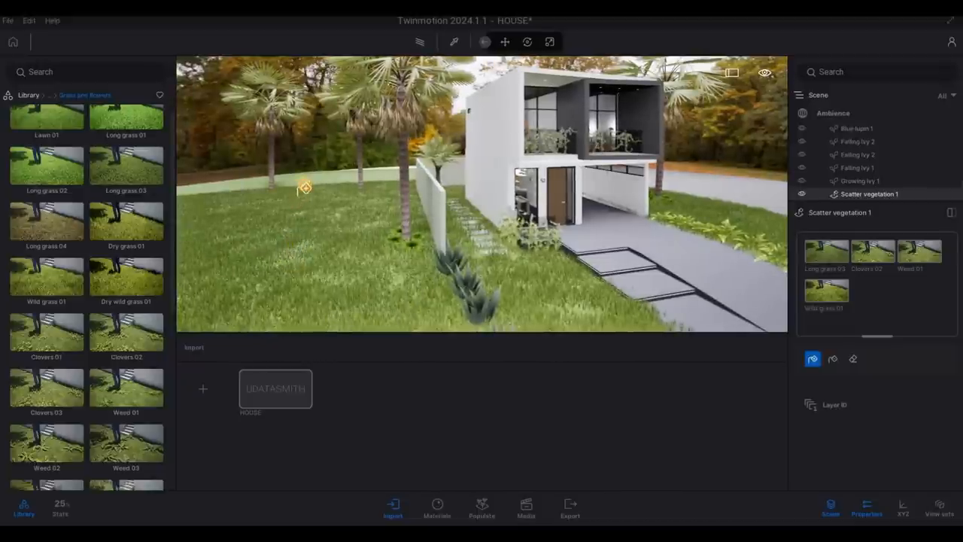
pyautogui.moveTo(304, 187); pyautogui.dragTo(325, 184)
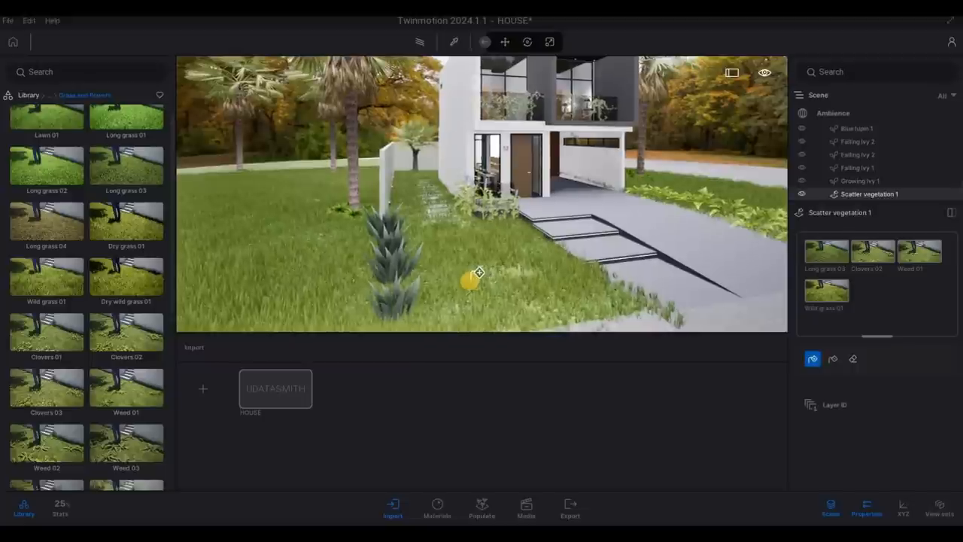
pyautogui.press('Ctrl+z')
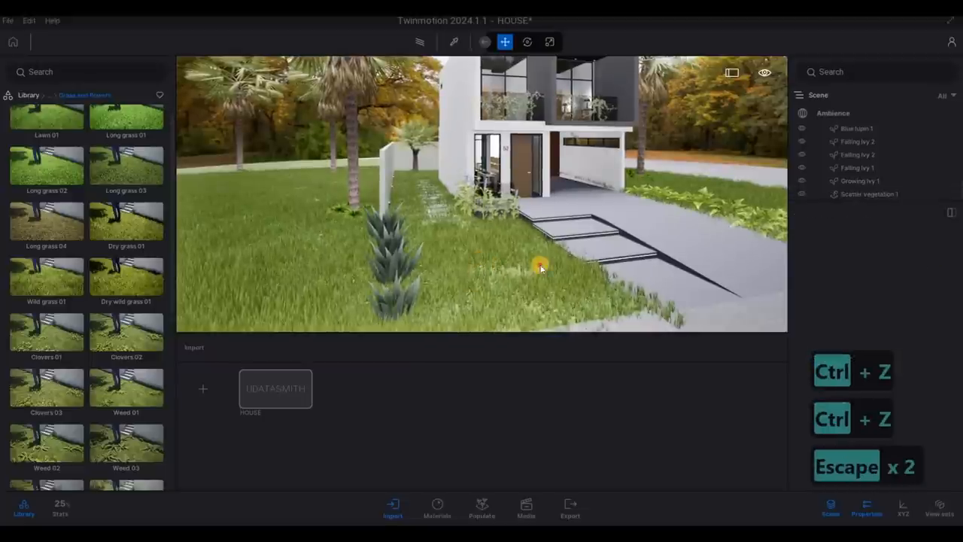
pyautogui.click(872, 193)
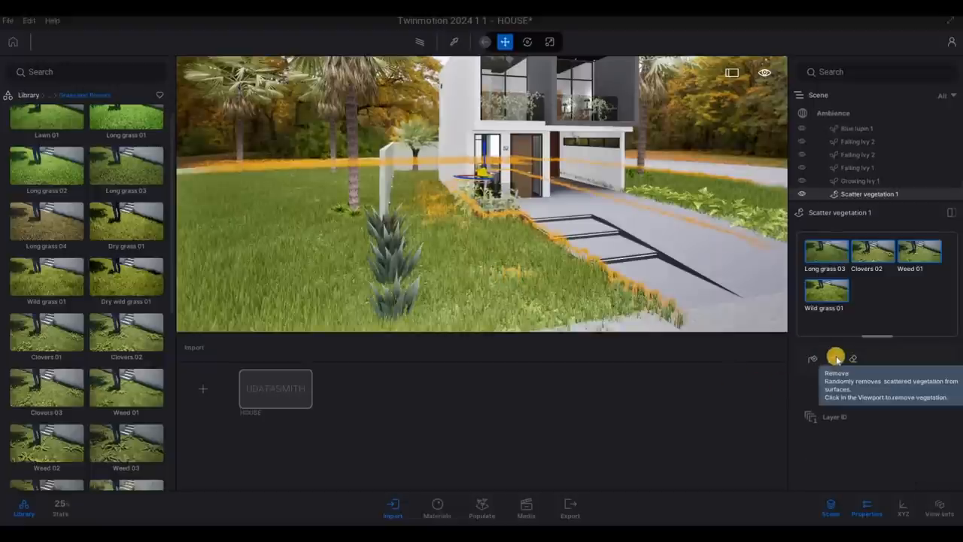
pyautogui.click(569, 274)
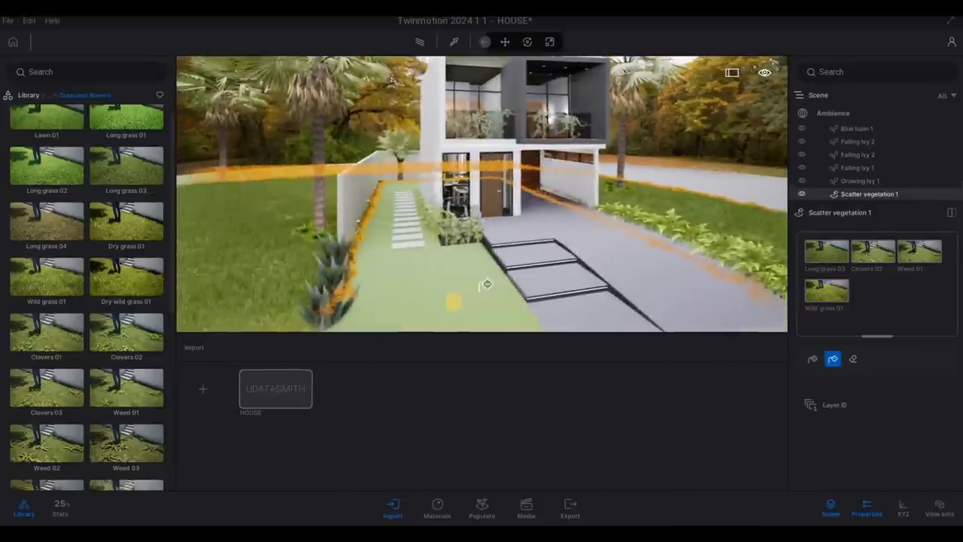
pyautogui.press('Escape')
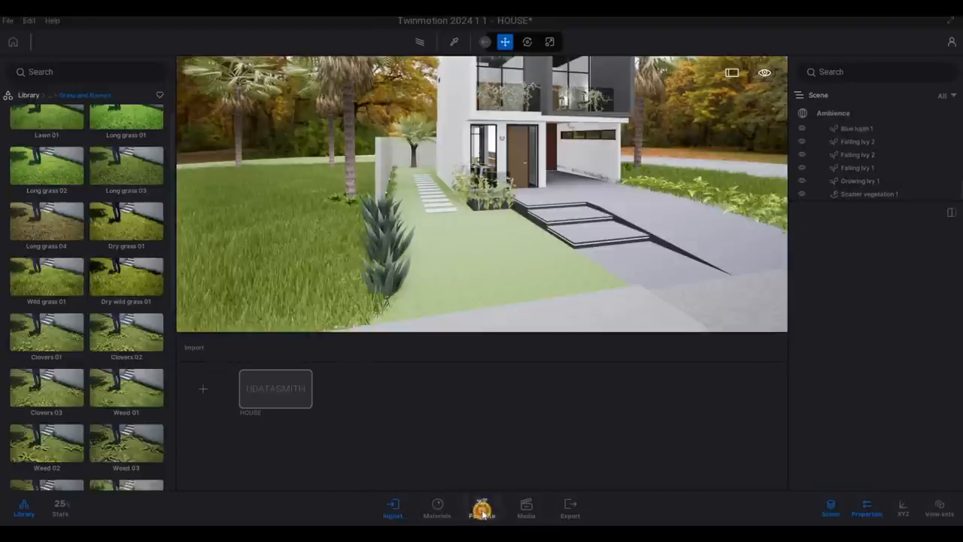
# - Create Scatter vegetation 2 with Lawn 01 and Long grass 02 and paint it along the side lawn
pyautogui.click(482, 509)
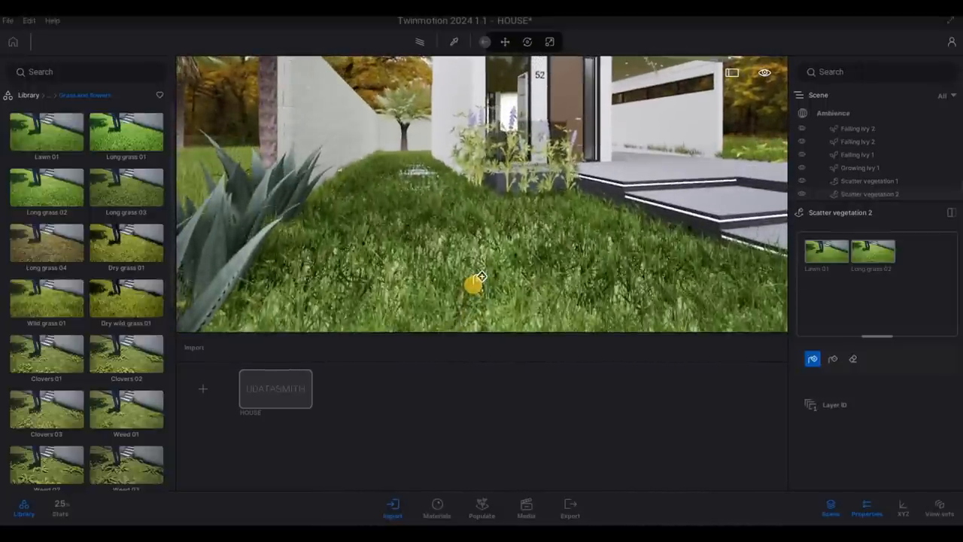
pyautogui.press('ctrl+z')
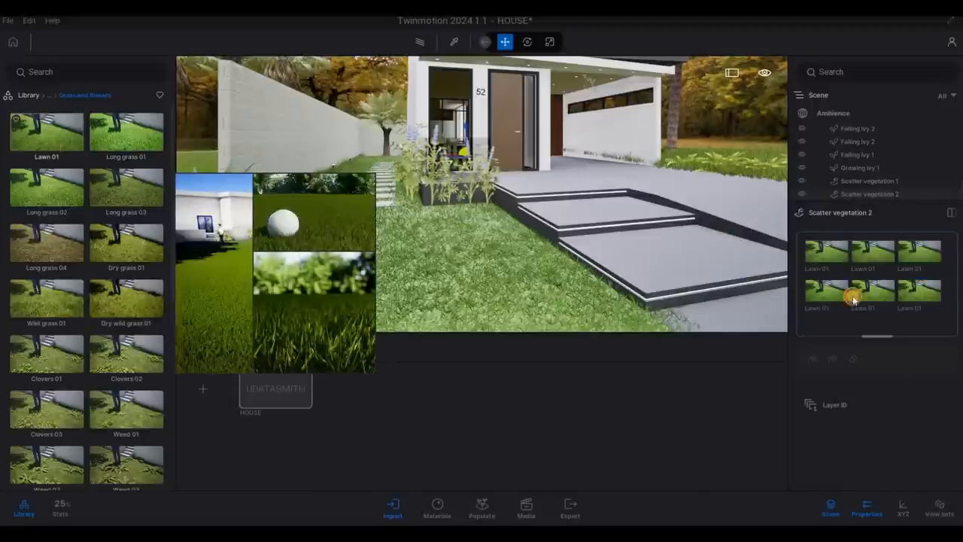
# - Add another Lawn 01 variant to Scatter vegetation 2's palette for the front garden grass
pyautogui.click(831, 298)
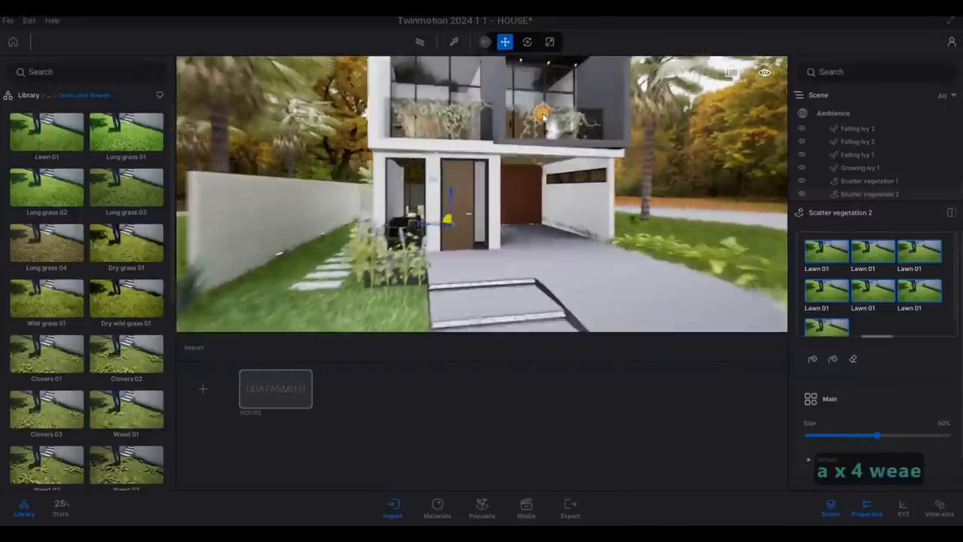
# - Select the balcony ivy, then deselect Growing ivy 1 and dismiss its settings panel
pyautogui.click(854, 166)
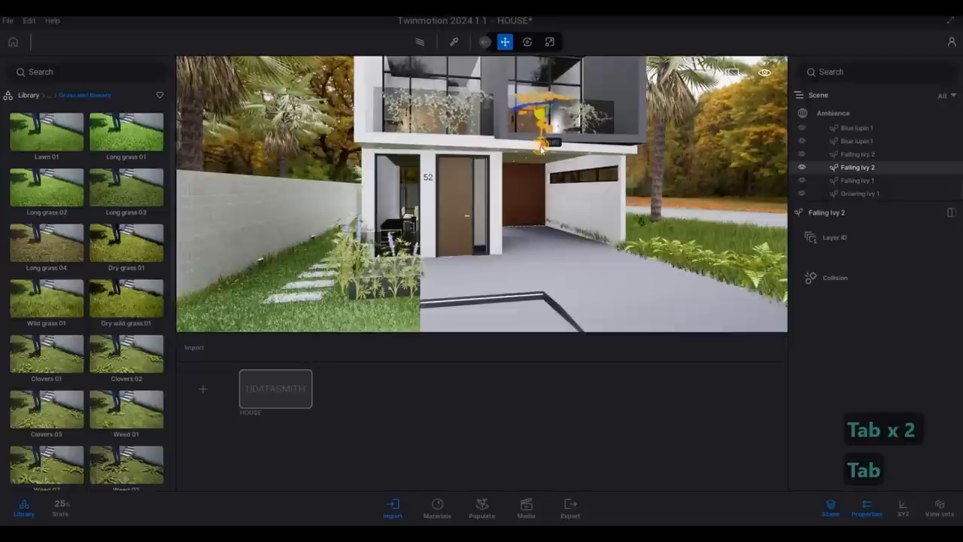
pyautogui.press('Escape')
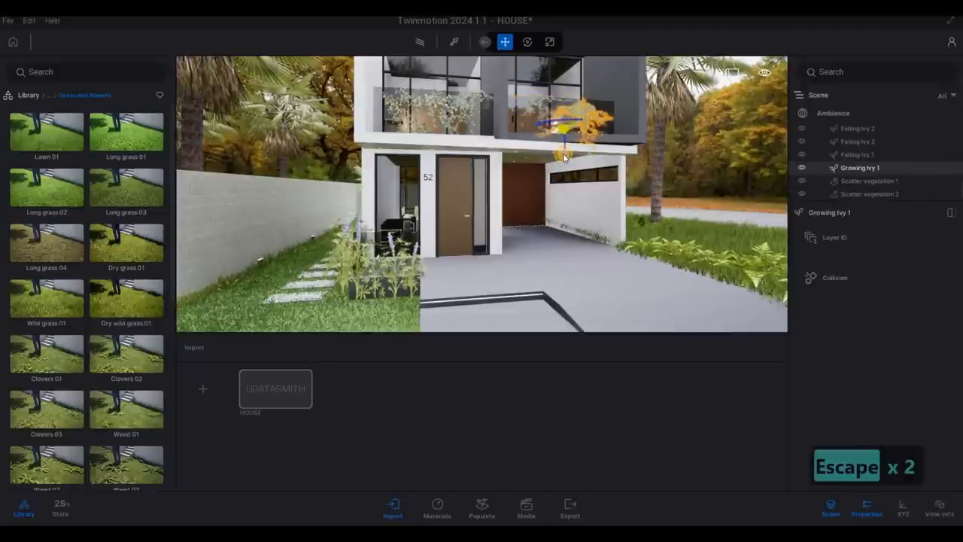
pyautogui.press('Escape')
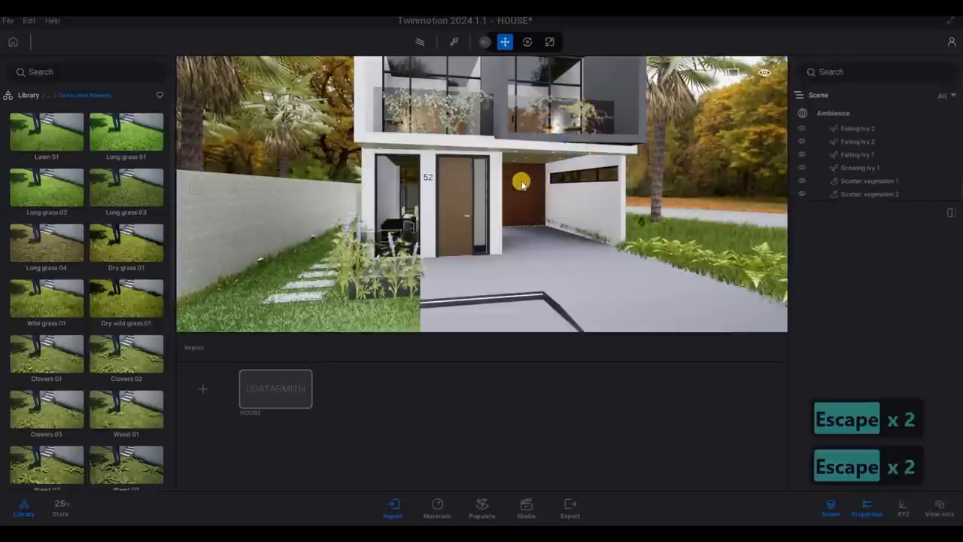